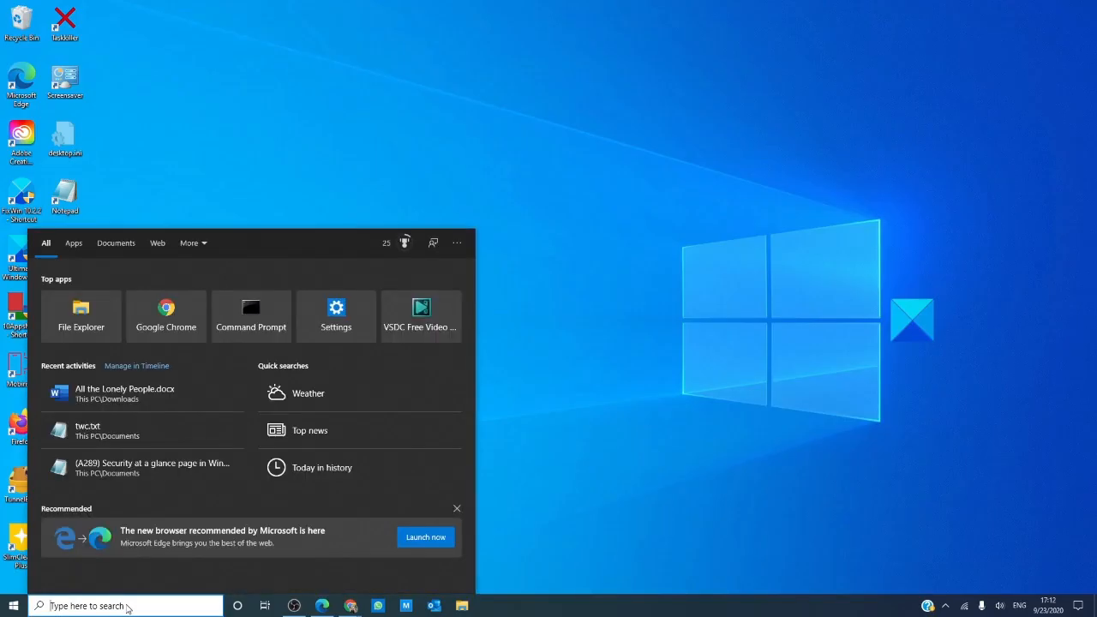
Step: Expand the Windows Update entry under Additional troubleshooters, then close Settings without running it
{"action": "type", "text": "tunnelBear"}
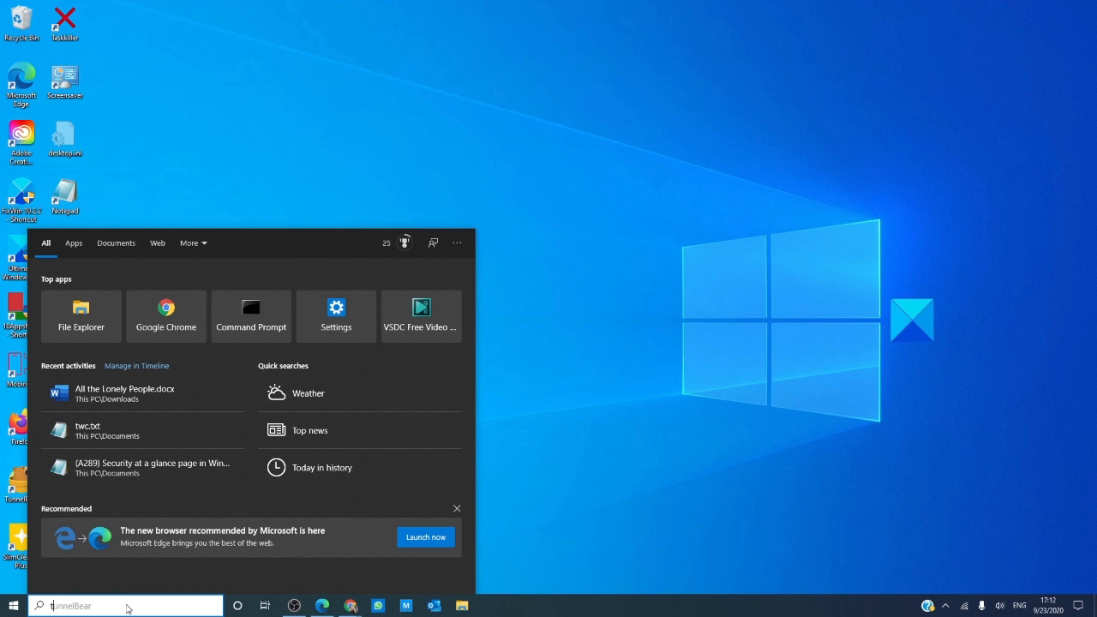
{"action": "type", "text": "Troubleshoot settings"}
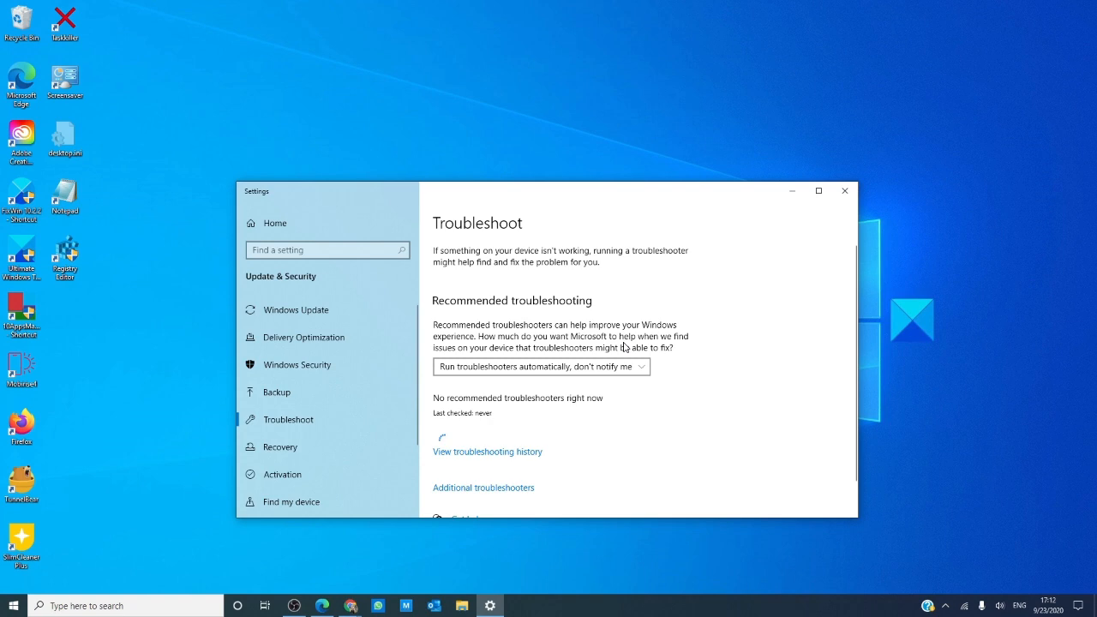
{"action": "left_click", "coordinate": [483, 487]}
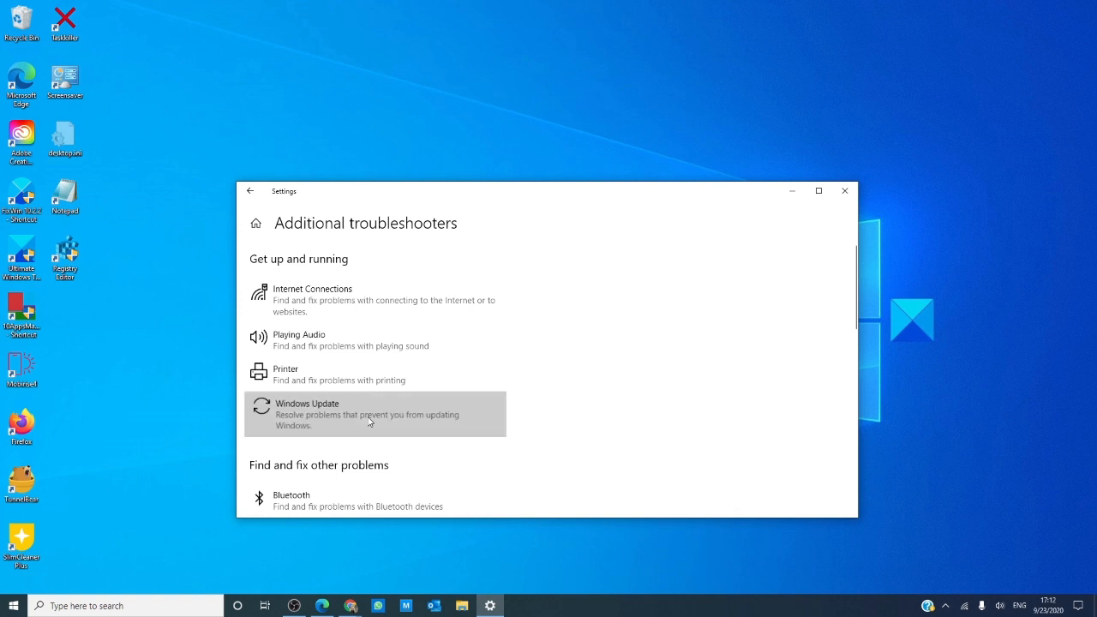
{"action": "left_click", "coordinate": [374, 414]}
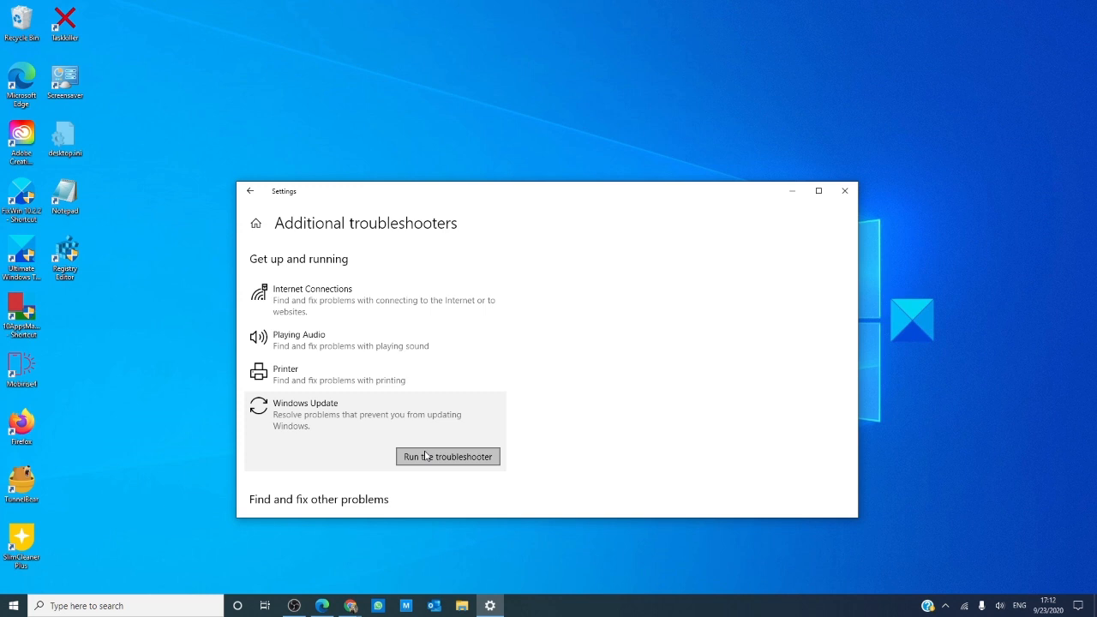
{"action": "mouse_move", "coordinate": [845, 190]}
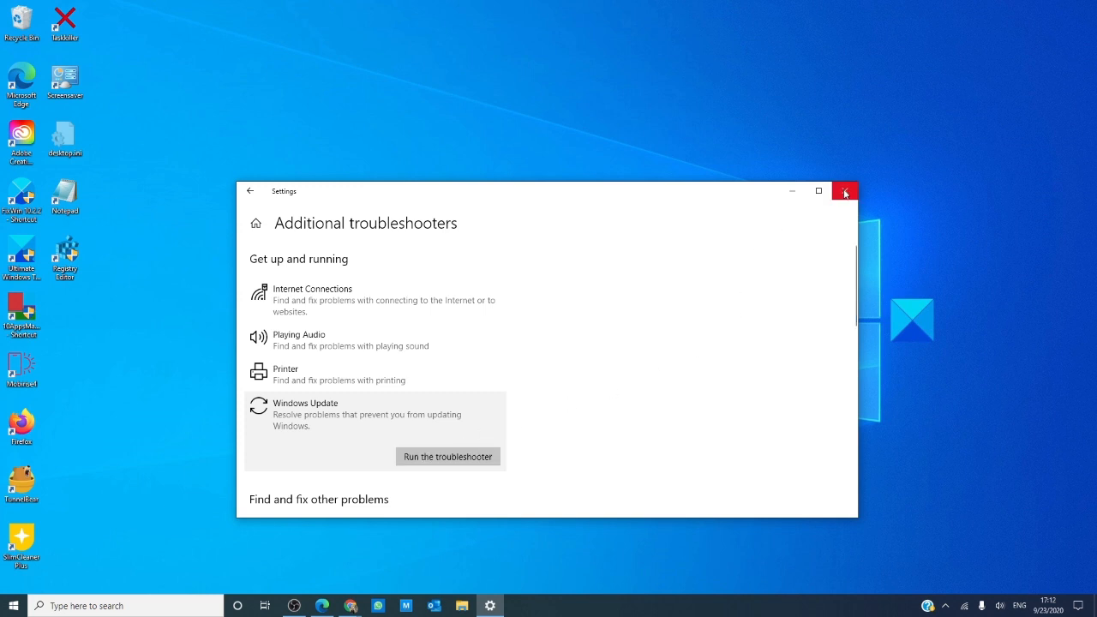
{"action": "left_click", "coordinate": [844, 190]}
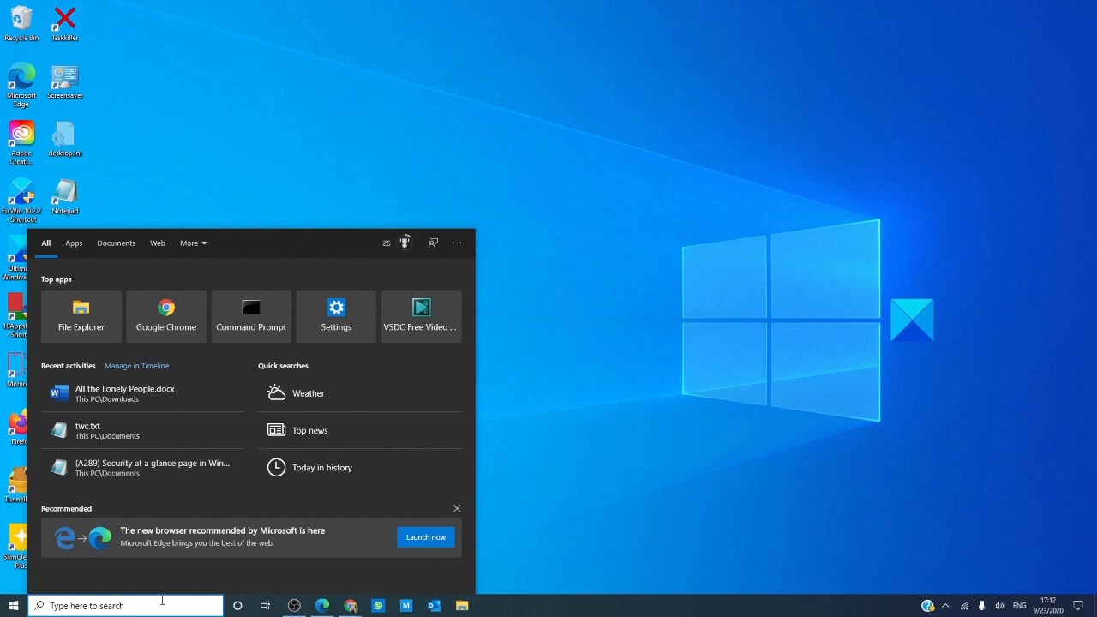
Step: Start sfc /scannow in an administrator Command Prompt, then minimize the window
{"action": "type", "text": "cmd"}
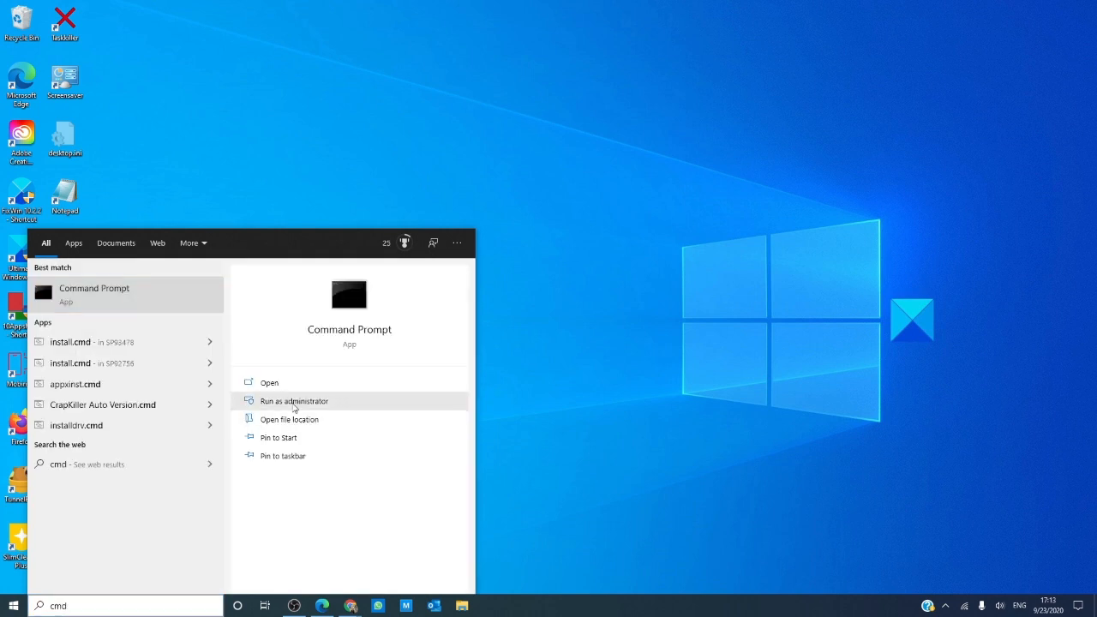
{"action": "left_click", "coordinate": [293, 401]}
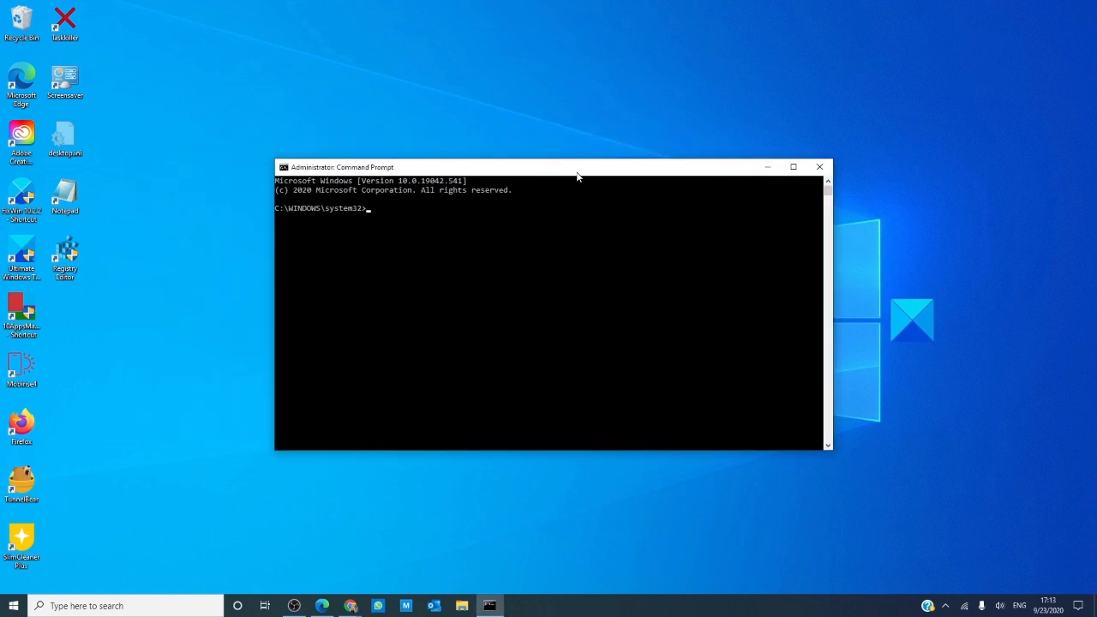
{"action": "type", "text": "sf"}
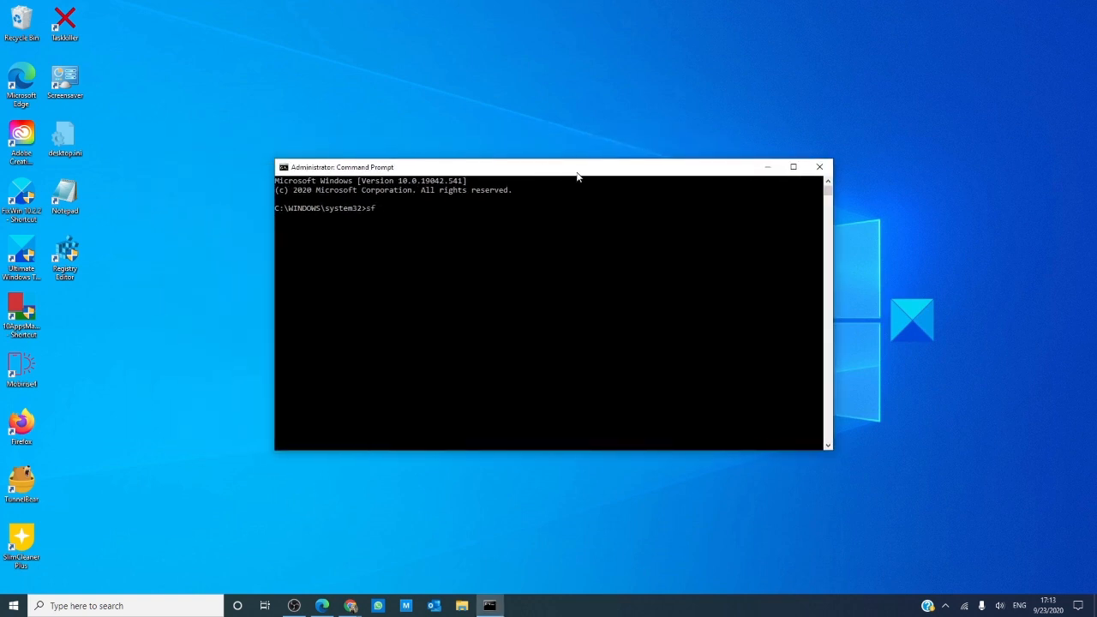
{"action": "type", "text": "c"}
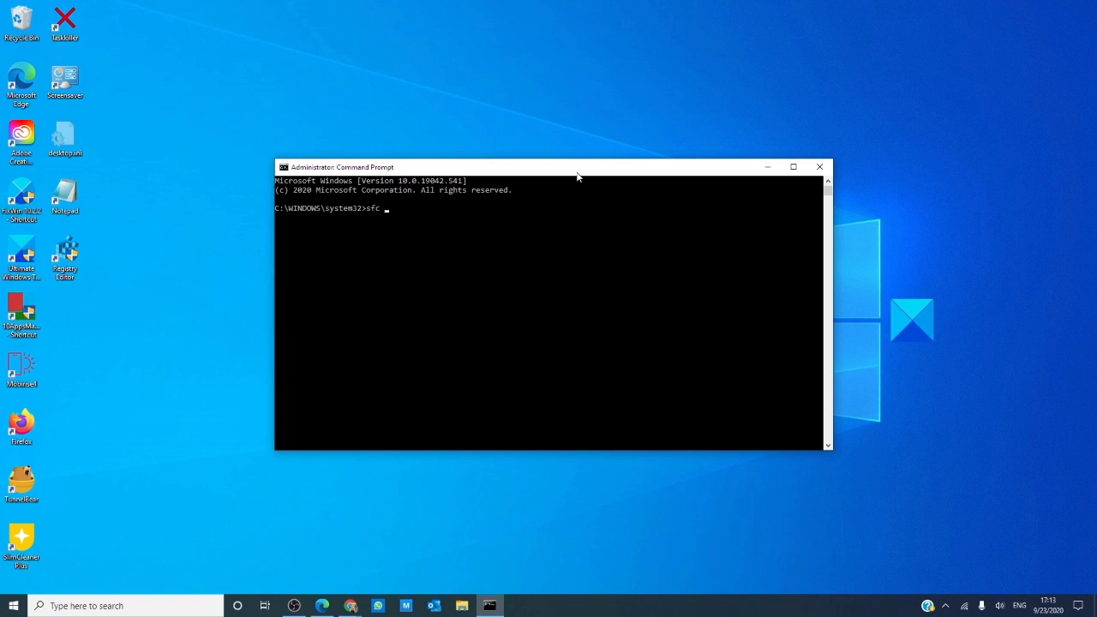
{"action": "type", "text": "/sca"}
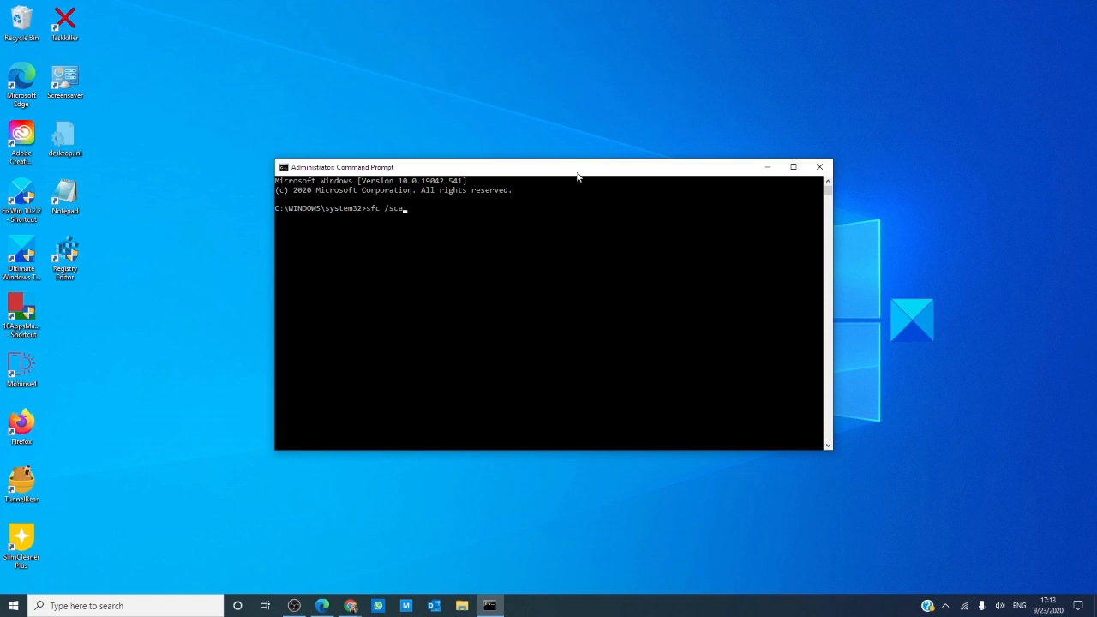
{"action": "type", "text": "nnow"}
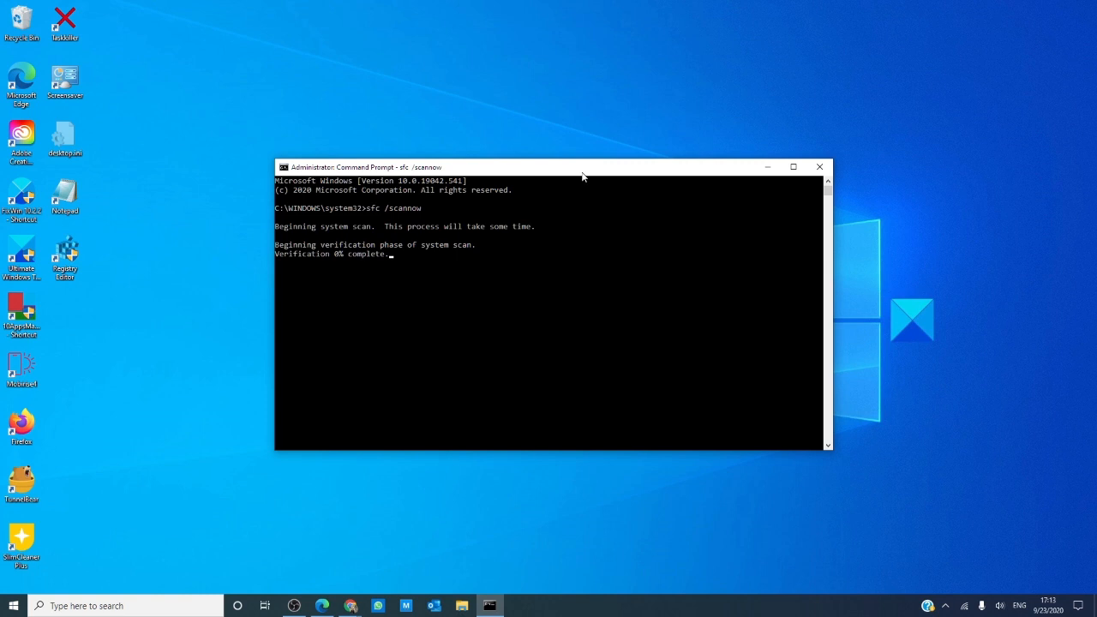
{"action": "mouse_move", "coordinate": [723, 202]}
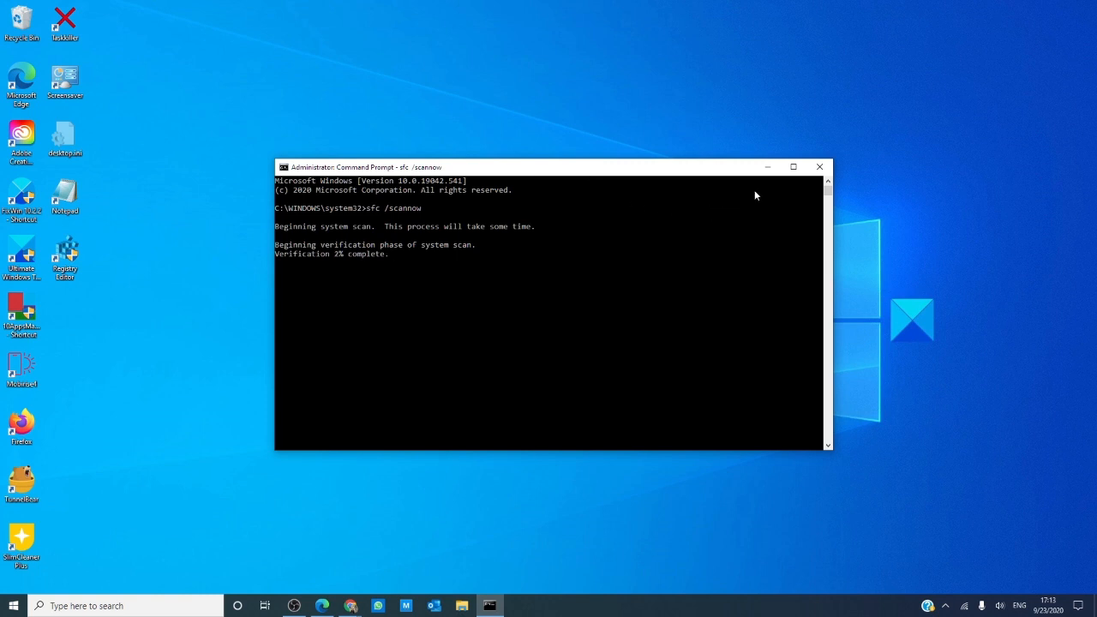
{"action": "left_click", "coordinate": [819, 166]}
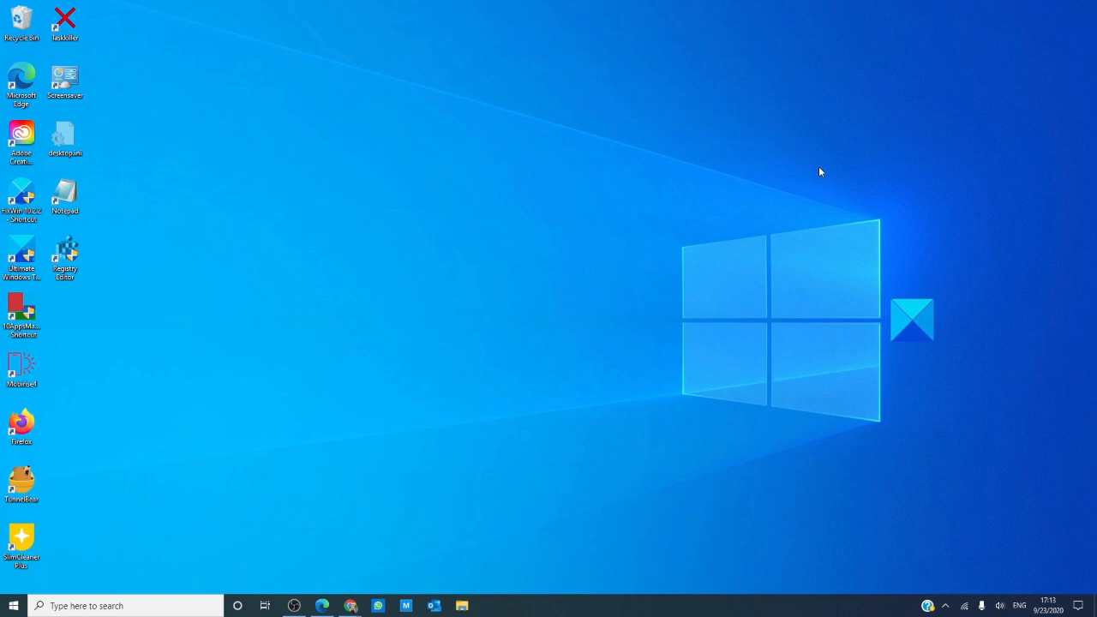
{"action": "mouse_move", "coordinate": [465, 329]}
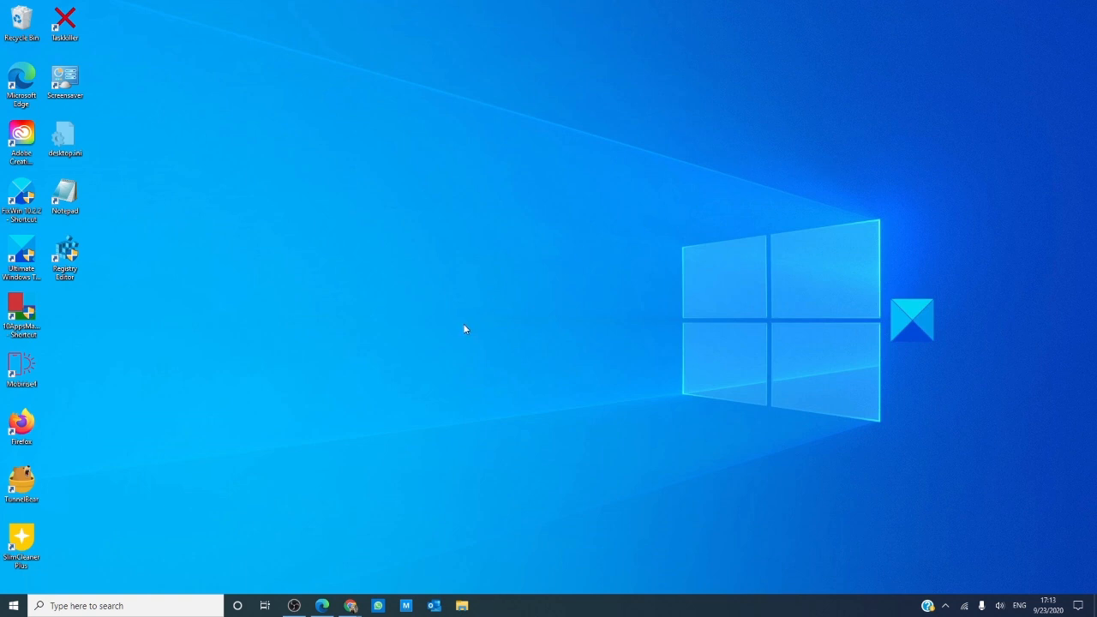
{"action": "mouse_move", "coordinate": [463, 329]}
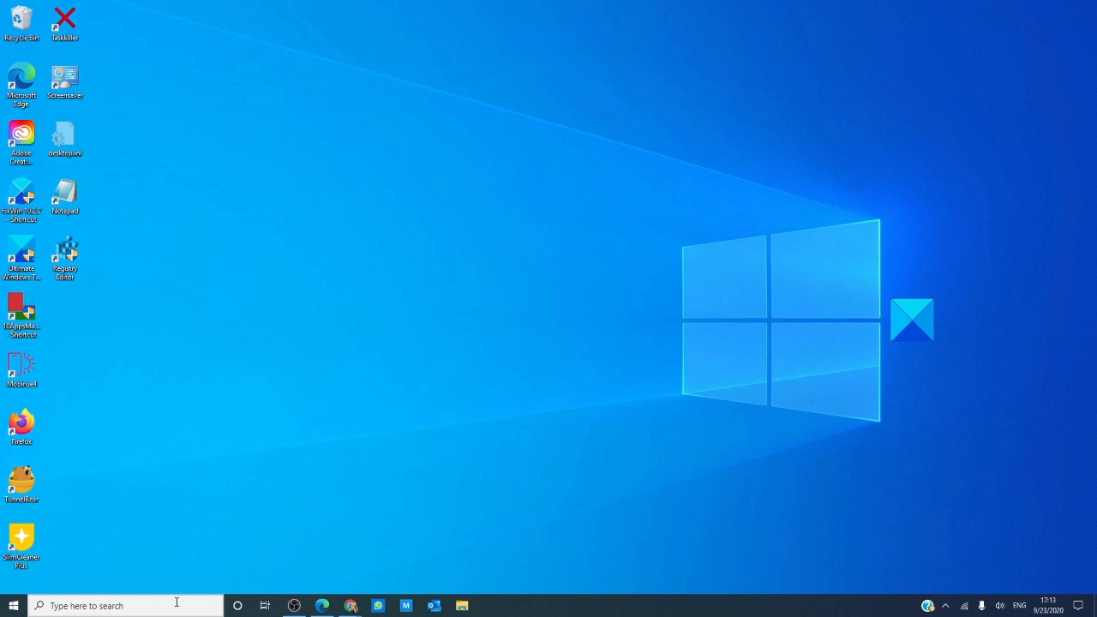
Step: Run dism /online /cleanup-image /restorehealth in an elevated Command Prompt, then close it
{"action": "type", "text": "cmd"}
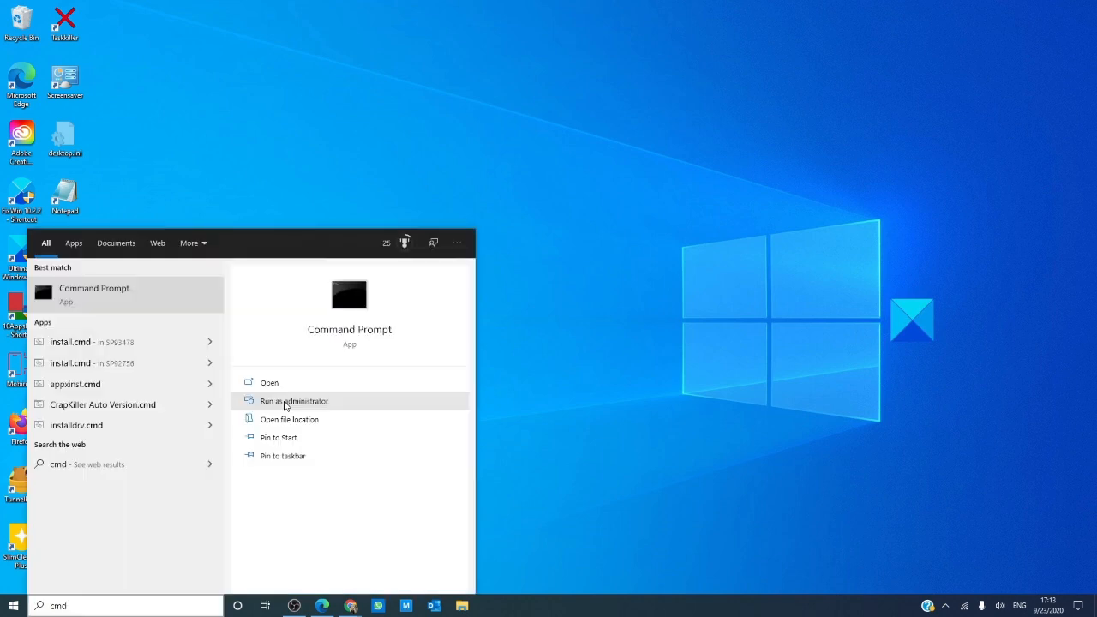
{"action": "left_click", "coordinate": [294, 400]}
{"action": "type", "text": "dis"}
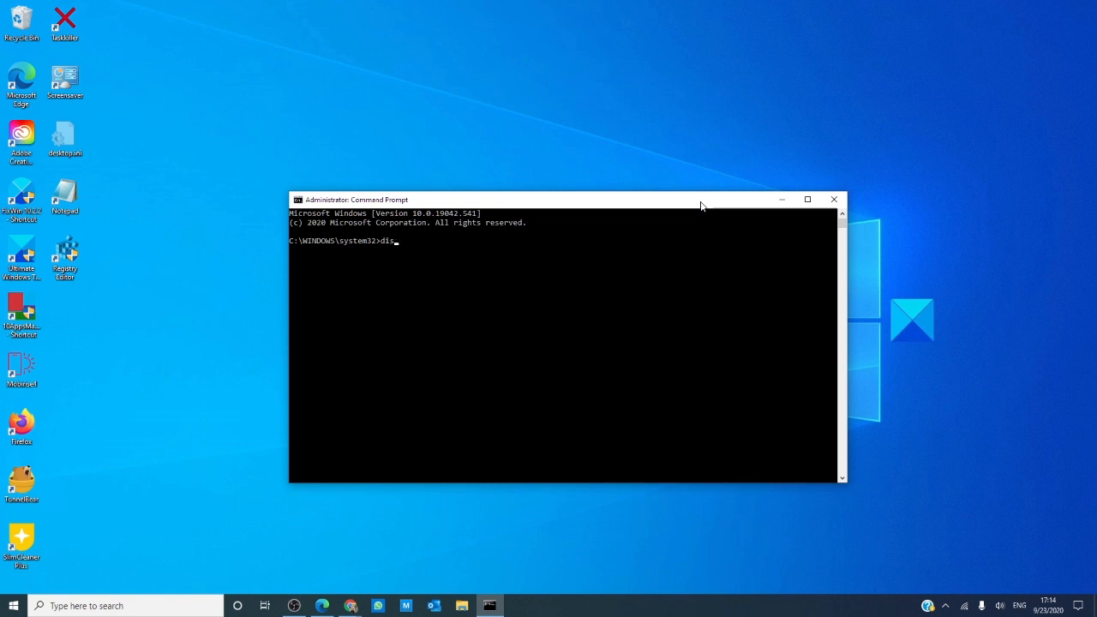
{"action": "type", "text": "m"}
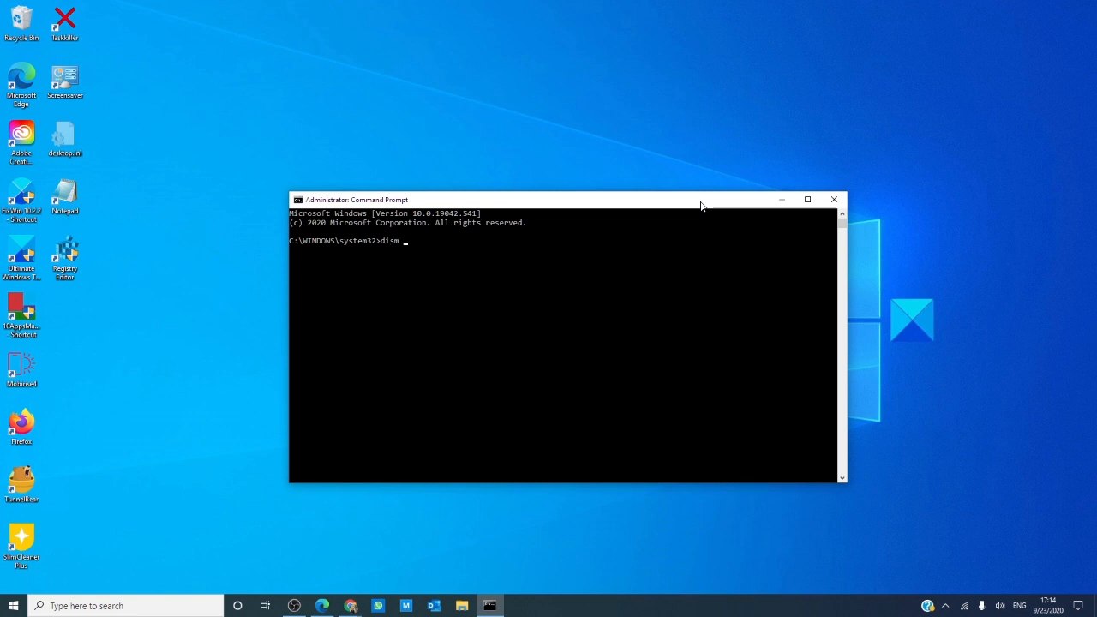
{"action": "type", "text": "/onlin"}
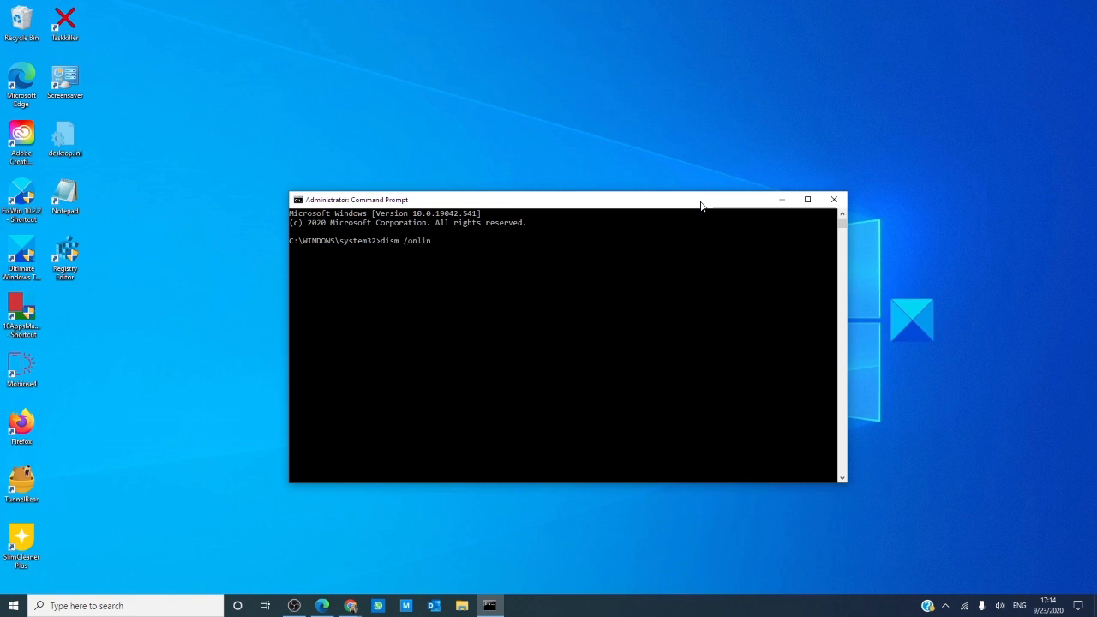
{"action": "type", "text": "e"}
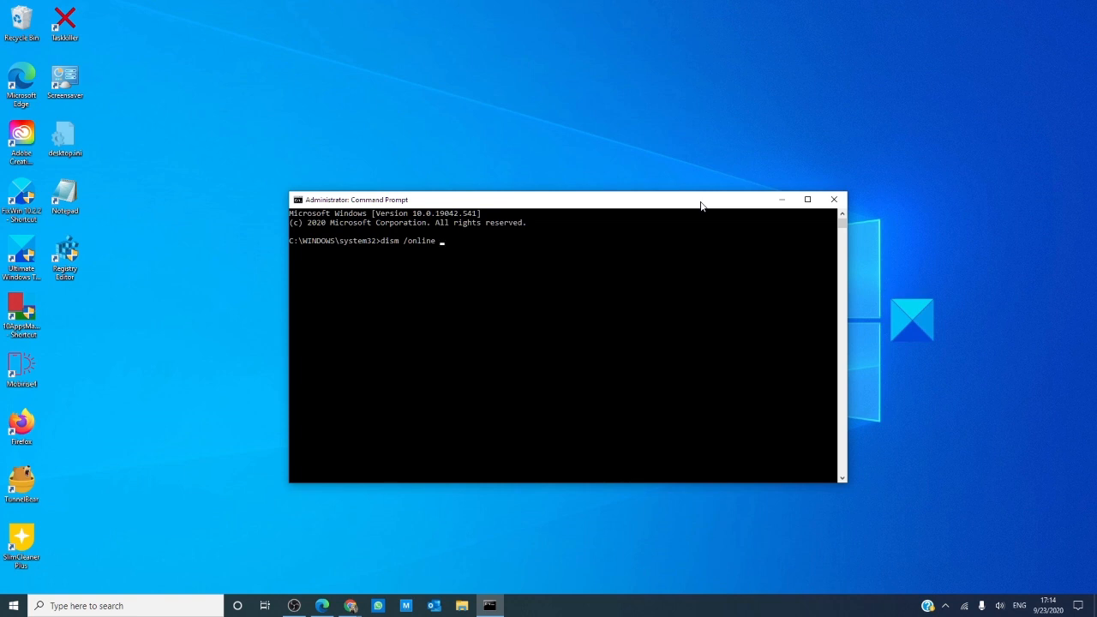
{"action": "type", "text": "/cle"}
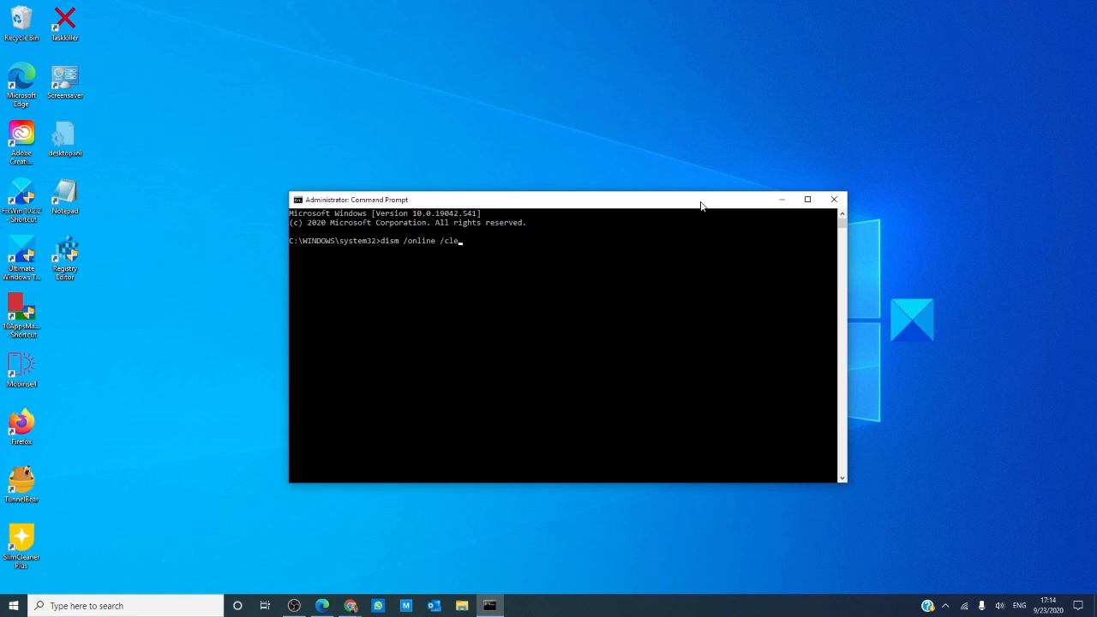
{"action": "type", "text": "anup"}
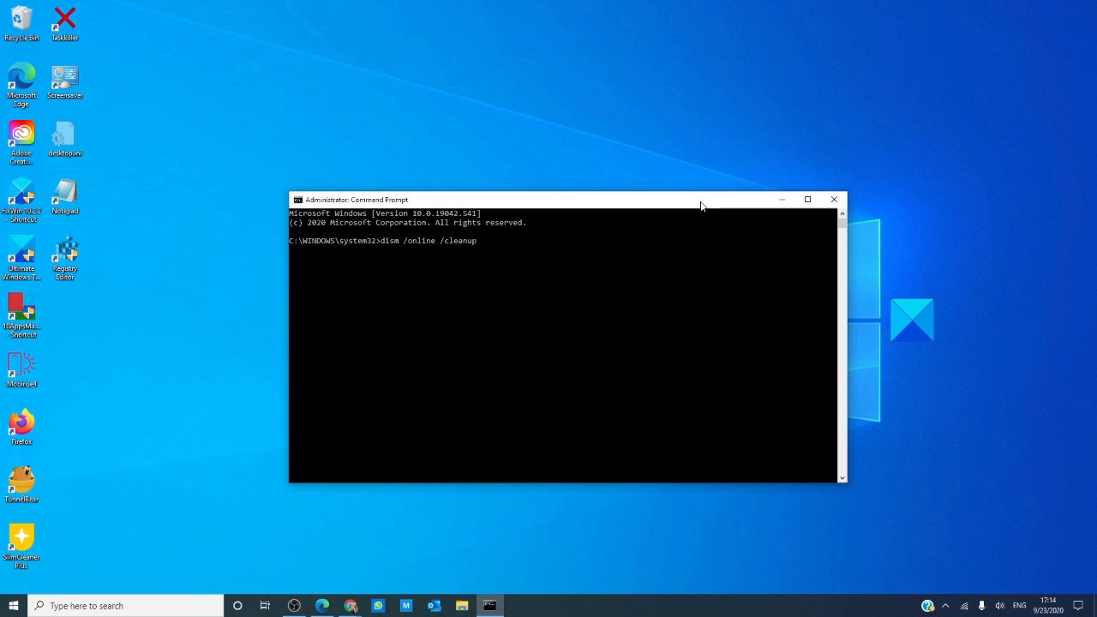
{"action": "type", "text": "-image"}
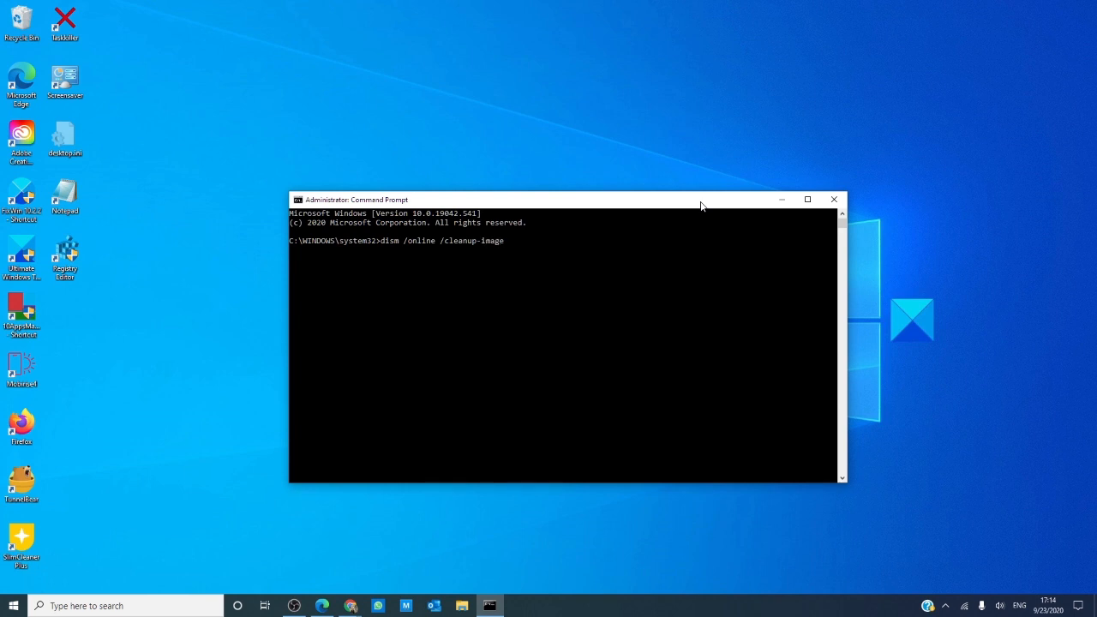
{"action": "type", "text": "/"}
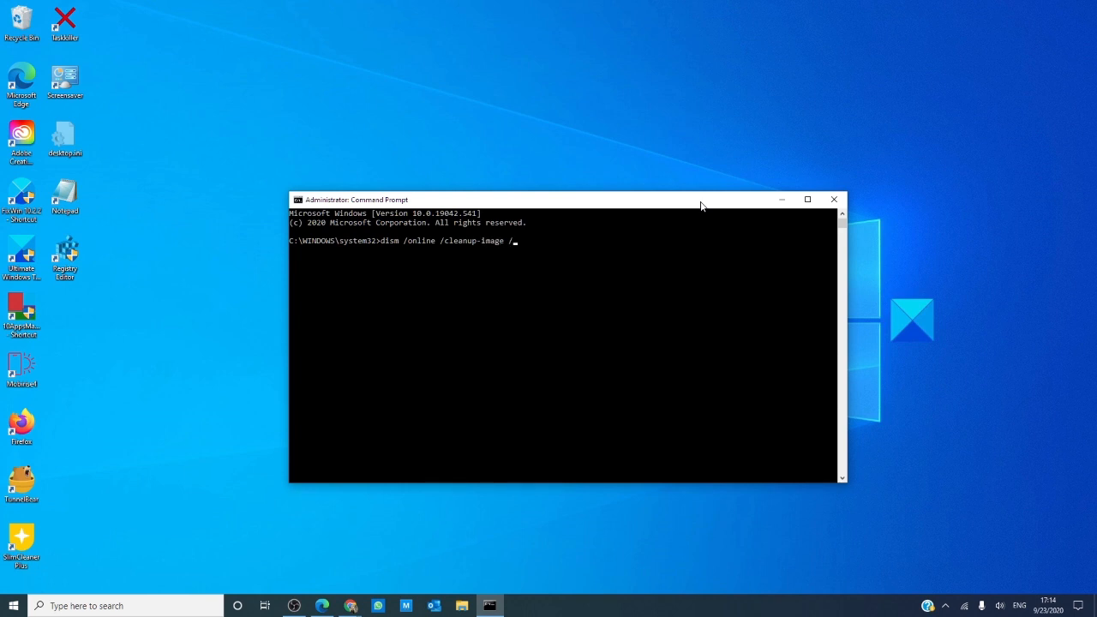
{"action": "type", "text": "restr"}
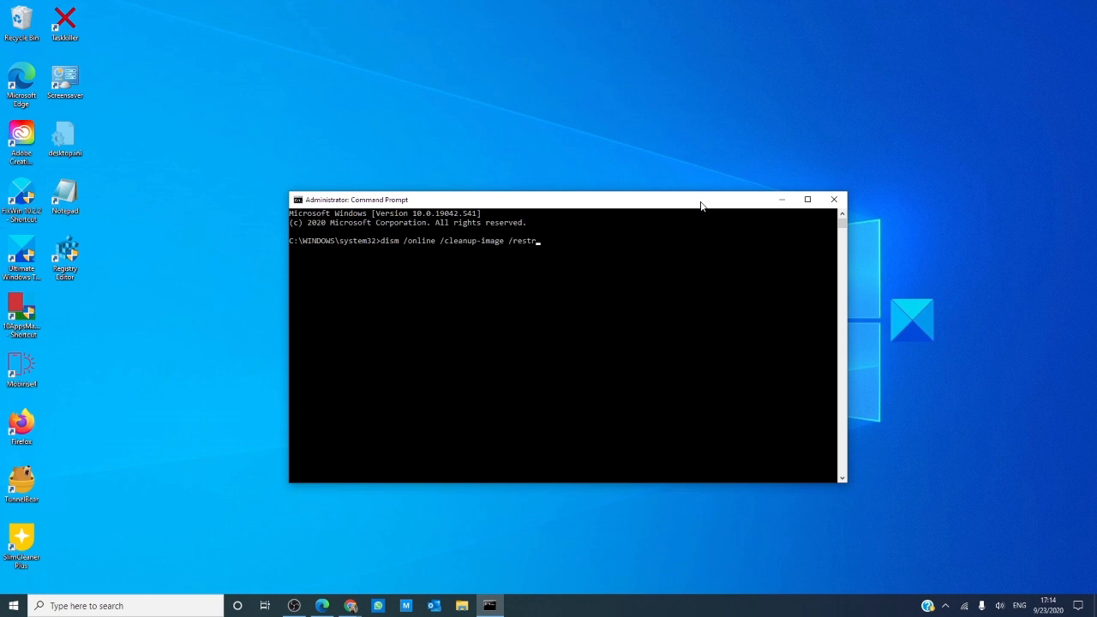
{"action": "type", "text": "ore"}
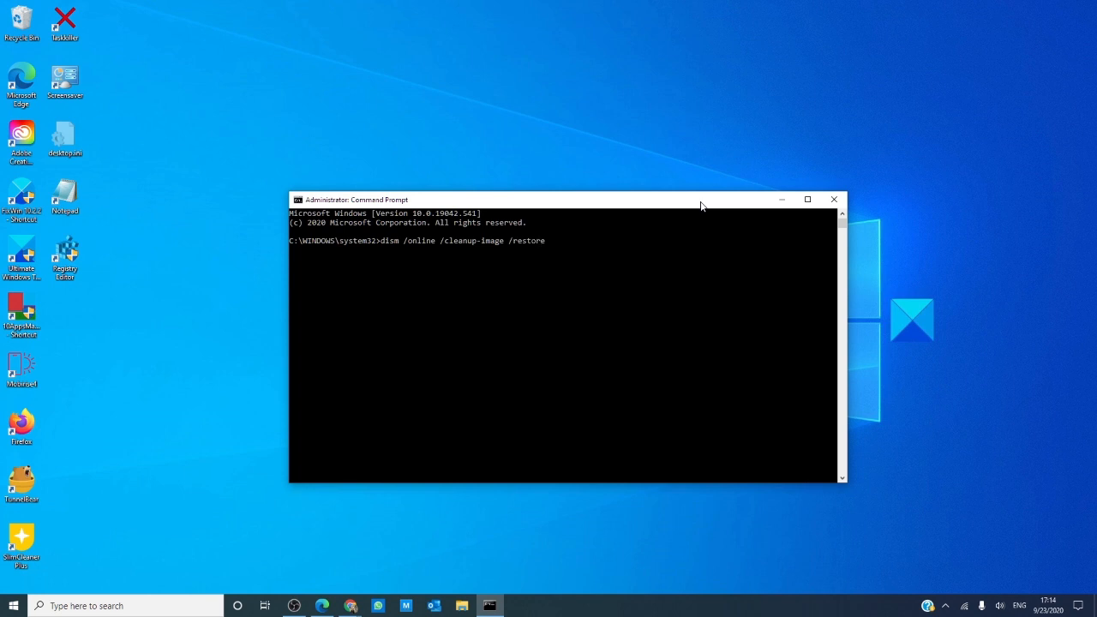
{"action": "type", "text": "health"}
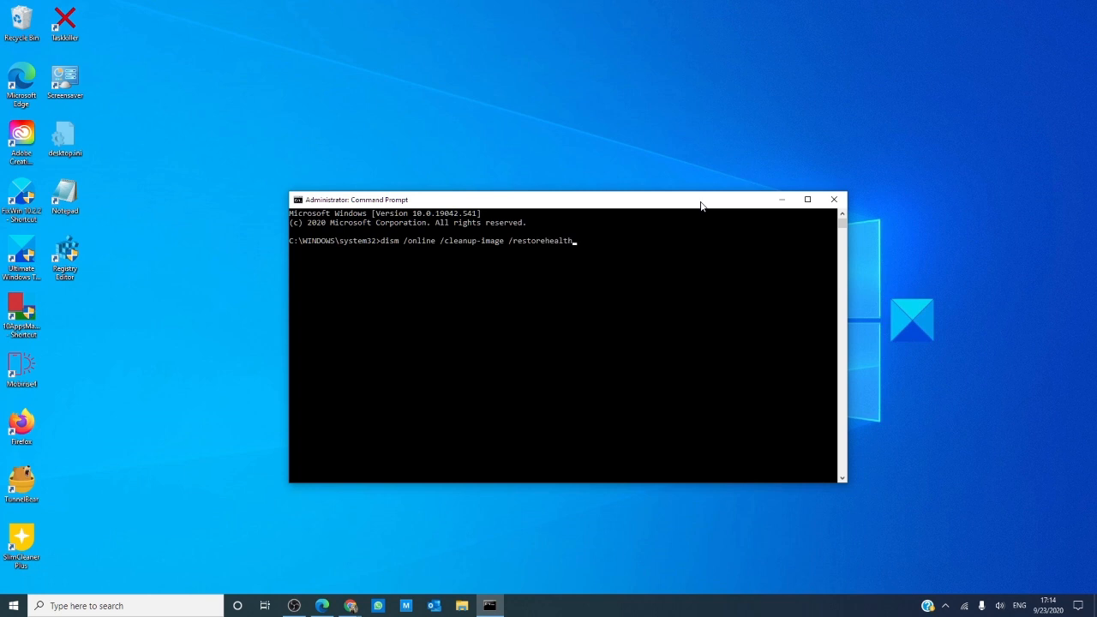
{"action": "key", "text": "enter"}
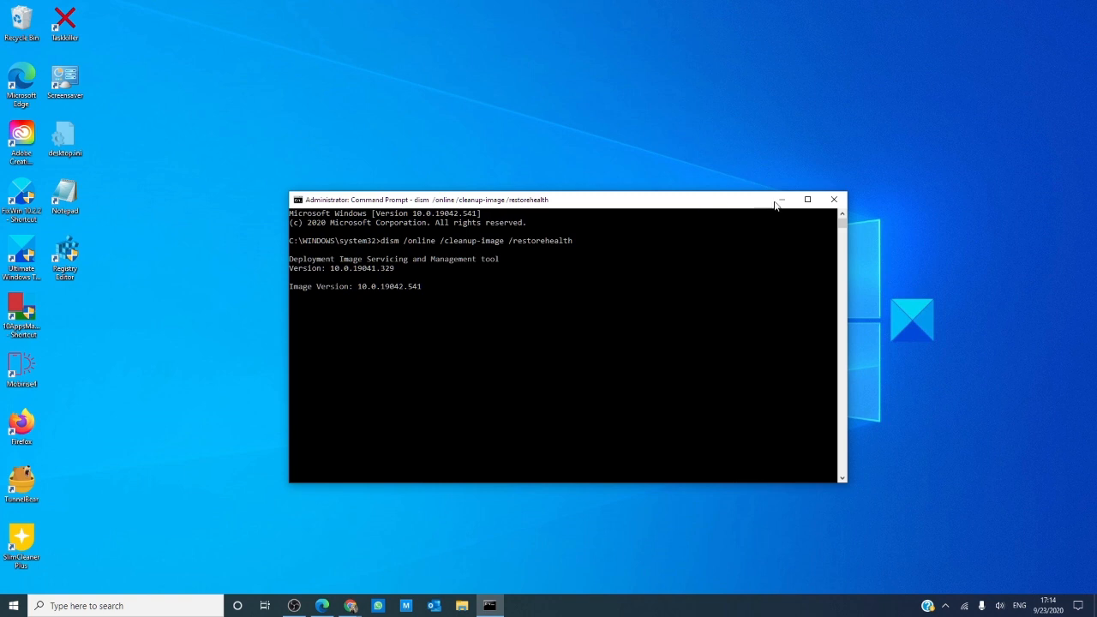
{"action": "left_click", "coordinate": [833, 200]}
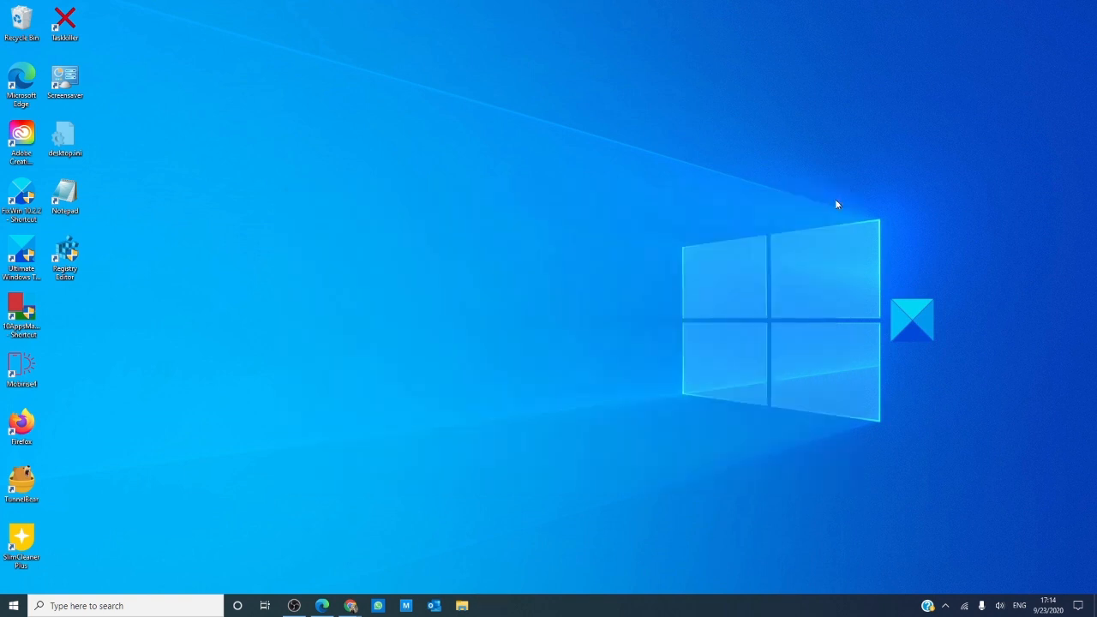
{"action": "mouse_move", "coordinate": [800, 269]}
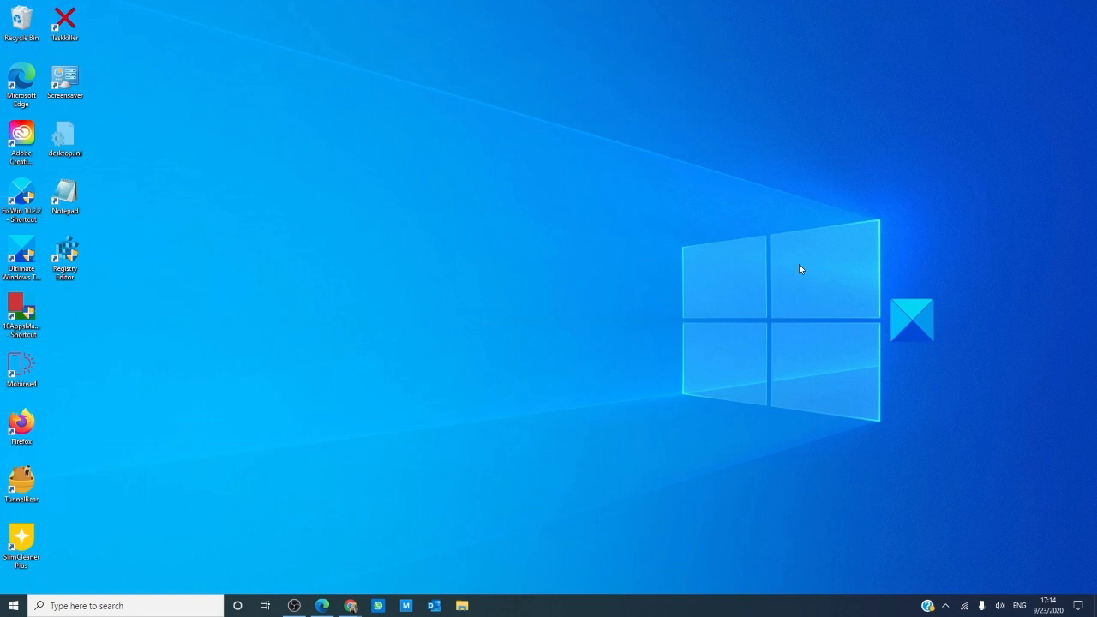
{"action": "mouse_move", "coordinate": [373, 538]}
{"action": "type", "text": "cmd"}
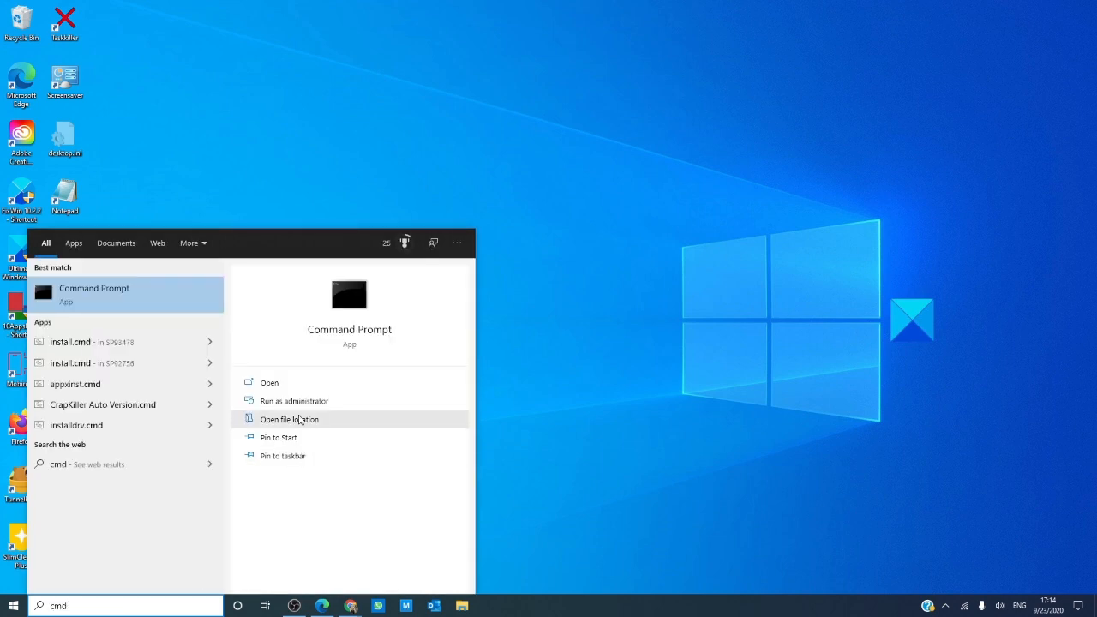
{"action": "mouse_move", "coordinate": [300, 401]}
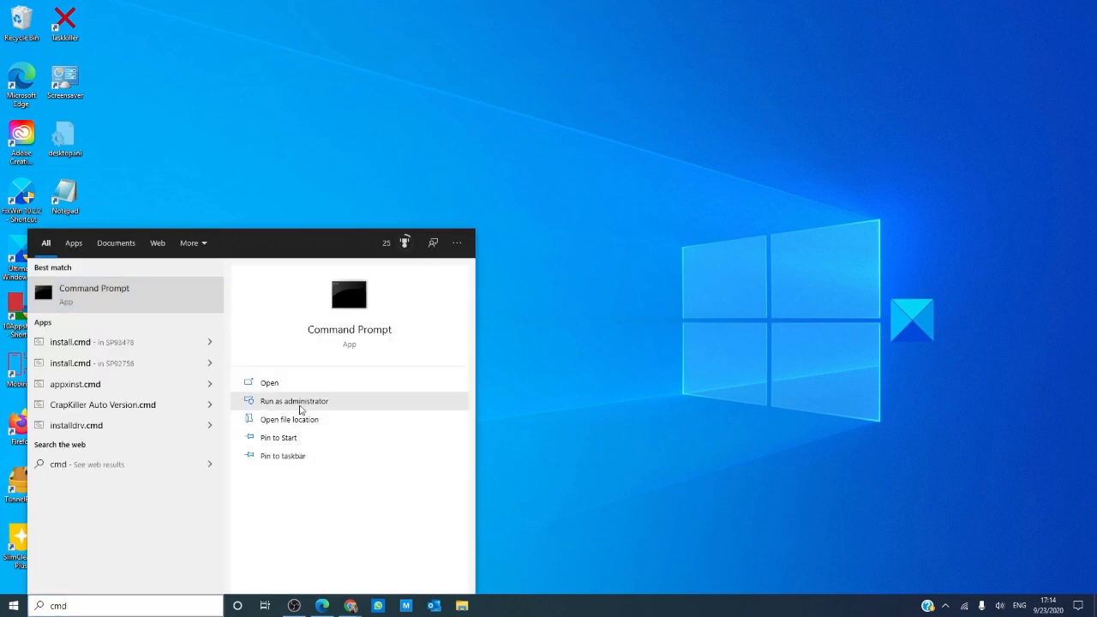
Step: Register jscript with regsvr32 in an elevated Command Prompt and dismiss the success message
{"action": "left_click", "coordinate": [294, 400]}
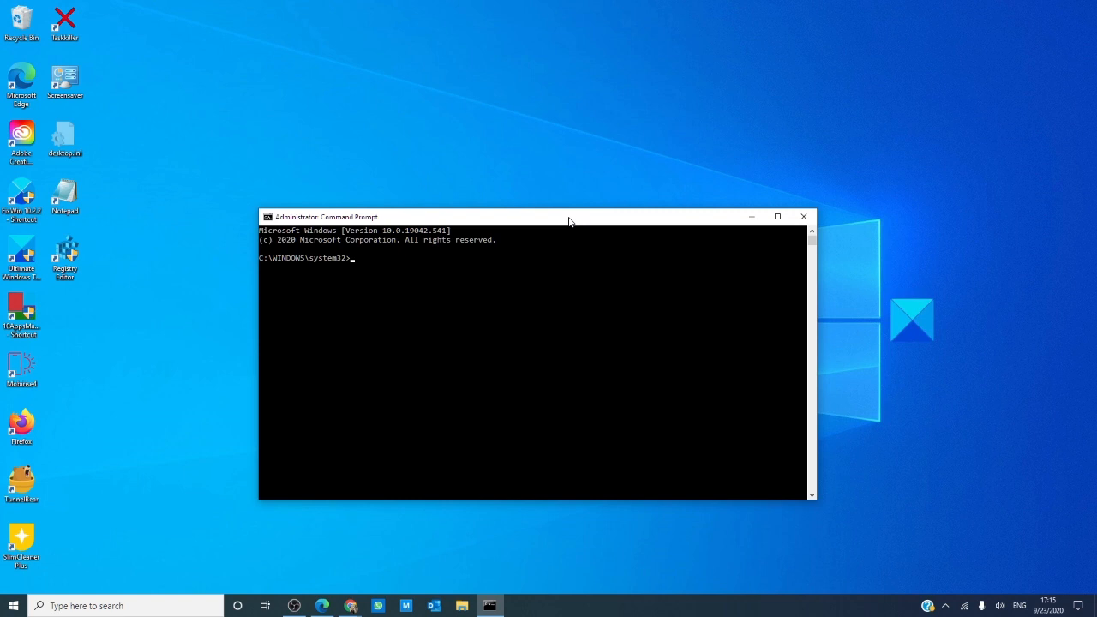
{"action": "type", "text": "regs"}
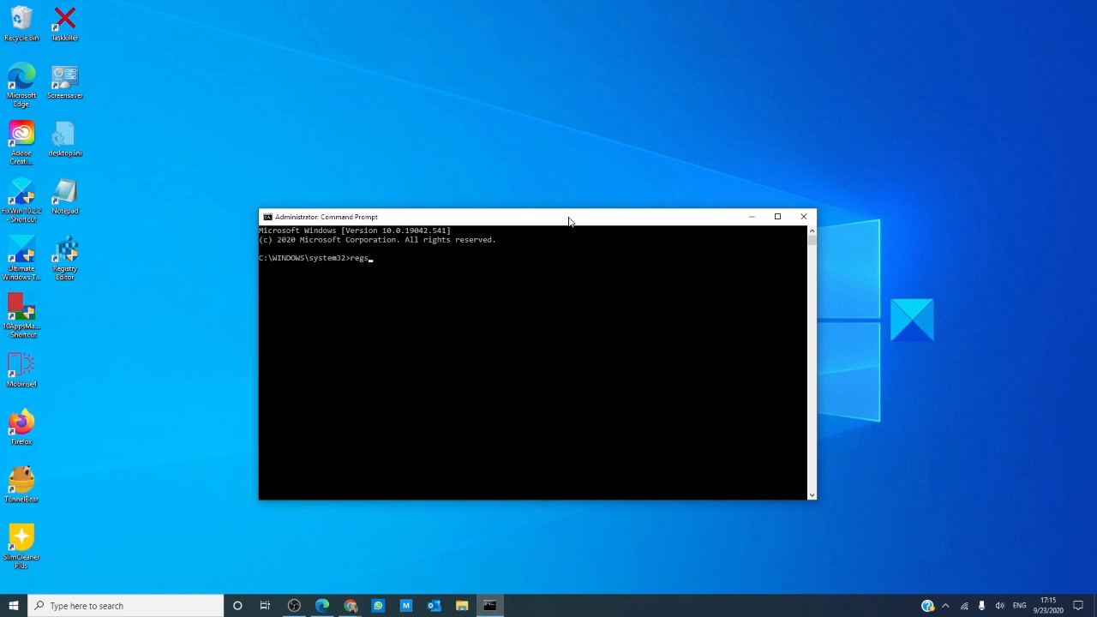
{"action": "type", "text": "vr"}
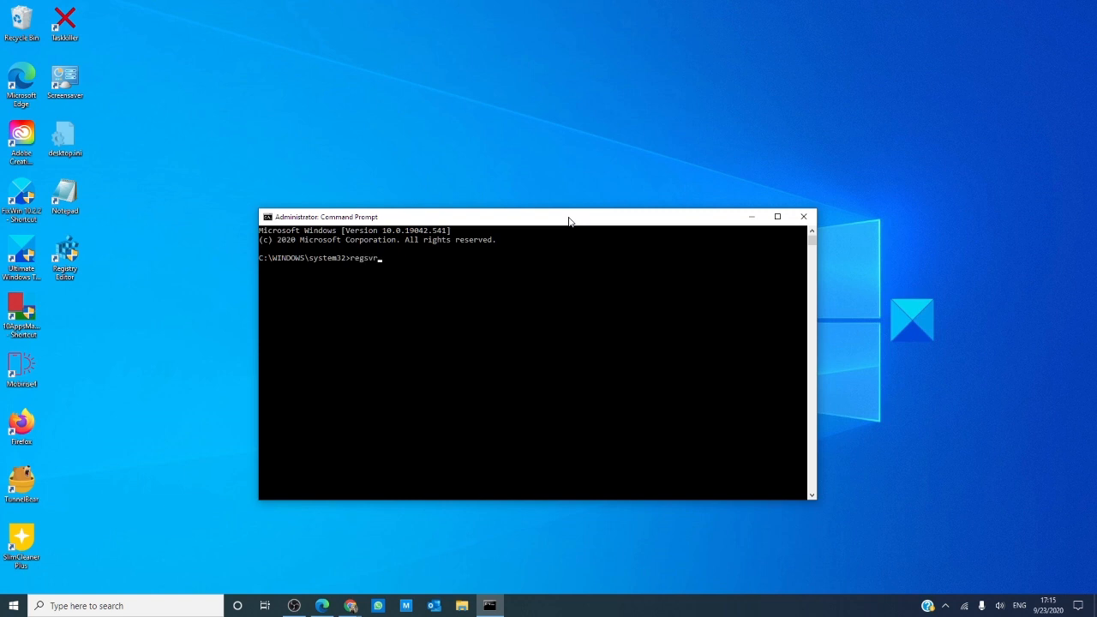
{"action": "type", "text": "32"}
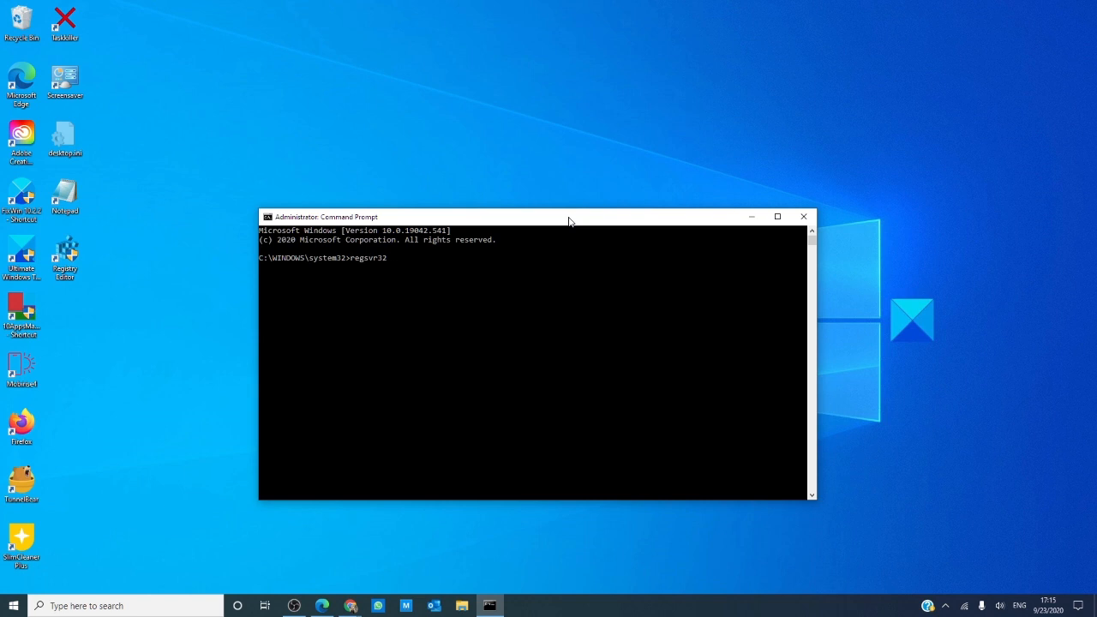
{"action": "type", "text": "jscr"}
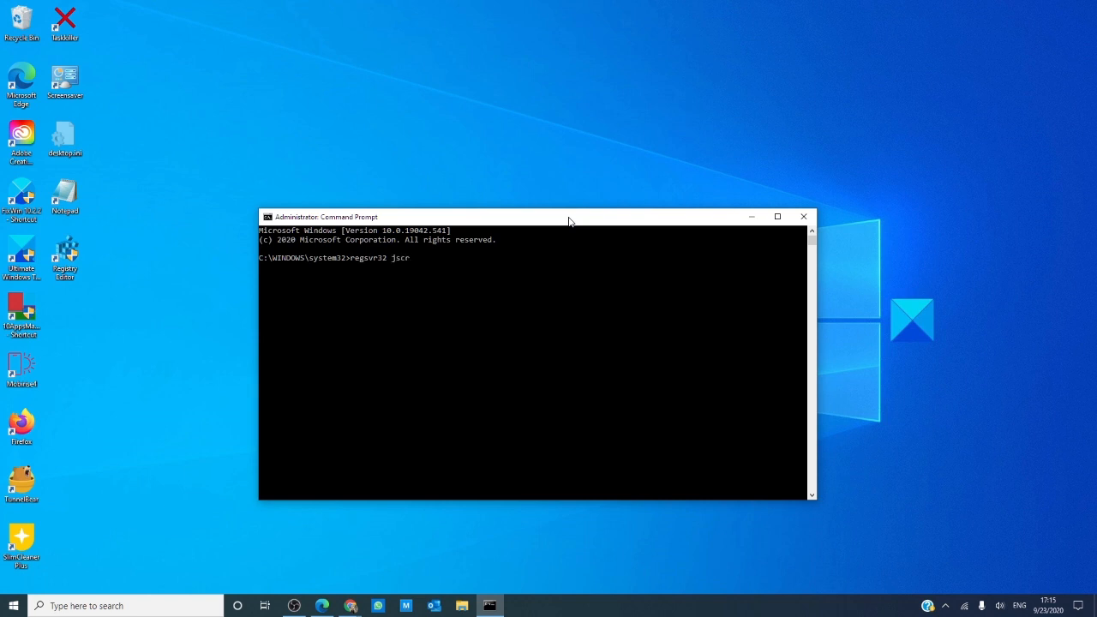
{"action": "type", "text": "ipt"}
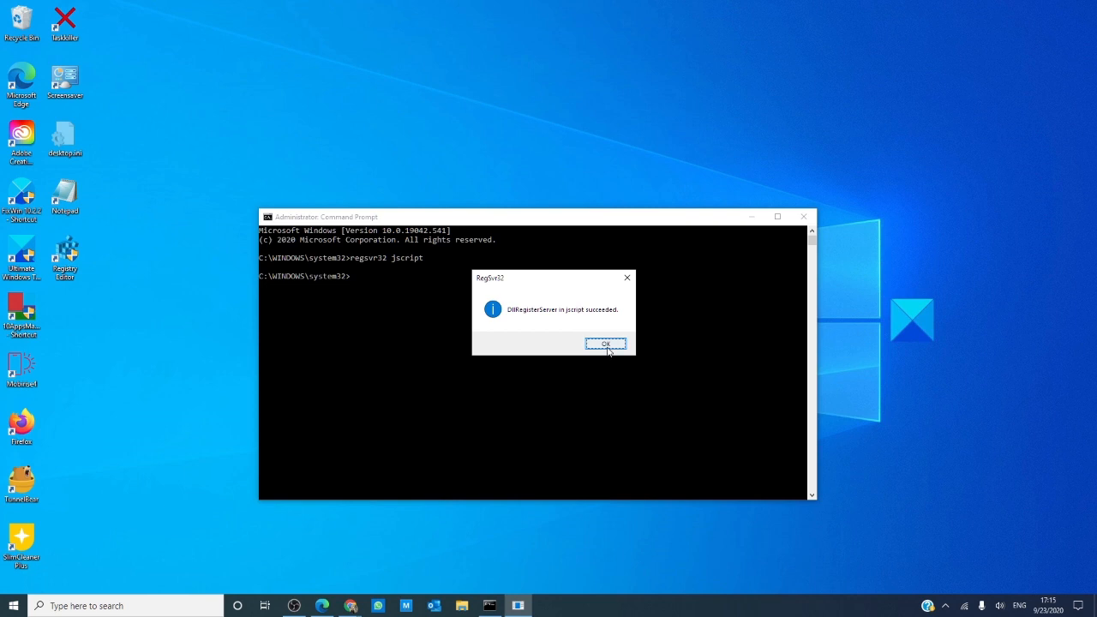
{"action": "left_click", "coordinate": [606, 344]}
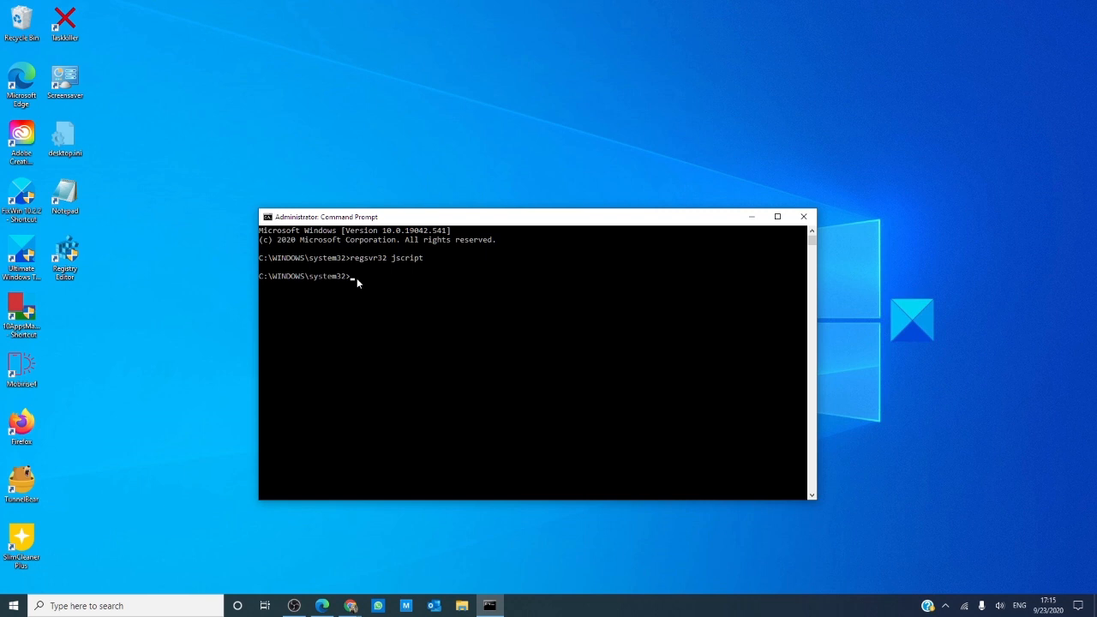
Step: Register vbscript with regsvr32 and dismiss the success message
{"action": "type", "text": "regsv"}
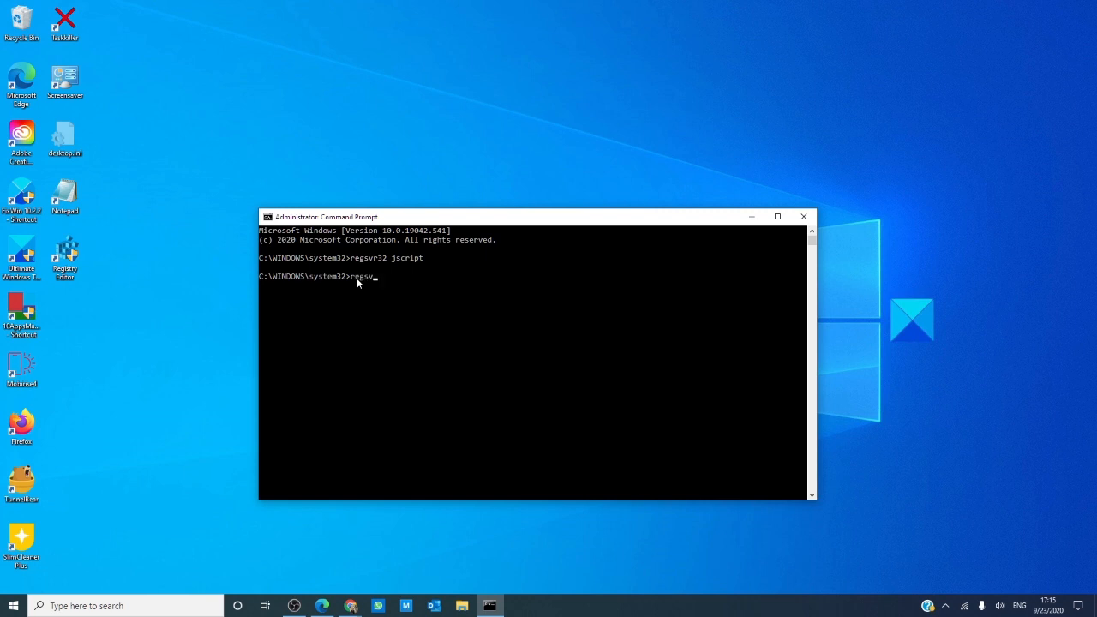
{"action": "type", "text": "r32"}
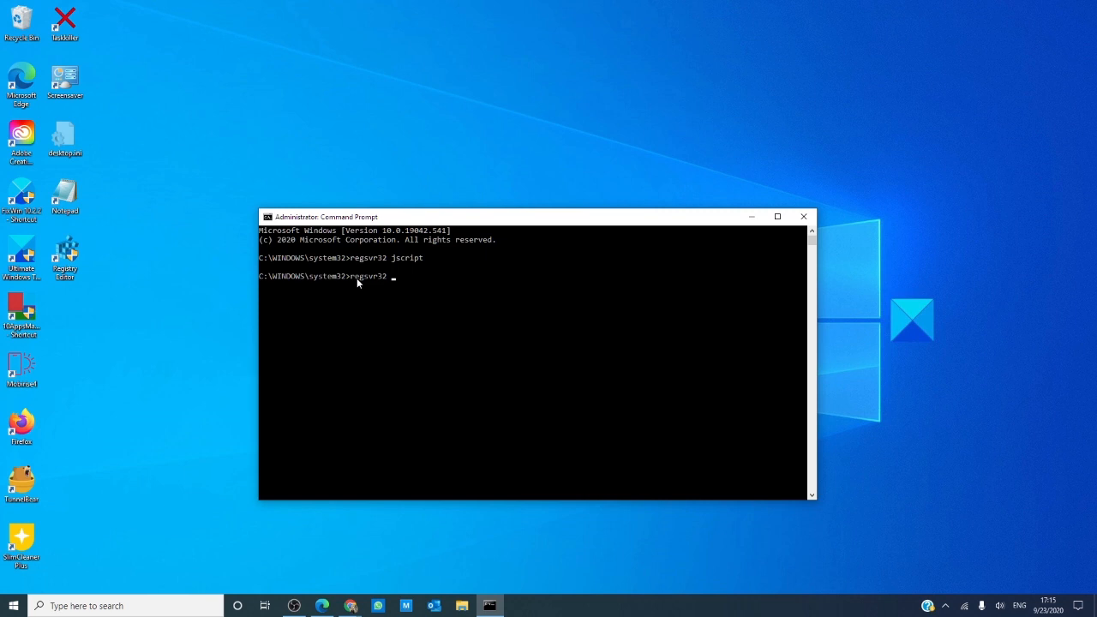
{"action": "type", "text": "vbsc"}
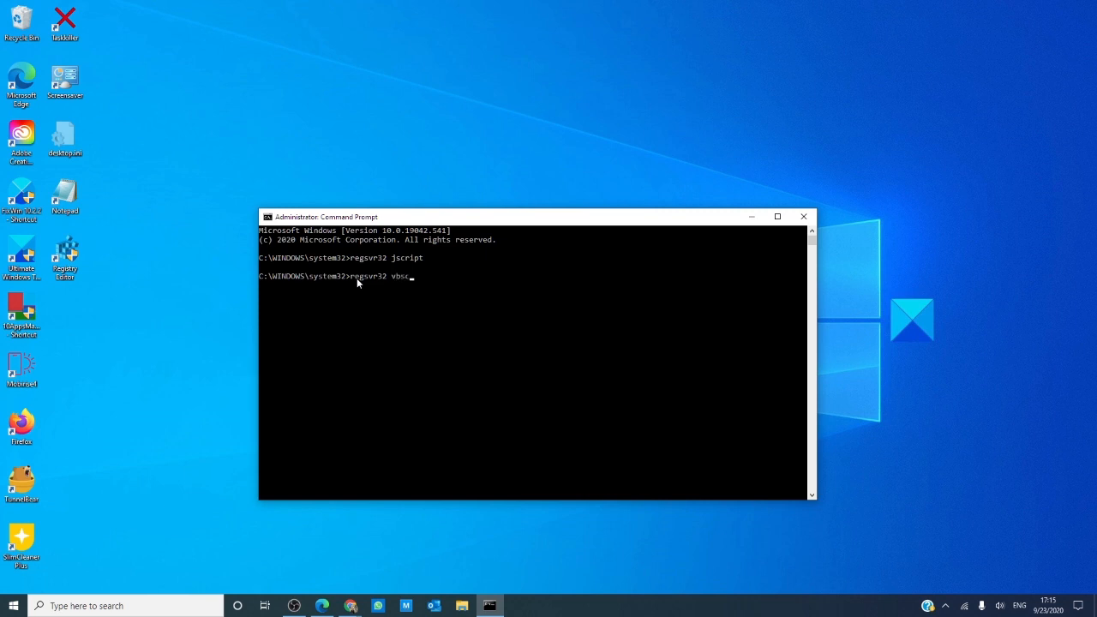
{"action": "key", "text": "enter"}
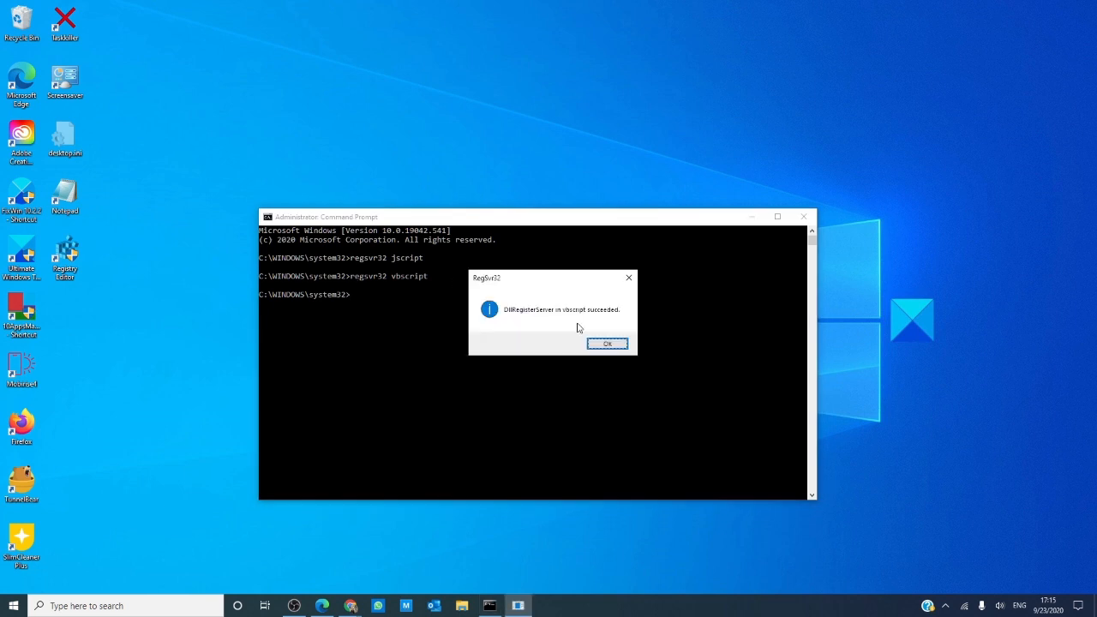
{"action": "left_click", "coordinate": [607, 344]}
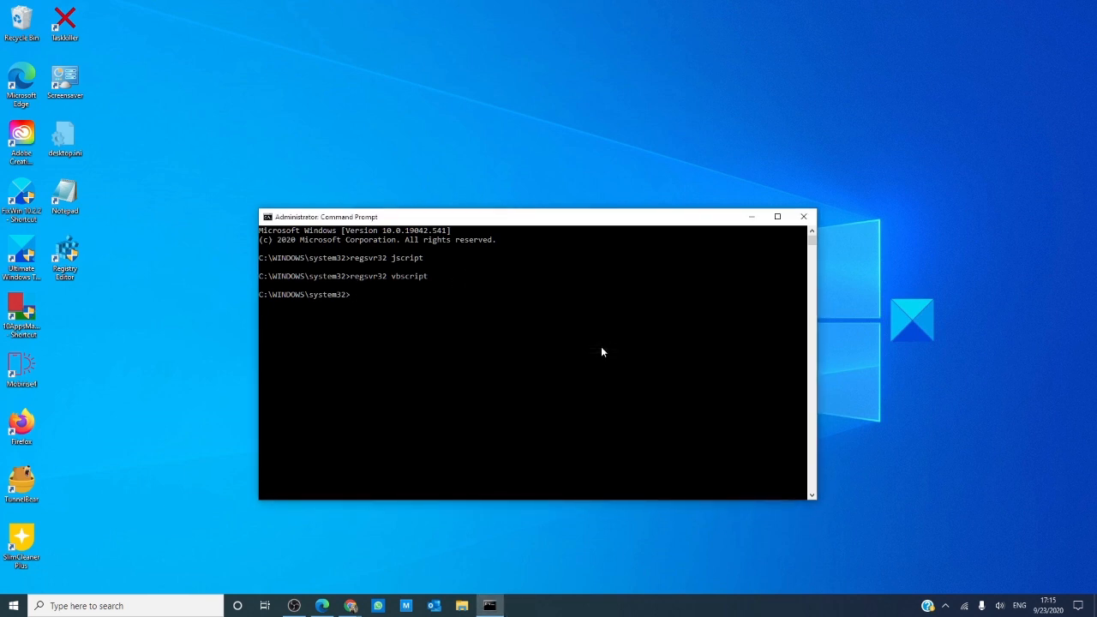
Step: Type regsvr32 /I MSHTML, then close the Command Prompt window
{"action": "type", "text": "regsvr32"}
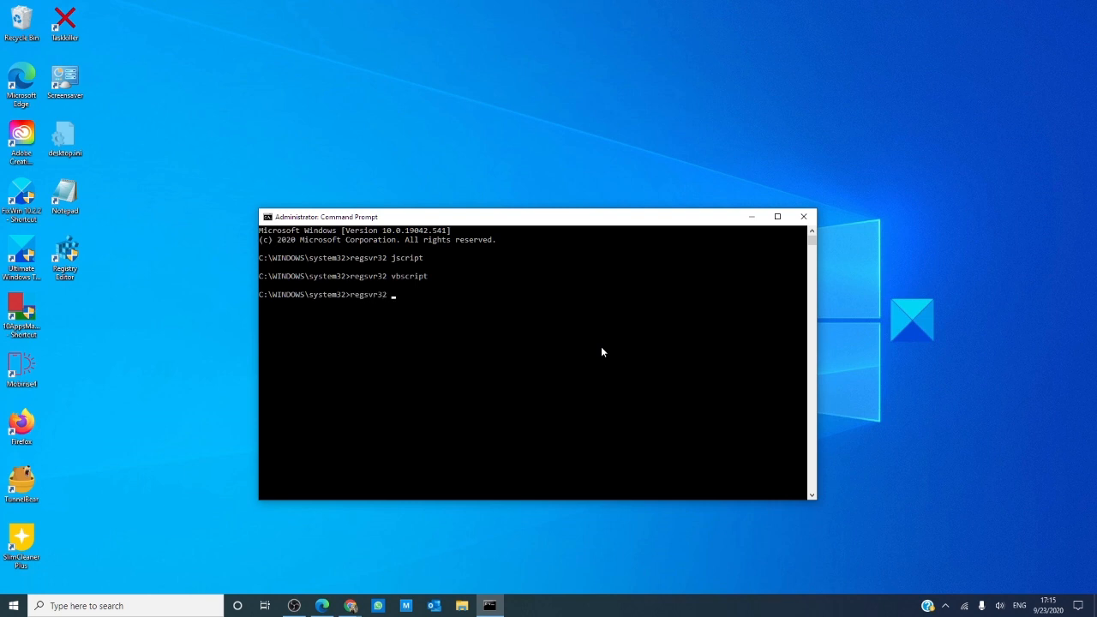
{"action": "type", "text": "/"}
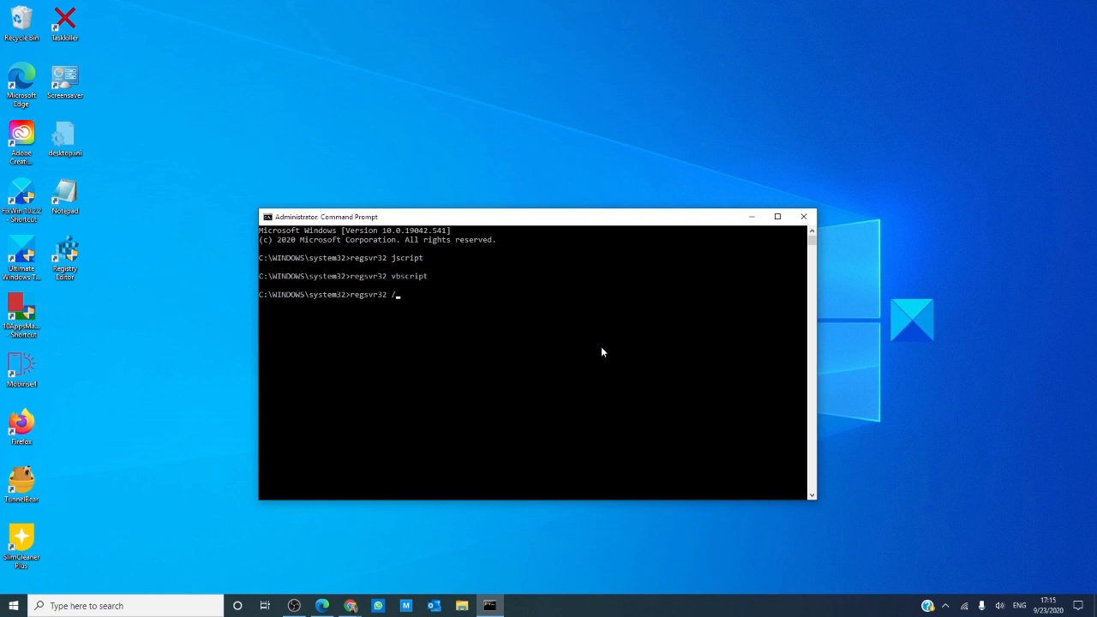
{"action": "type", "text": "I"}
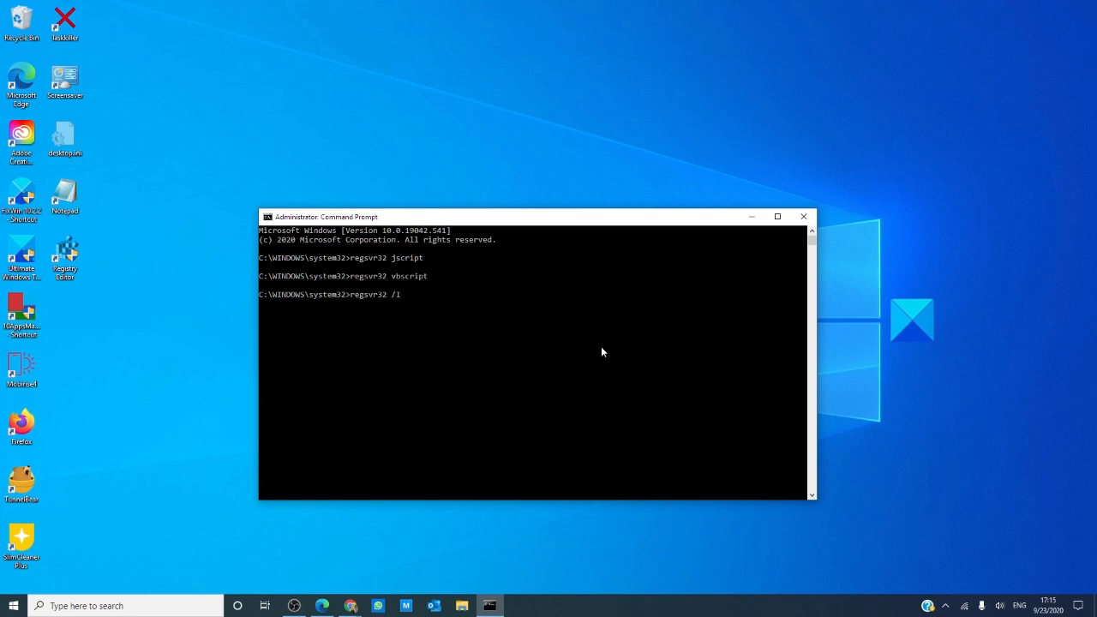
{"action": "type", "text": "MSHTM"}
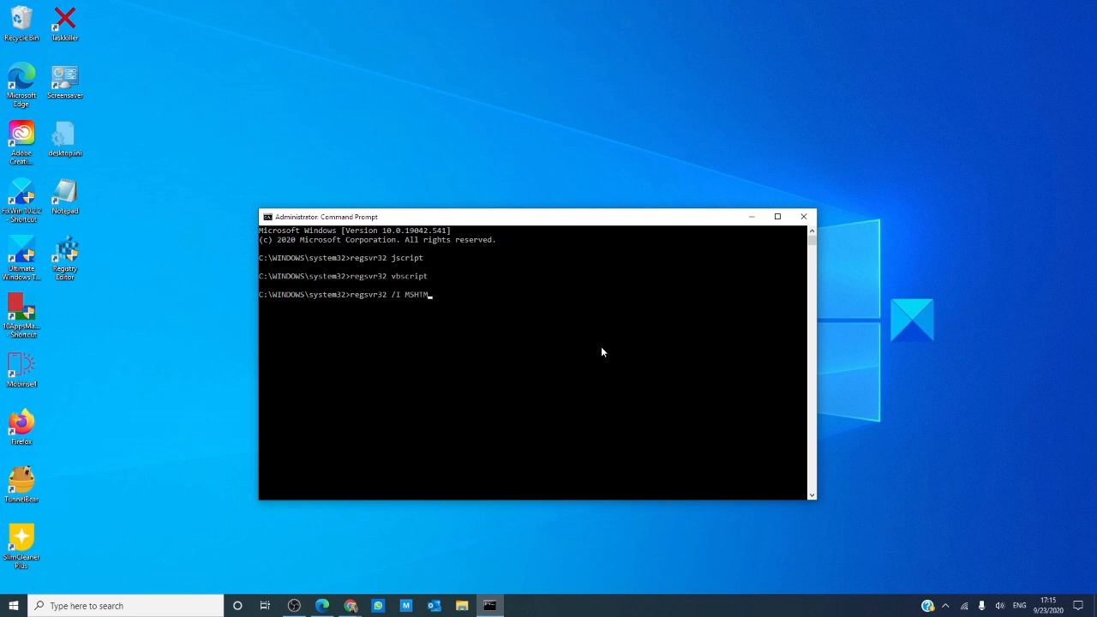
{"action": "type", "text": "L"}
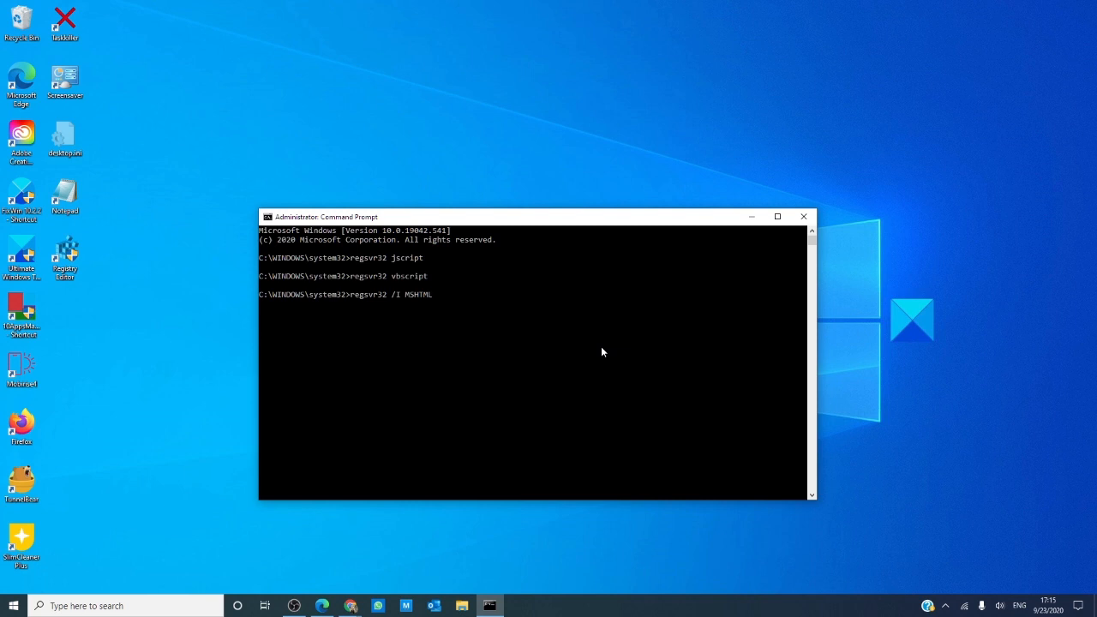
{"action": "left_click", "coordinate": [803, 216]}
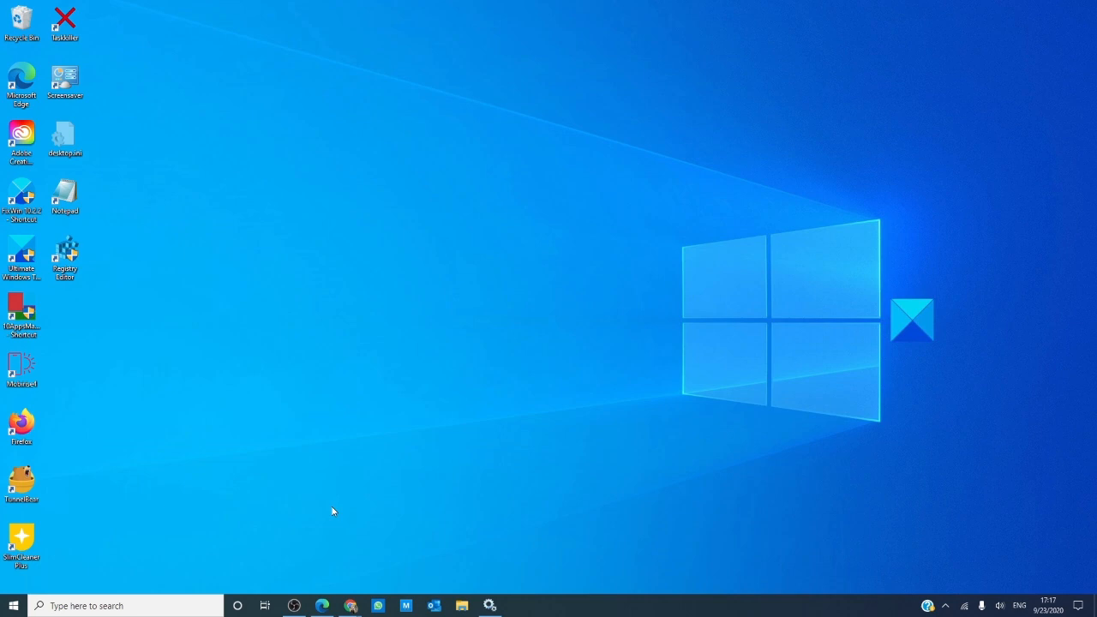
Step: Scroll the Services list down to Microsoft Defender Antivirus Service and right-click it
{"action": "left_click", "coordinate": [490, 606]}
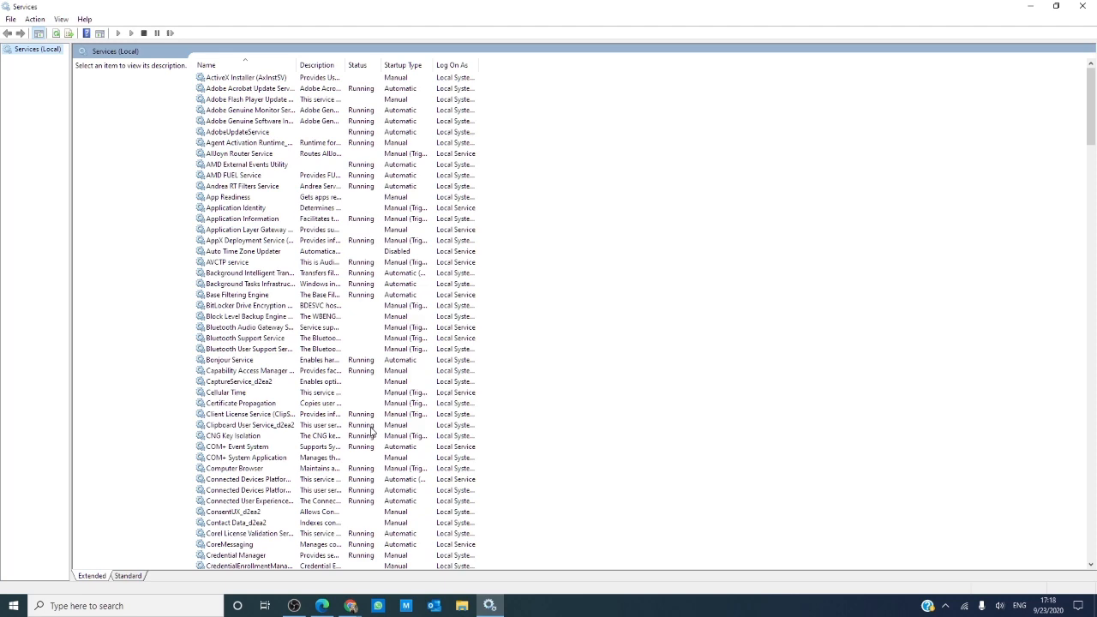
{"action": "mouse_move", "coordinate": [401, 317]}
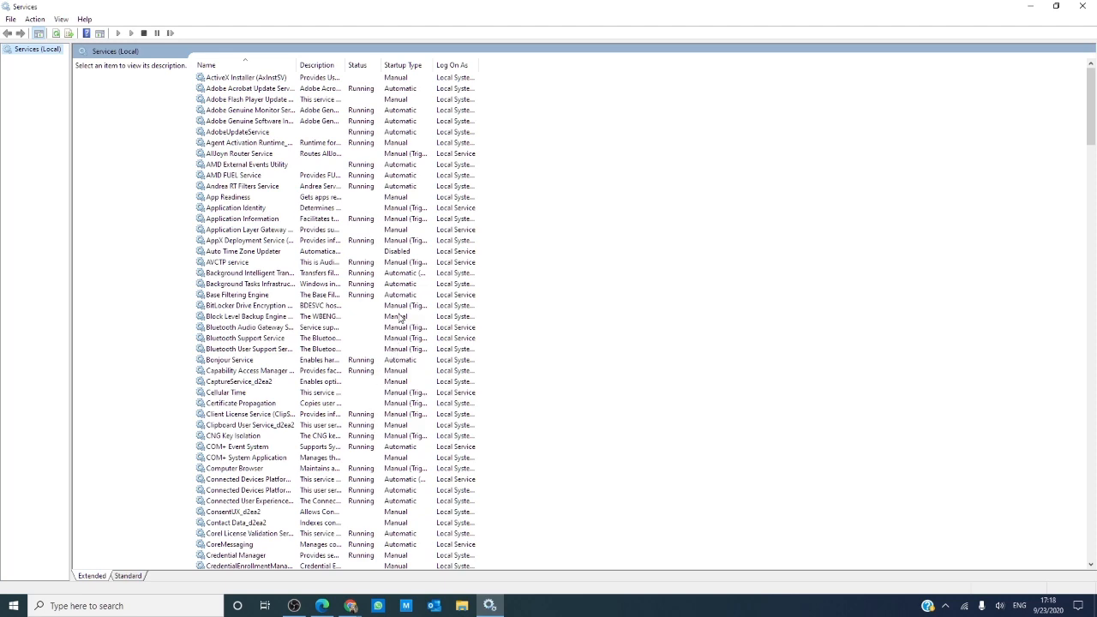
{"action": "scroll", "scroll_direction": "down", "scroll_amount": 3}
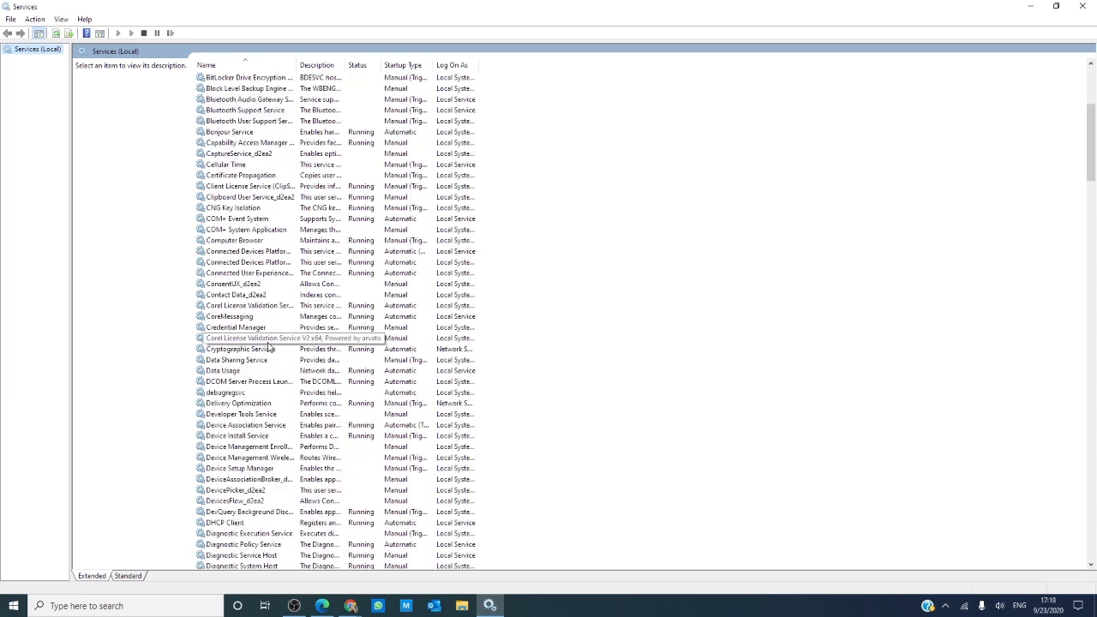
{"action": "scroll", "scroll_direction": "down", "scroll_amount": 3}
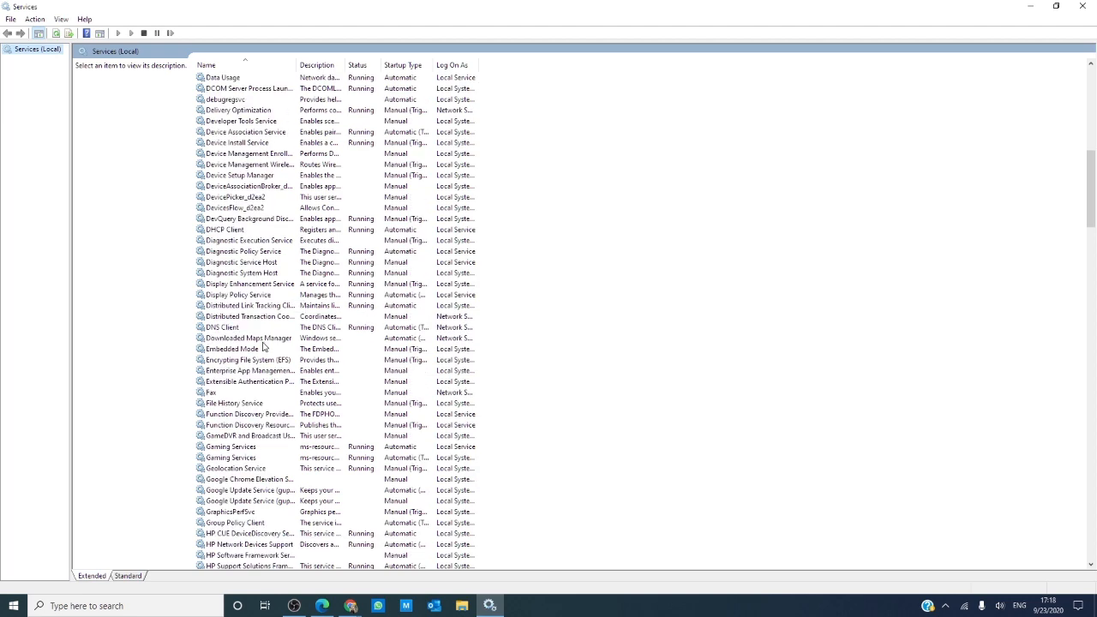
{"action": "scroll", "scroll_direction": "down", "scroll_amount": 3}
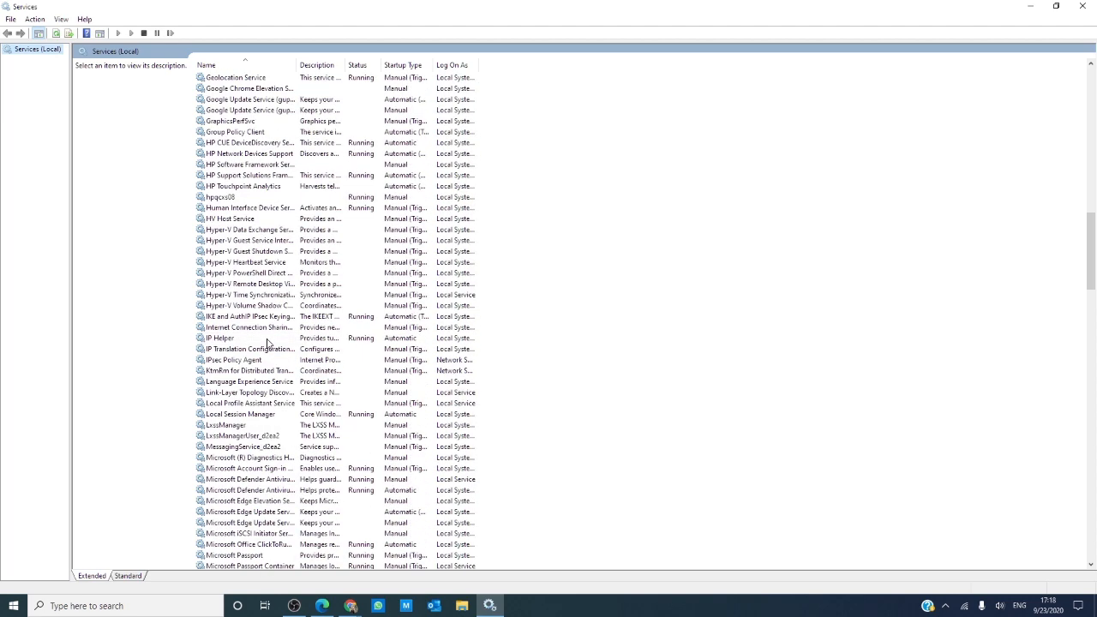
{"action": "scroll", "scroll_direction": "down", "scroll_amount": 3}
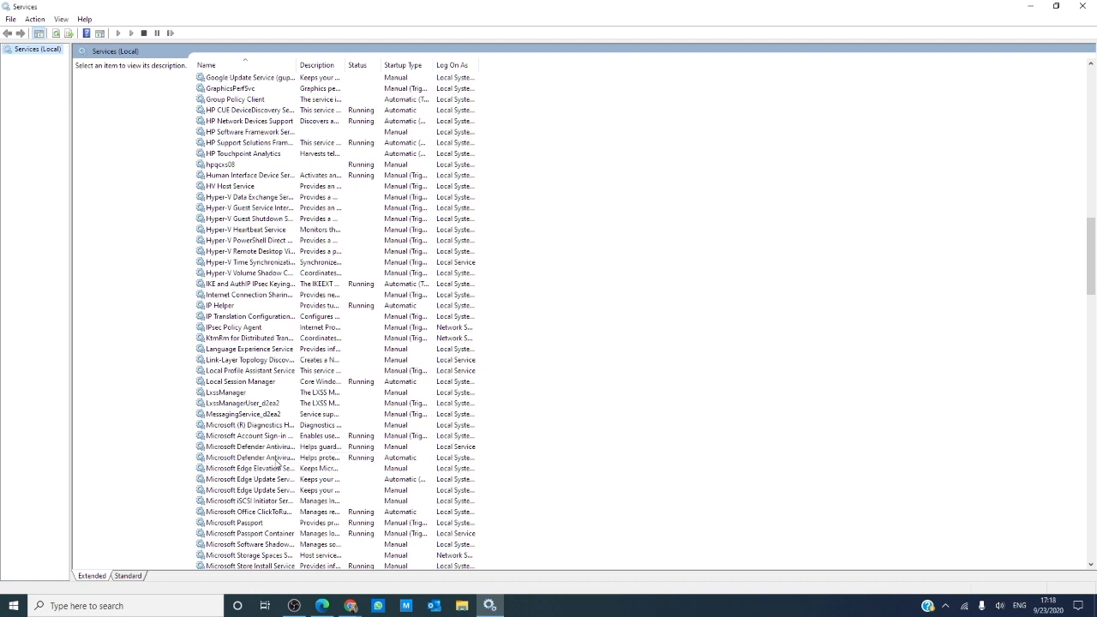
{"action": "right_click", "coordinate": [249, 457]}
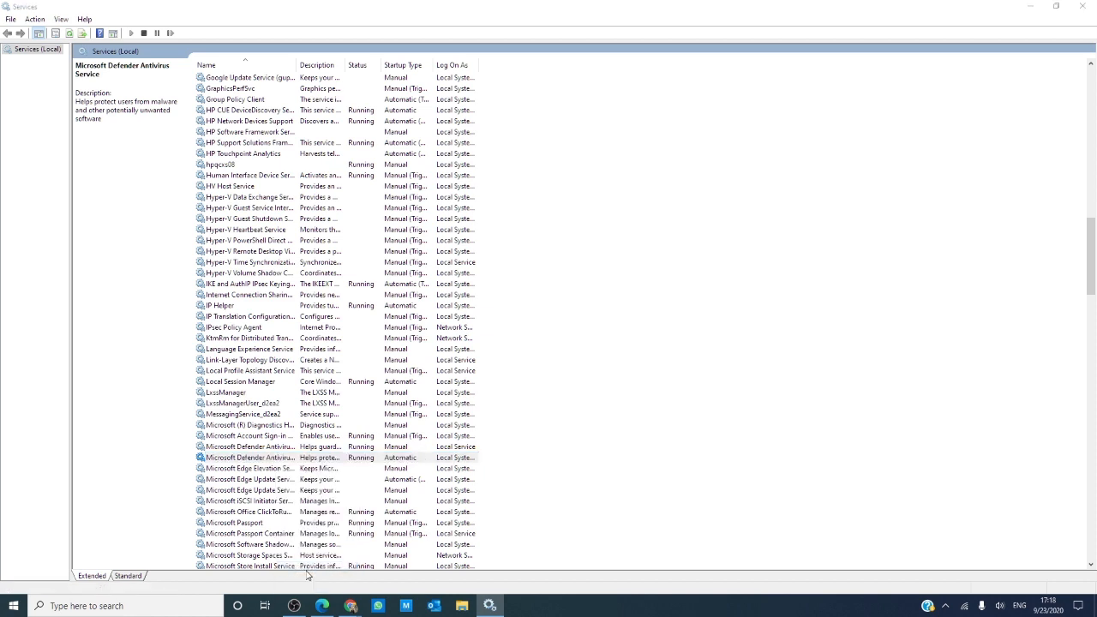
Step: Confirm Microsoft Defender Antivirus runs with automatic startup, then right-click Windows Security Service
{"action": "double_click", "coordinate": [249, 457]}
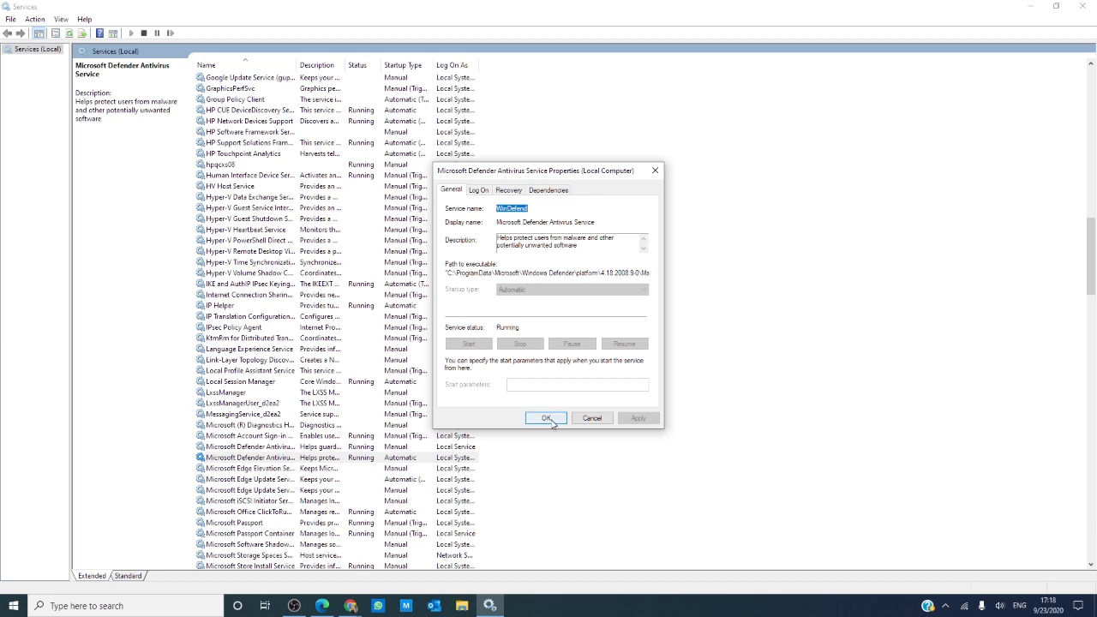
{"action": "left_click", "coordinate": [546, 418]}
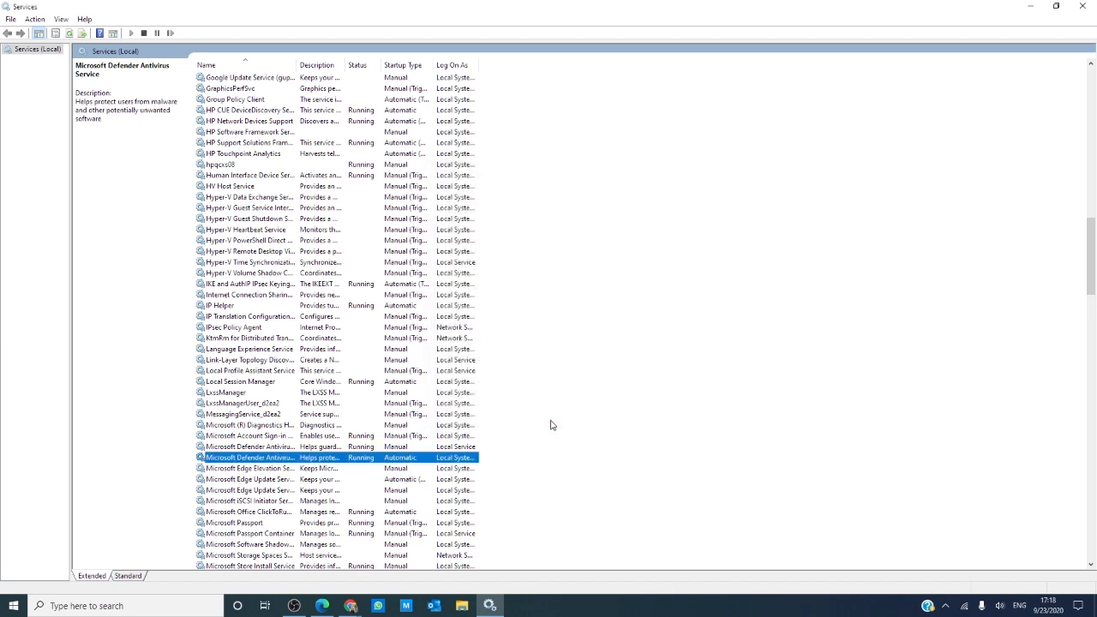
{"action": "scroll", "scroll_direction": "down", "scroll_amount": 3}
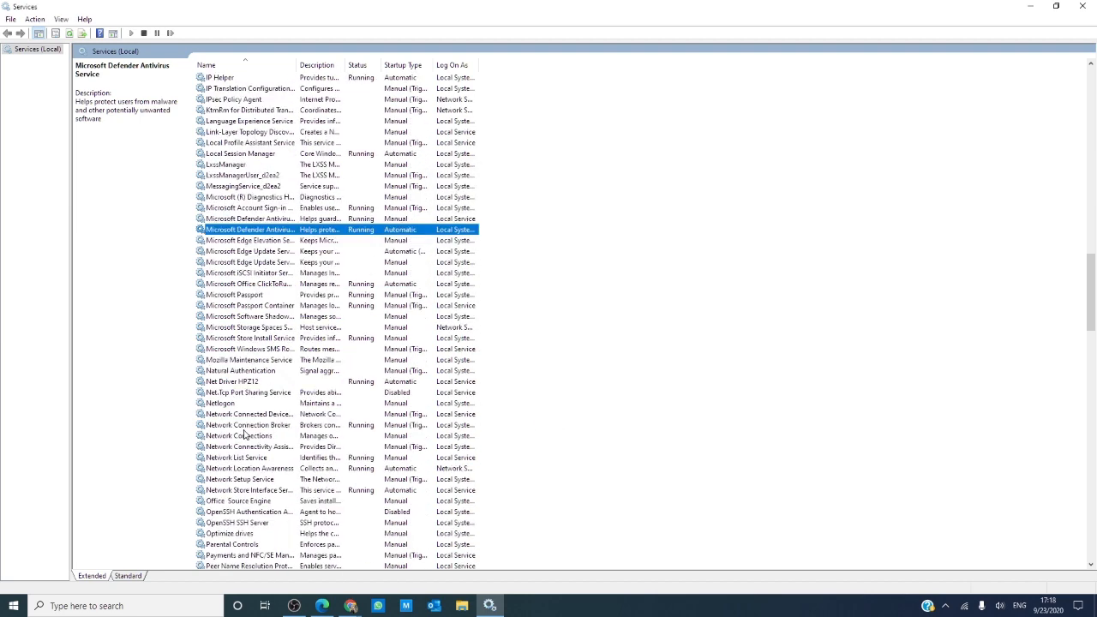
{"action": "scroll", "scroll_direction": "down", "scroll_amount": 3}
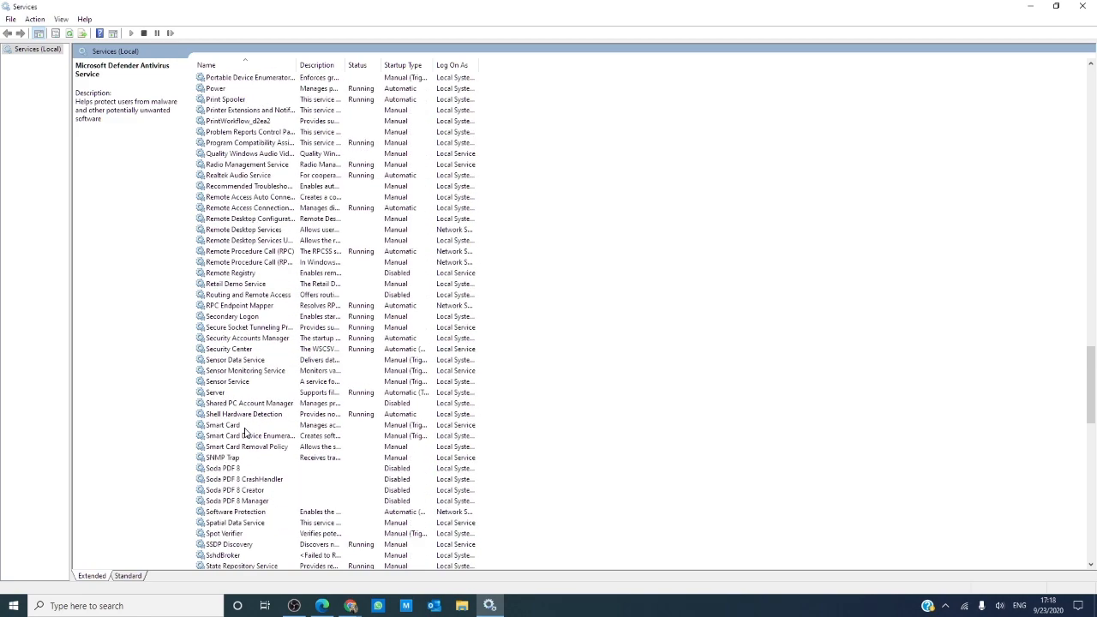
{"action": "scroll", "scroll_direction": "down", "scroll_amount": 3}
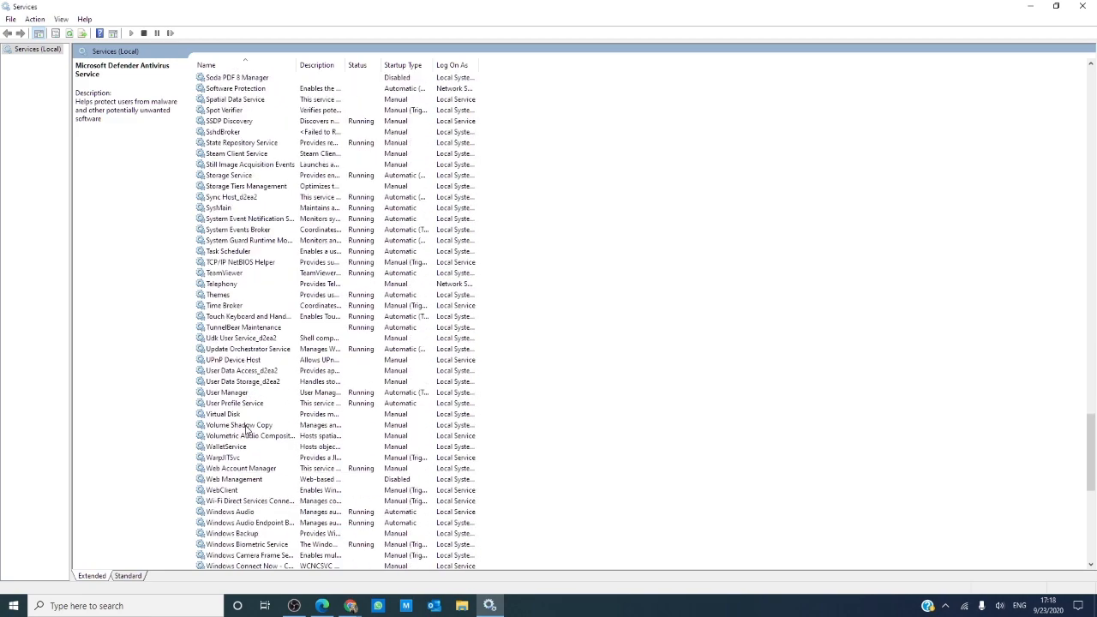
{"action": "right_click", "coordinate": [243, 479]}
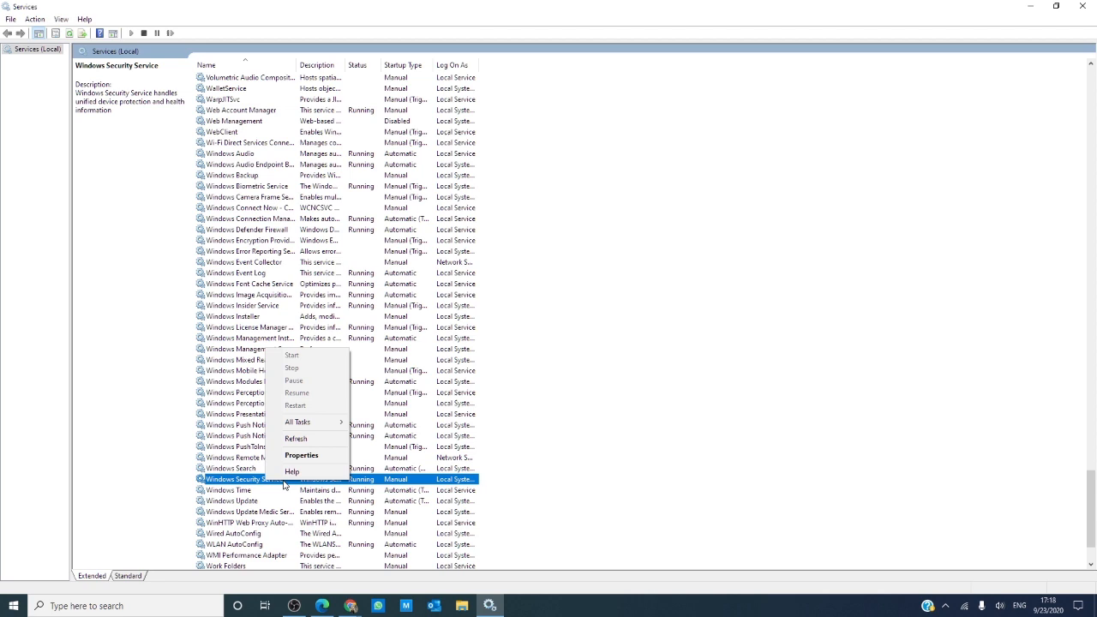
{"action": "mouse_move", "coordinate": [393, 489]}
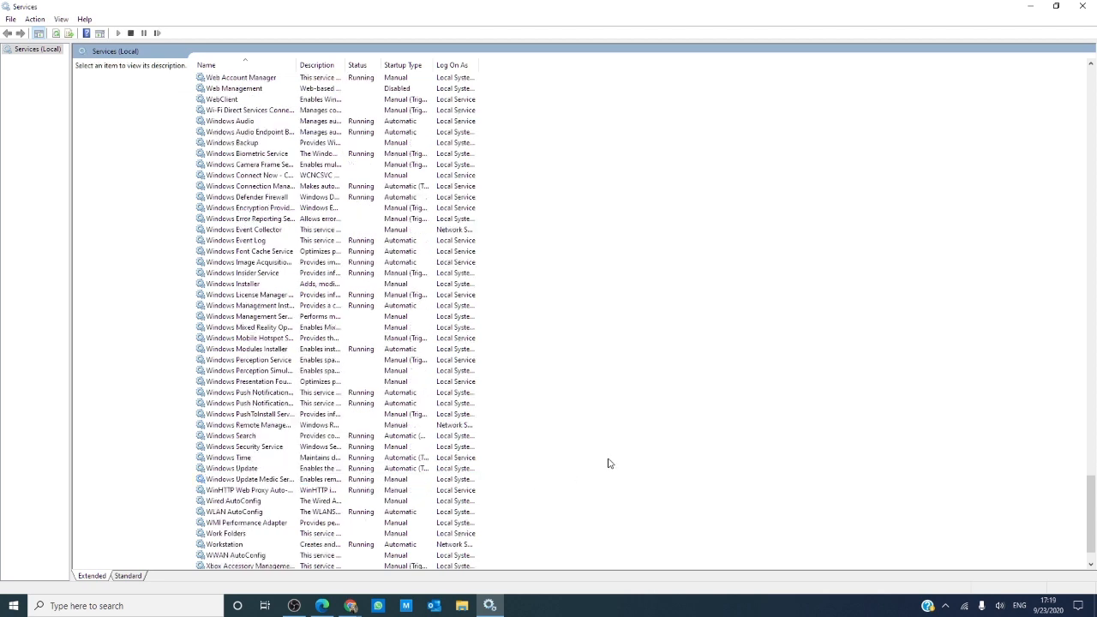
Step: Select Windows Defender Firewall to confirm it runs automatically, then scroll back up
{"action": "scroll", "scroll_direction": "down", "scroll_amount": 3}
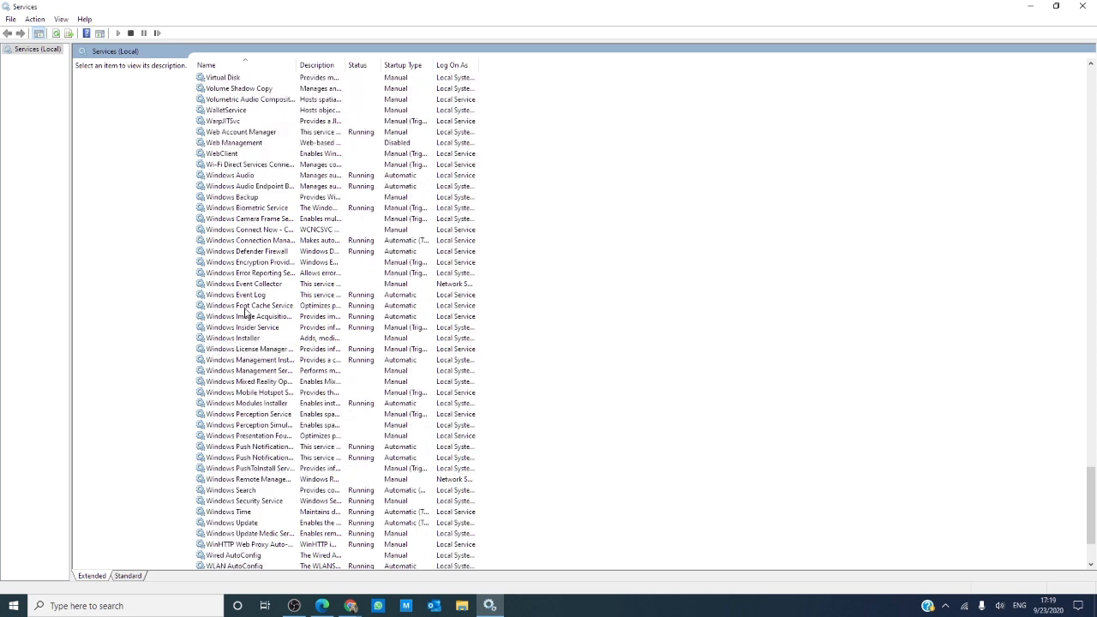
{"action": "left_click", "coordinate": [246, 251]}
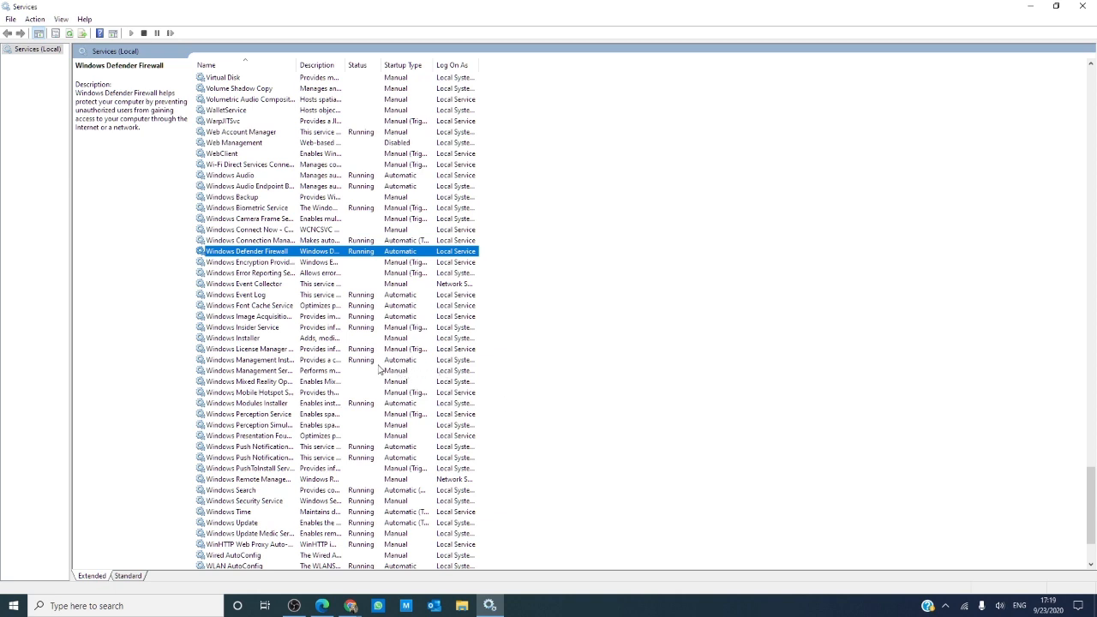
{"action": "mouse_move", "coordinate": [248, 337]}
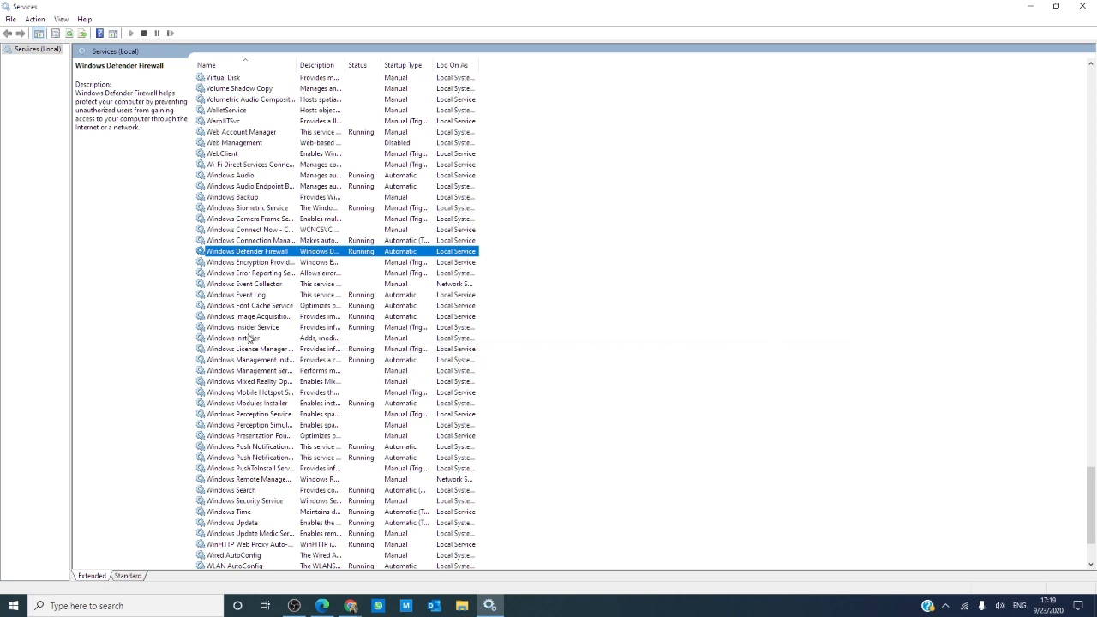
{"action": "scroll", "scroll_direction": "up", "scroll_amount": 3}
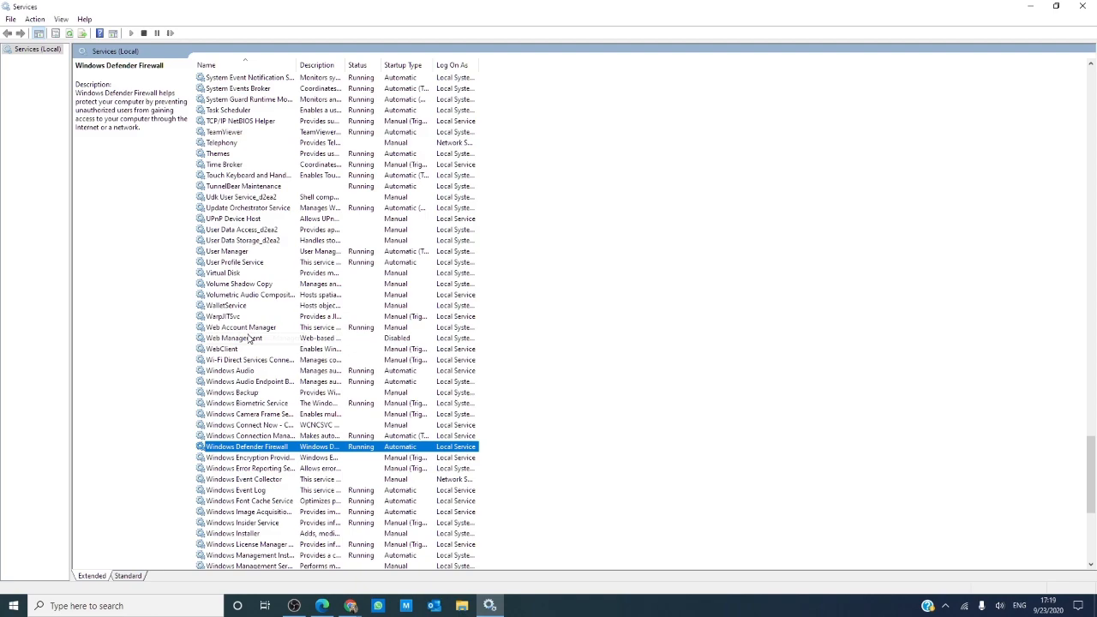
{"action": "scroll", "scroll_direction": "up", "scroll_amount": 3}
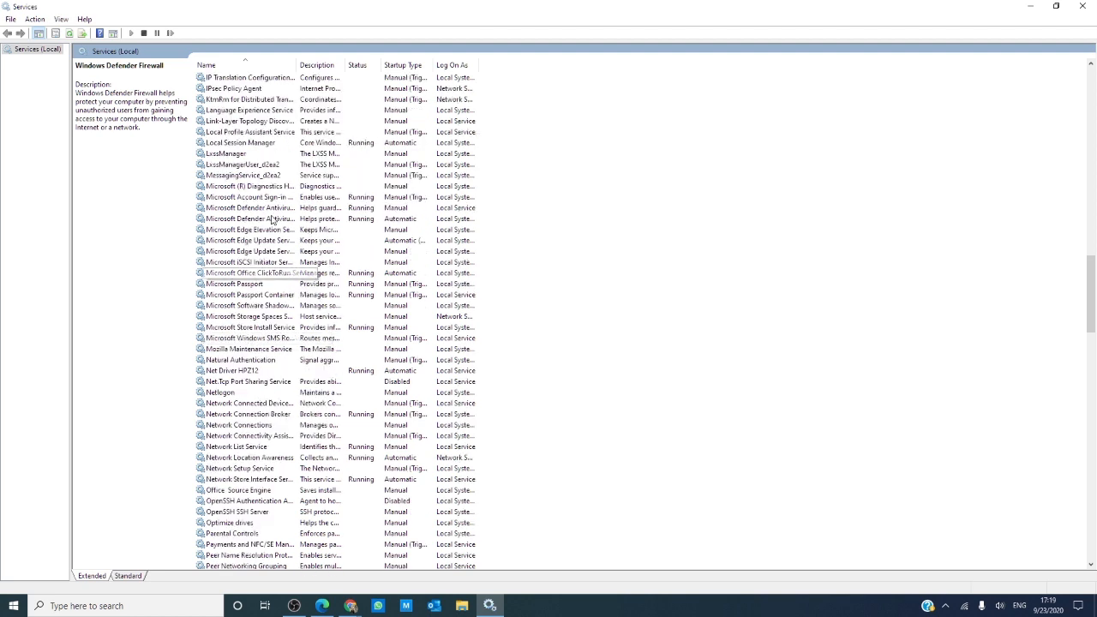
Step: Open Network Inspection Service properties, confirm it runs with manual startup, and click OK
{"action": "right_click", "coordinate": [249, 208]}
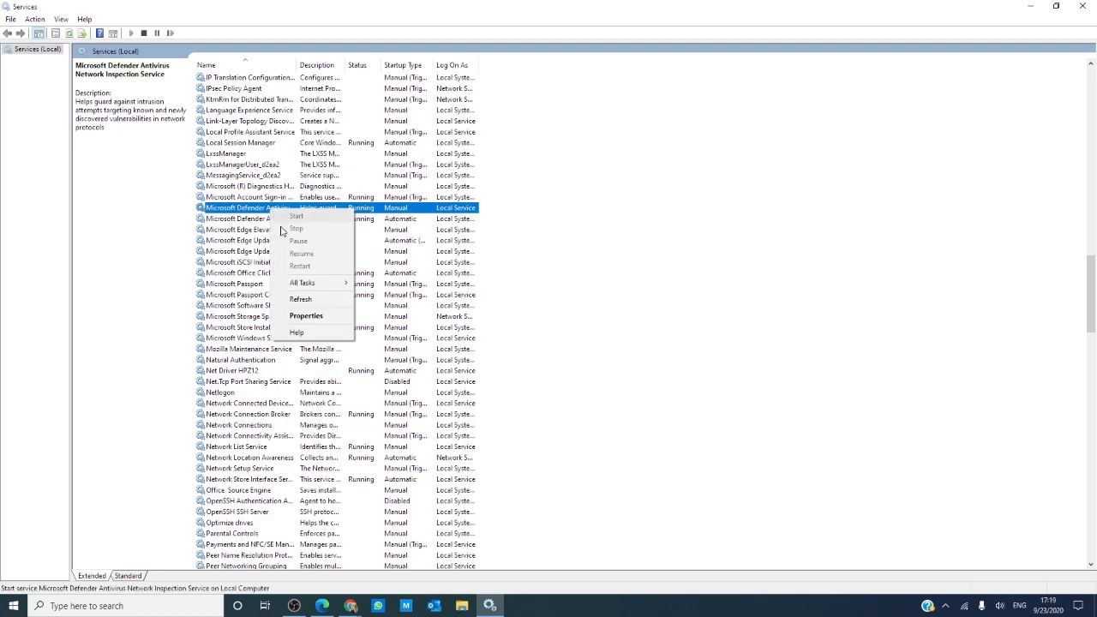
{"action": "left_click", "coordinate": [306, 316]}
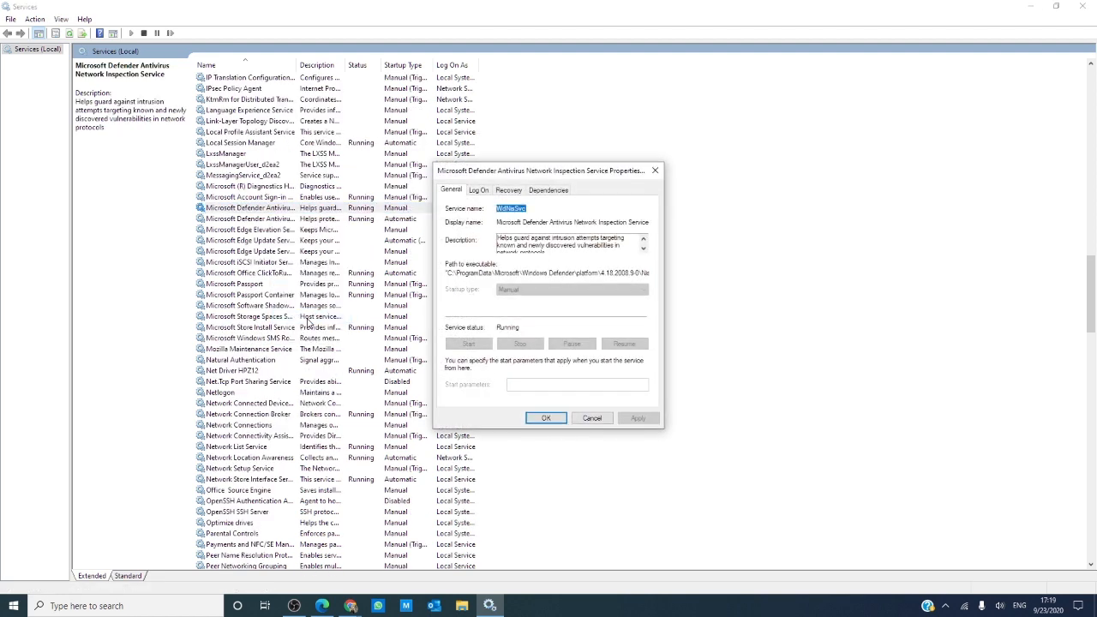
{"action": "mouse_move", "coordinate": [553, 309]}
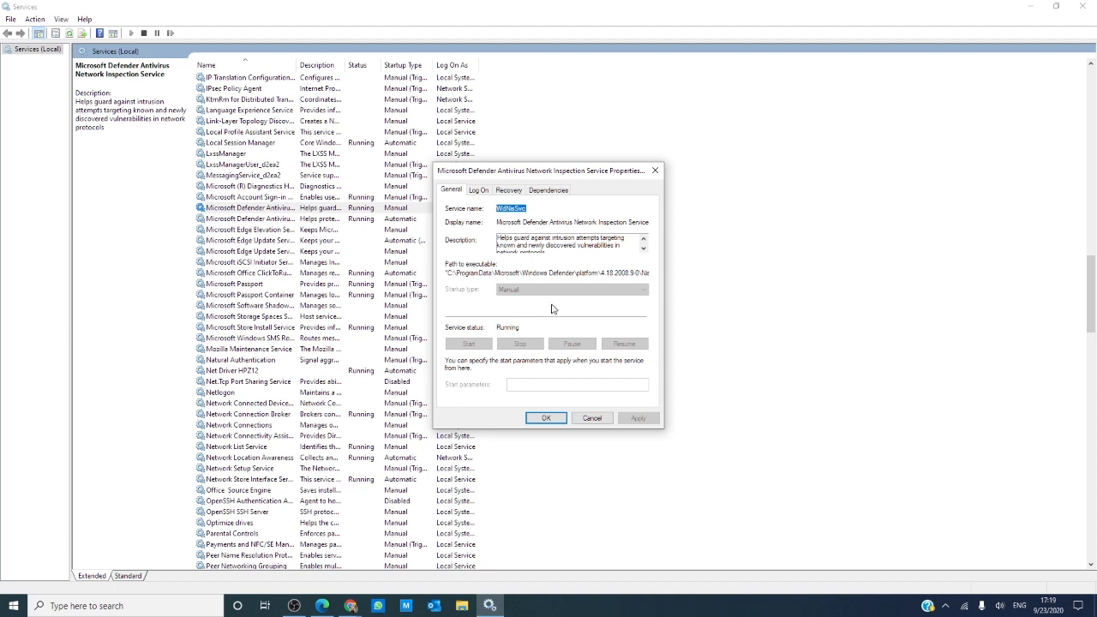
{"action": "left_click", "coordinate": [546, 418]}
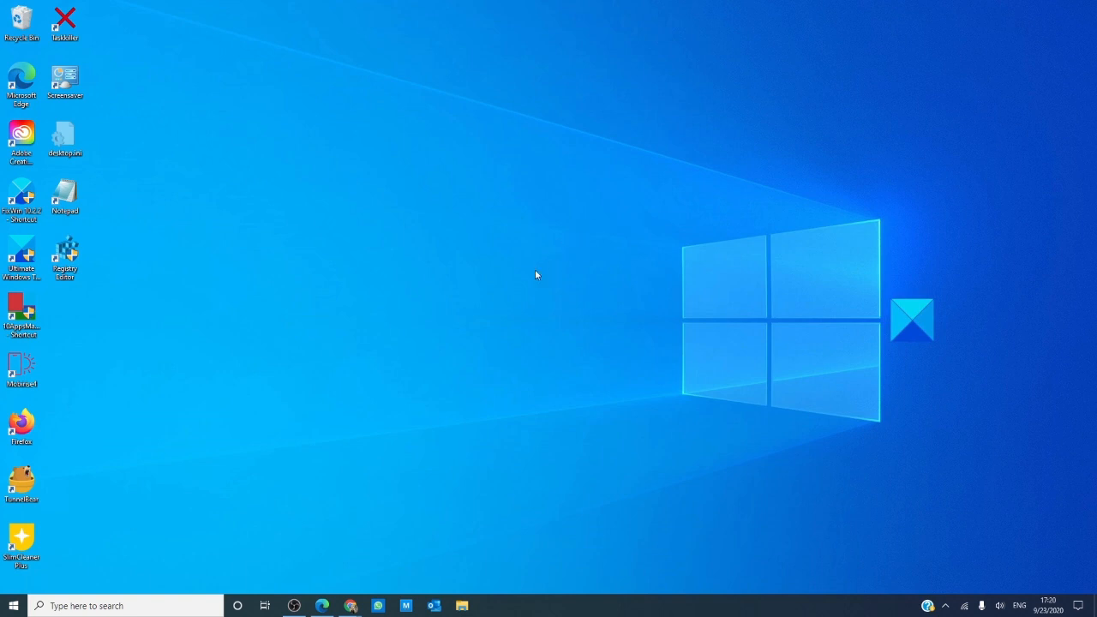
{"action": "mouse_move", "coordinate": [529, 276]}
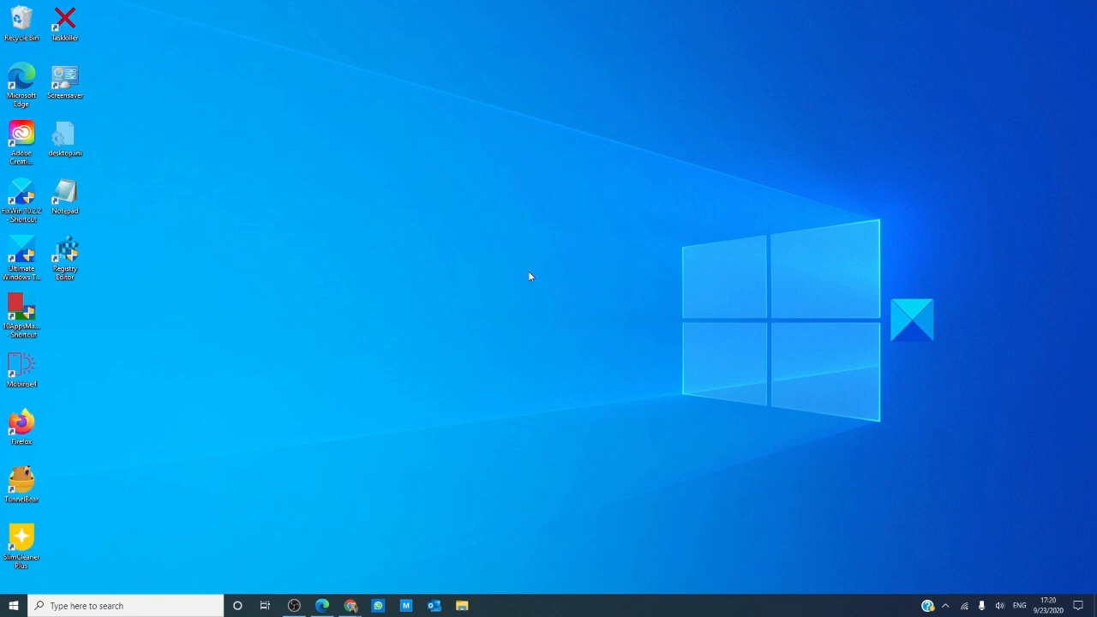
{"action": "mouse_move", "coordinate": [521, 286]}
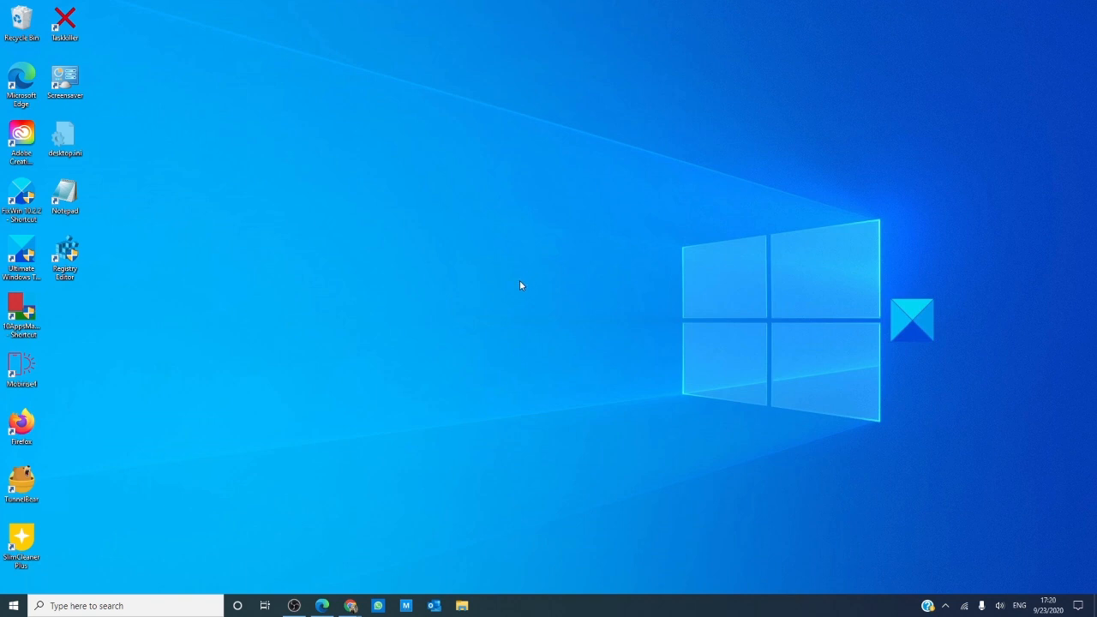
{"action": "mouse_move", "coordinate": [419, 337]}
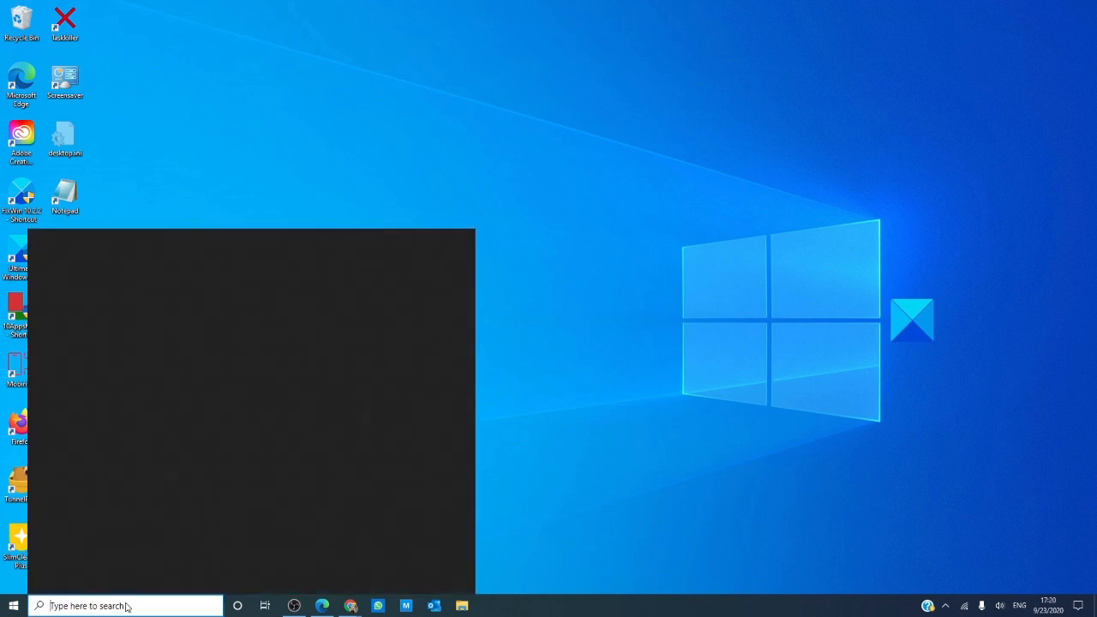
Step: Search cmd from the taskbar and launch Command Prompt as administrator
{"action": "left_click", "coordinate": [125, 605]}
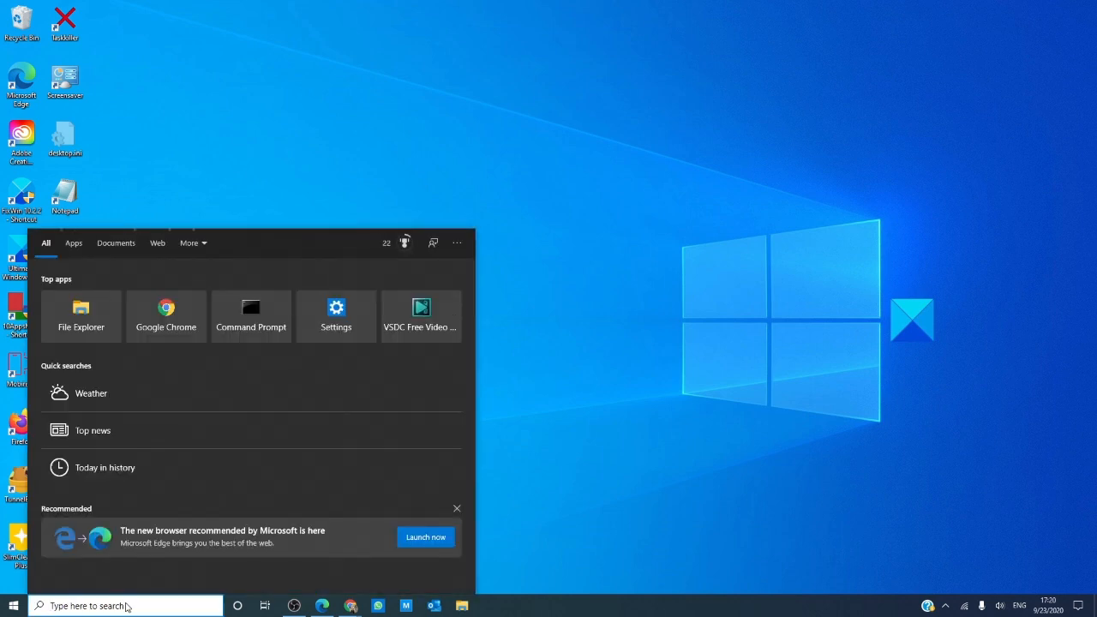
{"action": "type", "text": "cmd"}
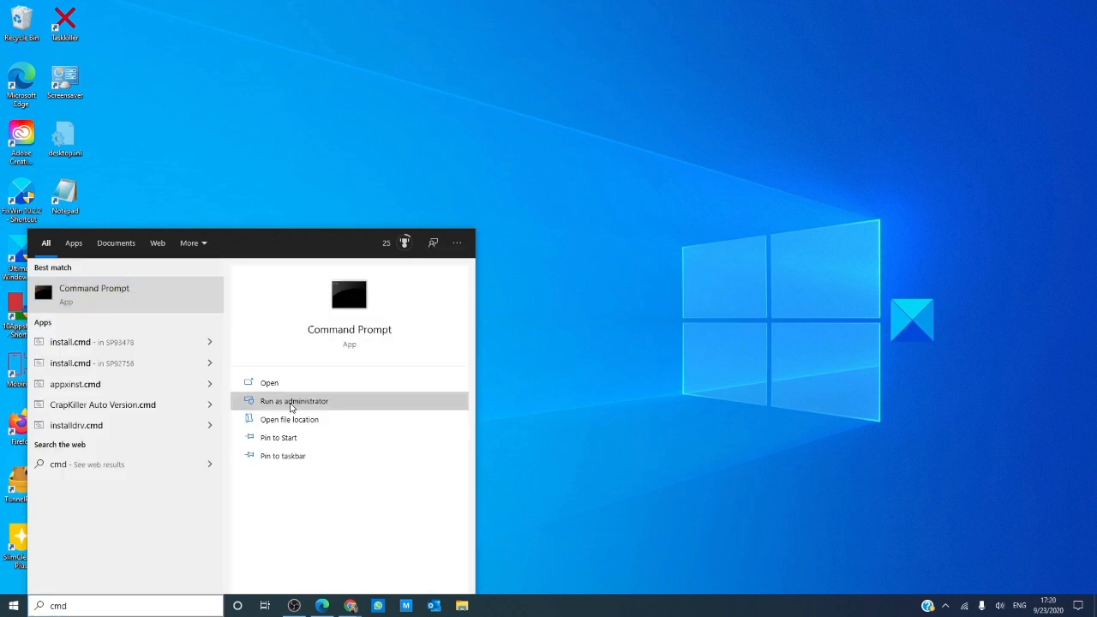
{"action": "left_click", "coordinate": [294, 400]}
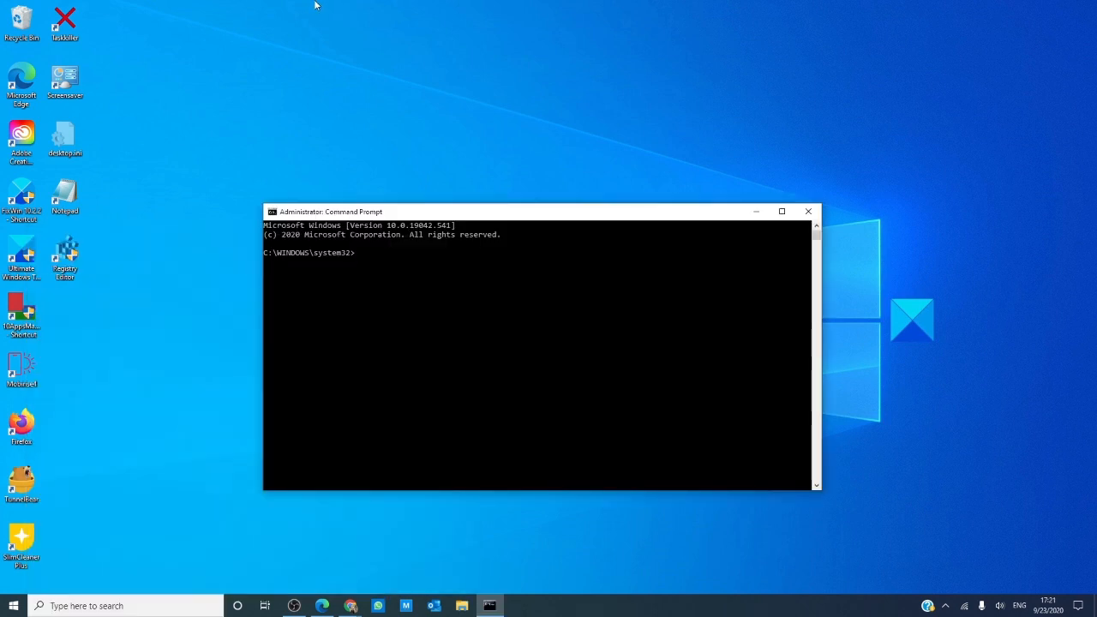
Step: Type secedit /configure /cfg %windir%\inf\defltbase.inf in the elevated prompt
{"action": "type", "text": "sec"}
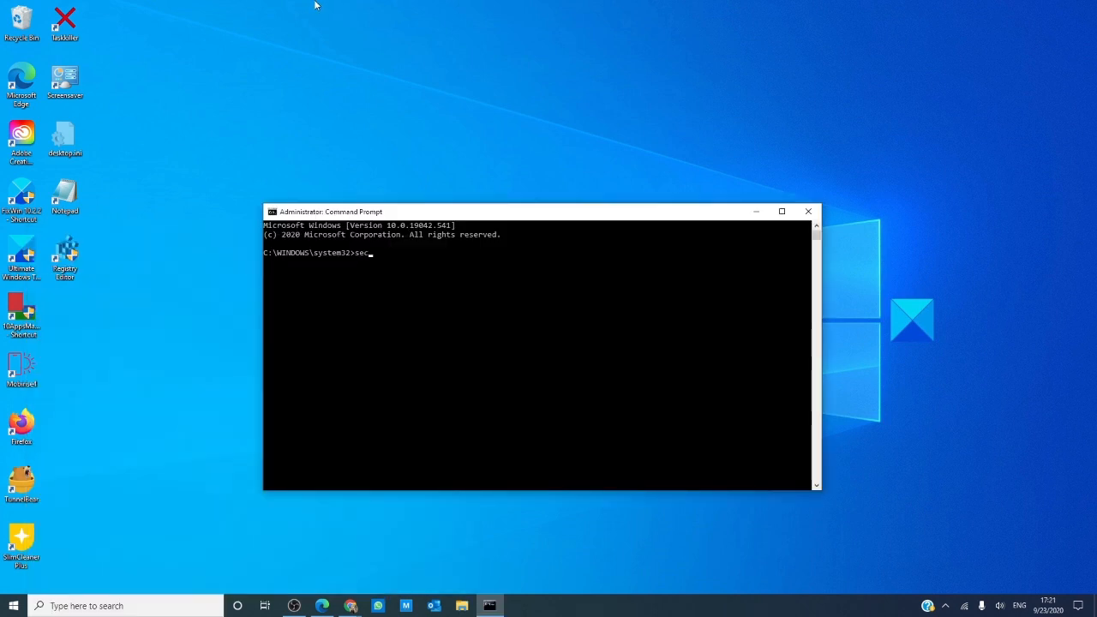
{"action": "type", "text": "edit"}
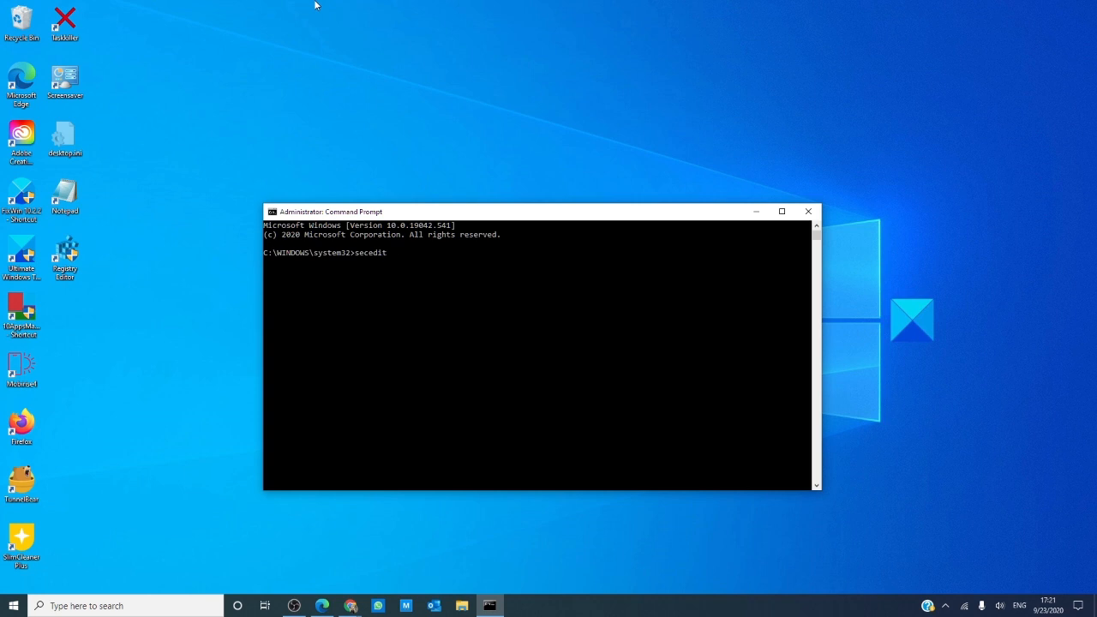
{"action": "type", "text": "/"}
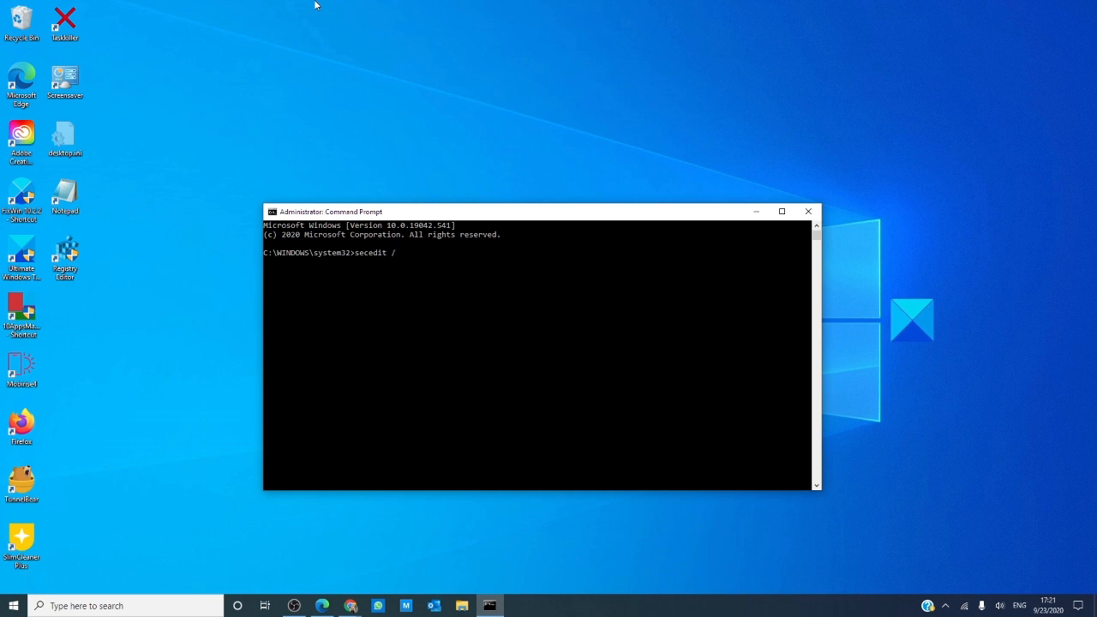
{"action": "type", "text": "configure"}
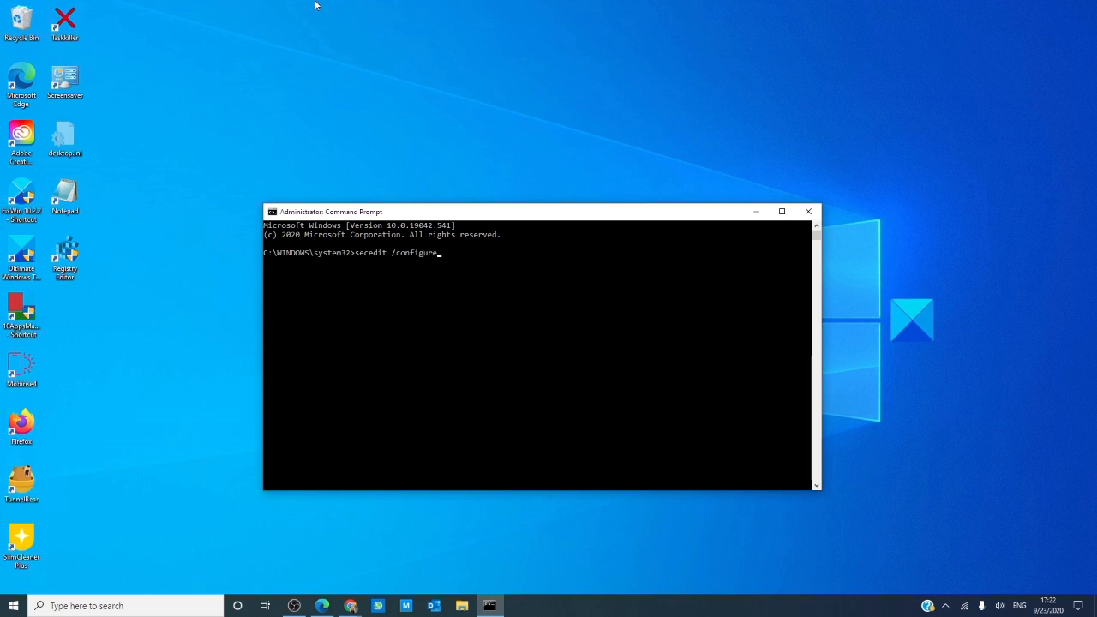
{"action": "type", "text": "/"}
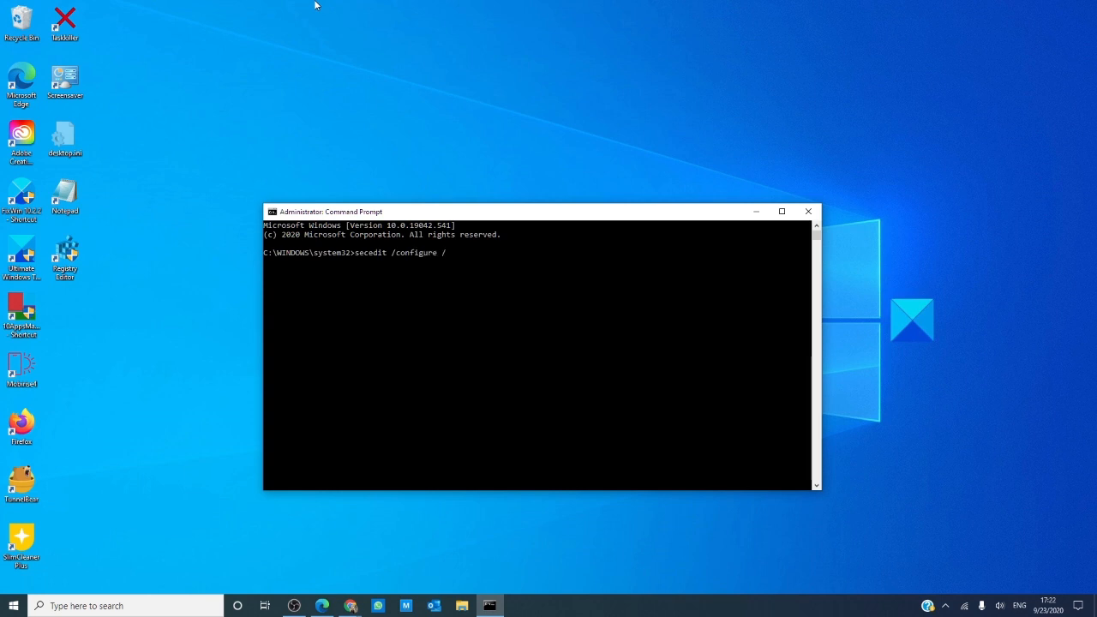
{"action": "type", "text": "c"}
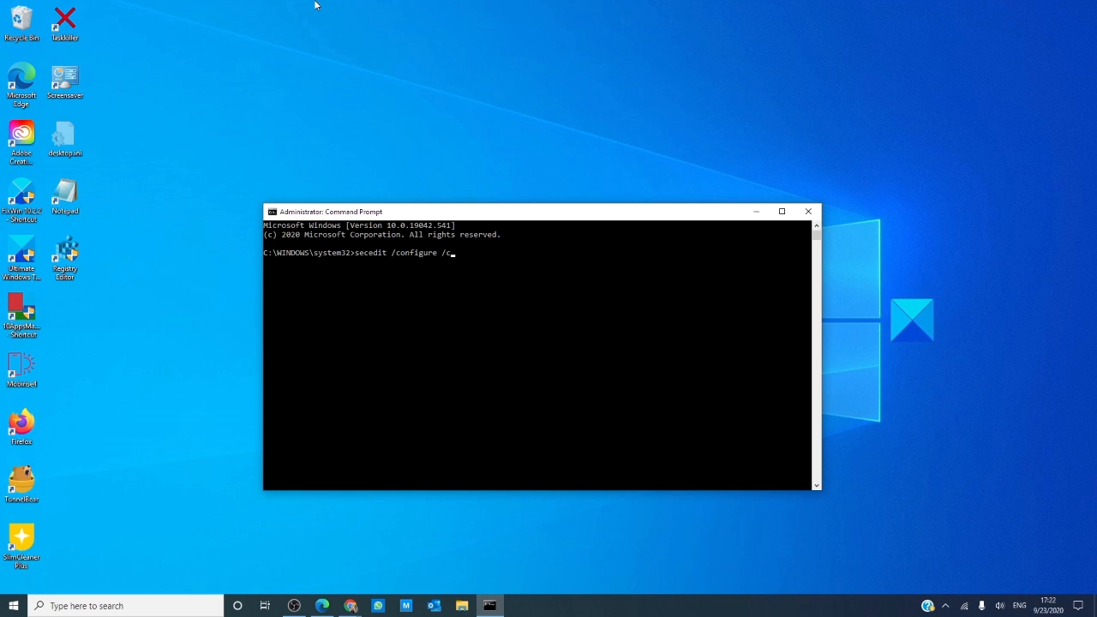
{"action": "type", "text": "fg"}
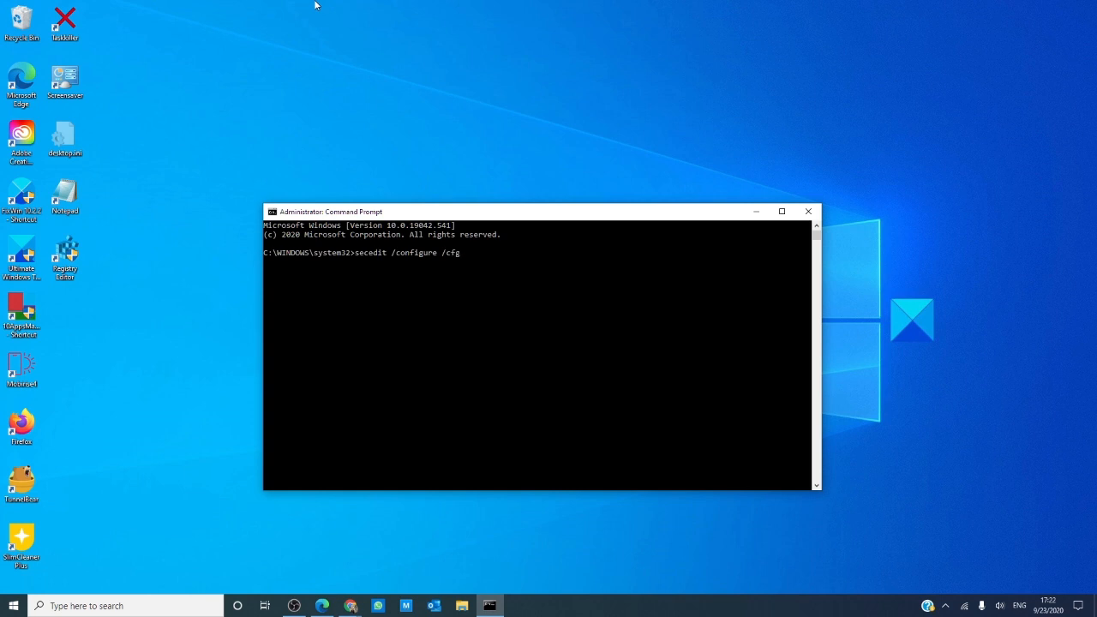
{"action": "type", "text": "%"}
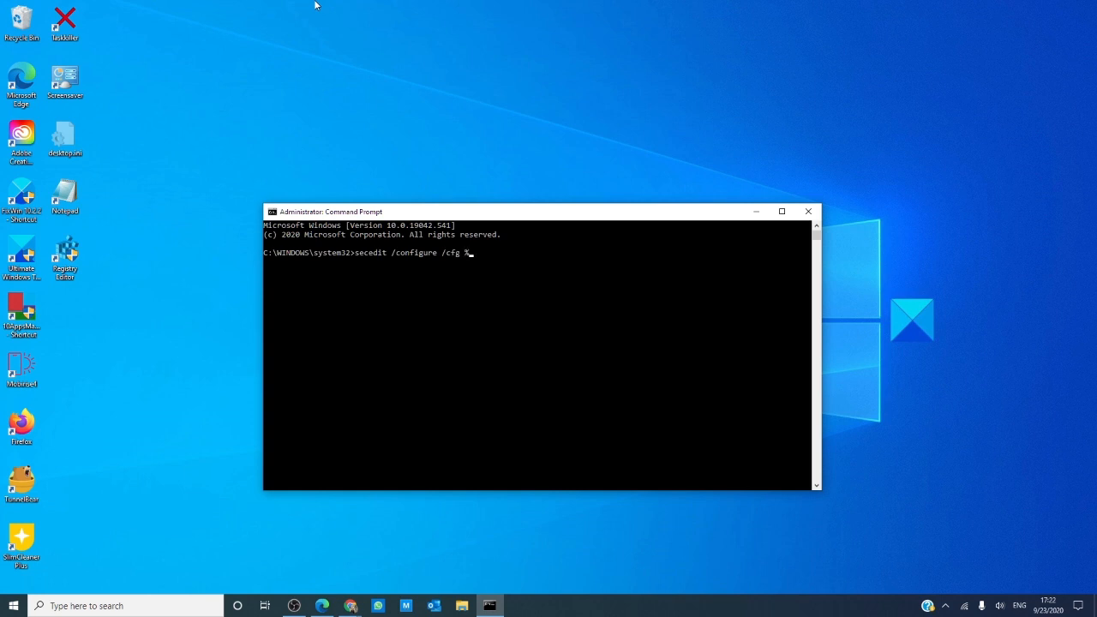
{"action": "type", "text": "windir"}
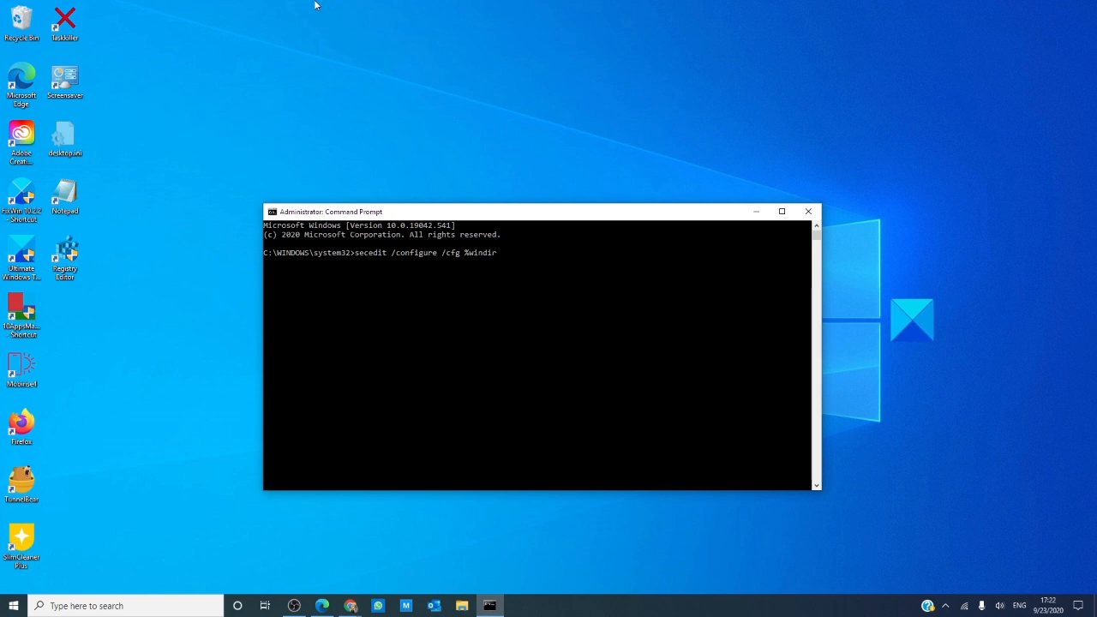
{"action": "type", "text": "%"}
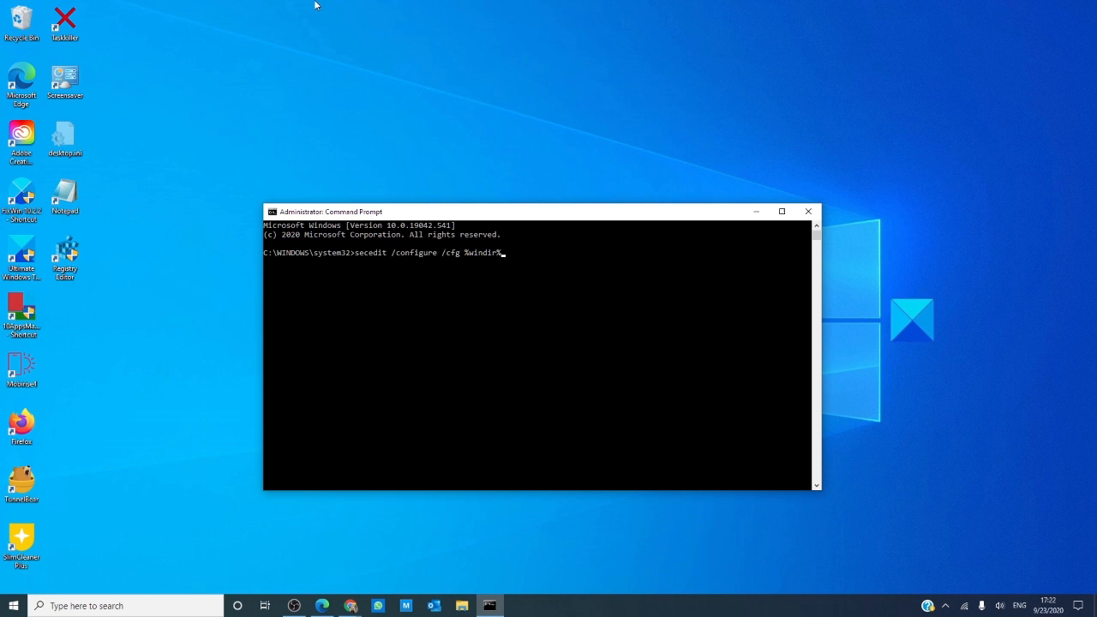
{"action": "type", "text": "\\"}
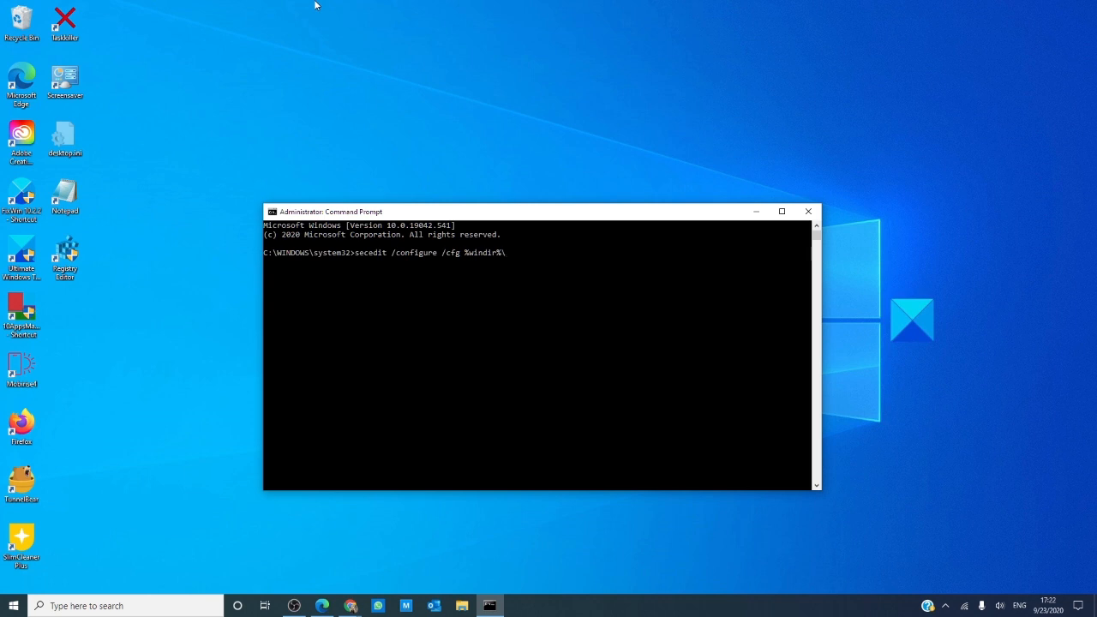
{"action": "type", "text": "inf"}
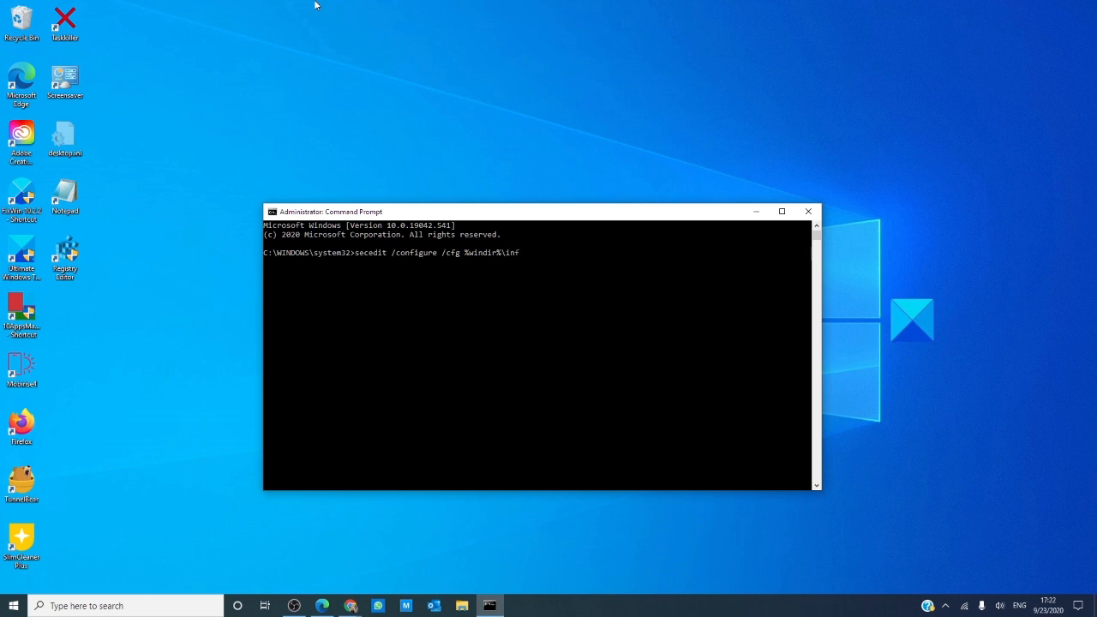
{"action": "type", "text": "\\d"}
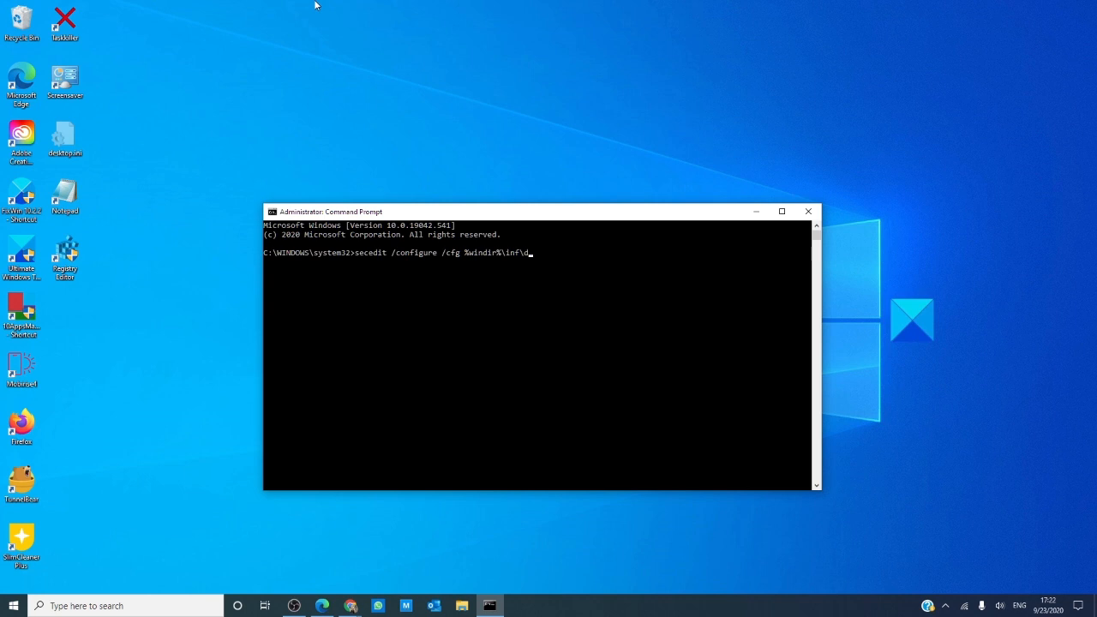
{"action": "type", "text": "efl"}
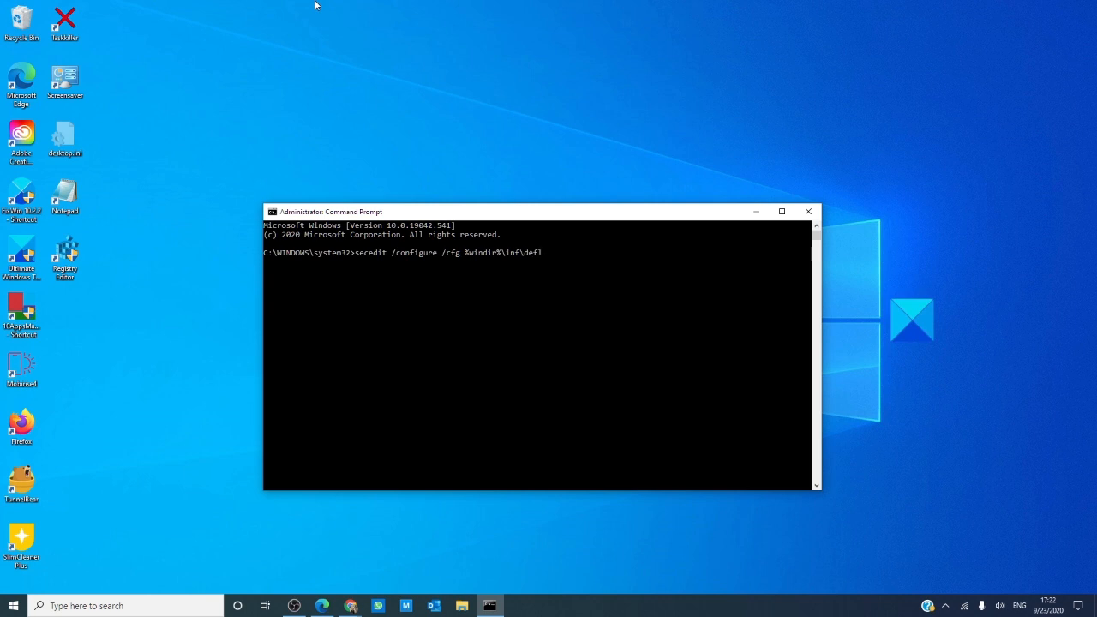
{"action": "type", "text": "tba"}
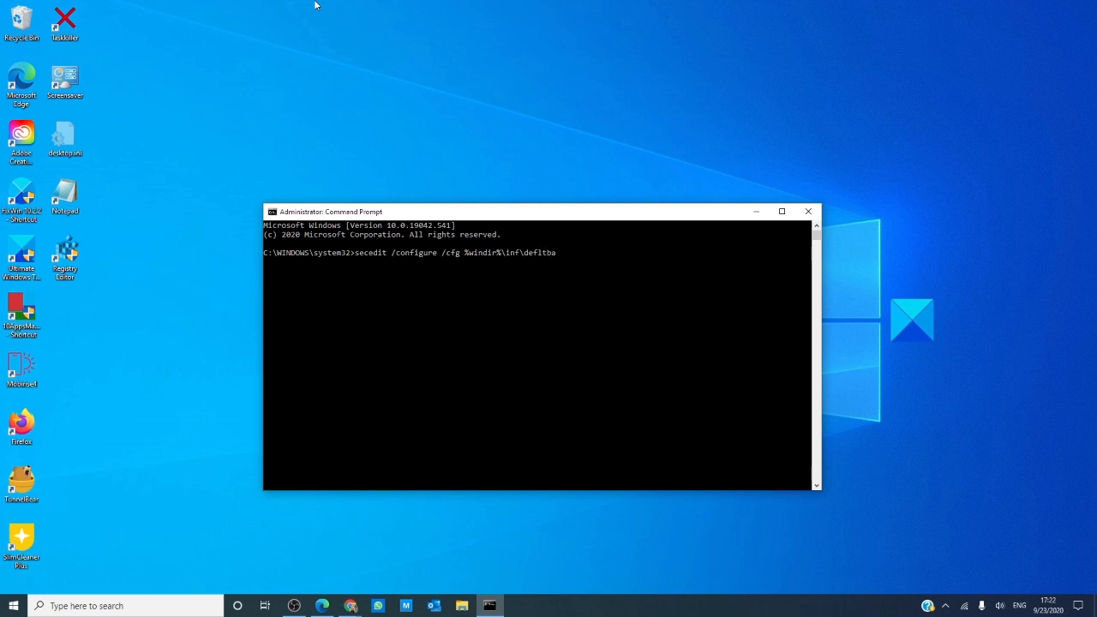
{"action": "type", "text": "se"}
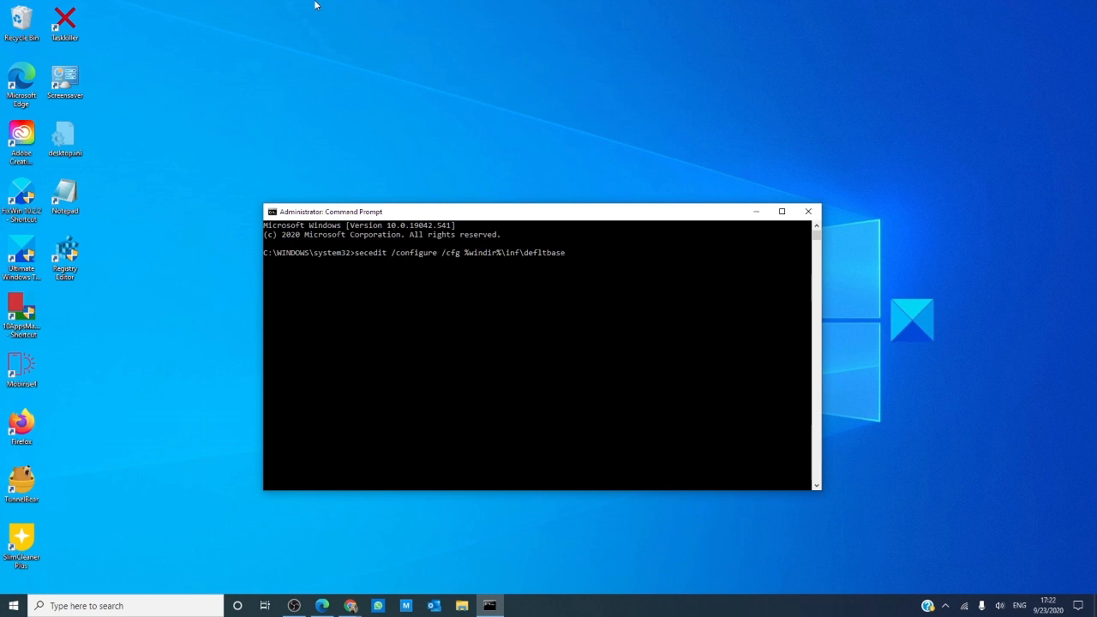
{"action": "type", "text": ".inf /"}
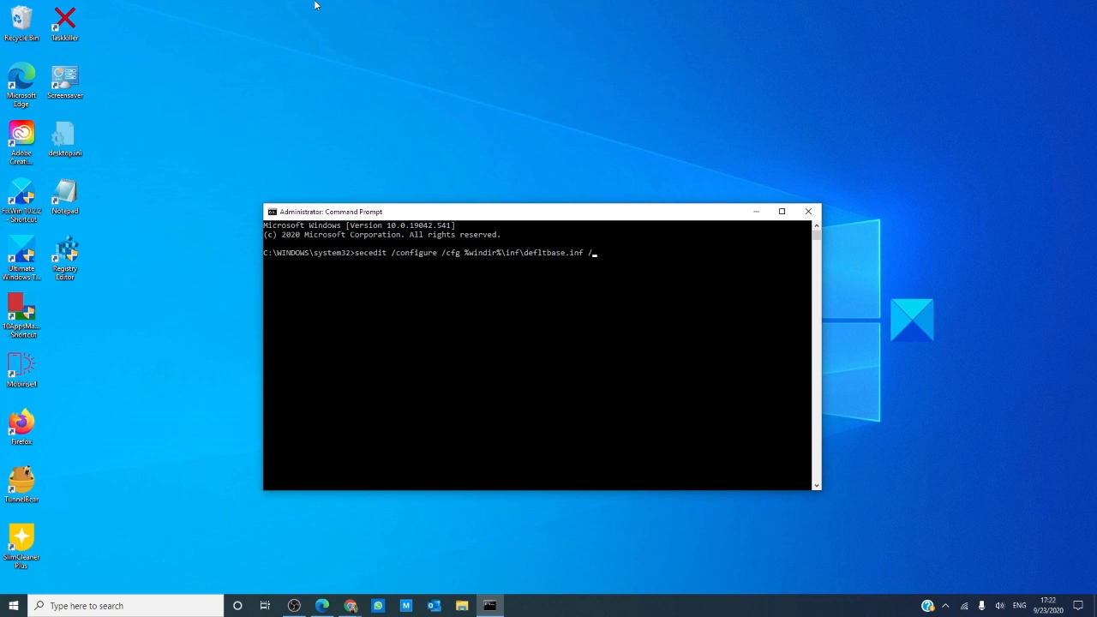
Step: Add /db defltbase.sdb /verbose to complete the security policy reset command
{"action": "type", "text": "db"}
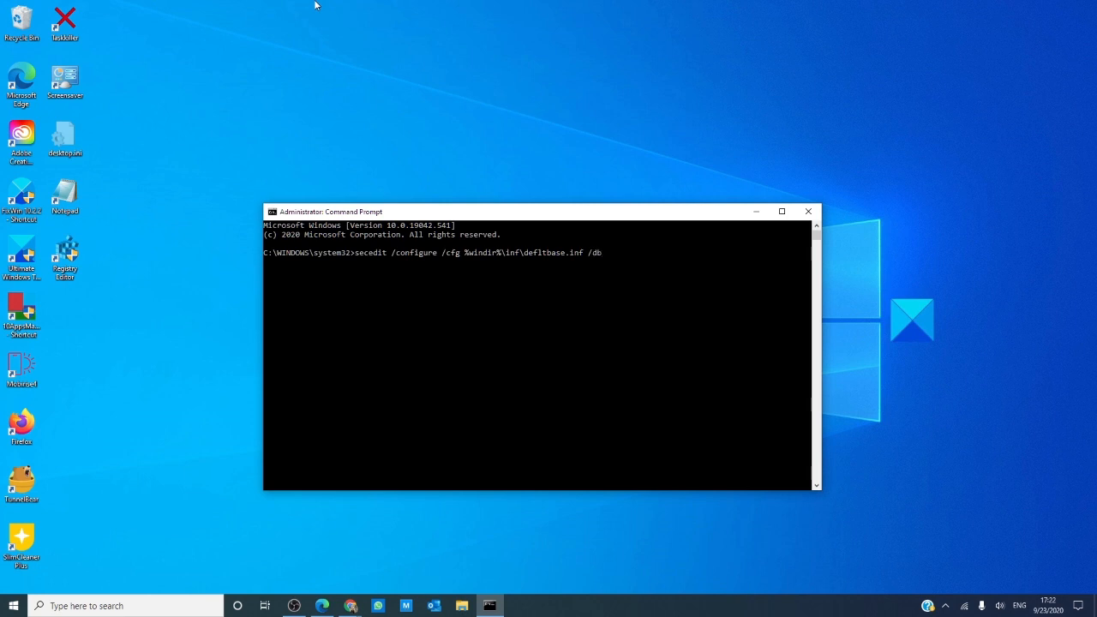
{"action": "type", "text": "defltbase"}
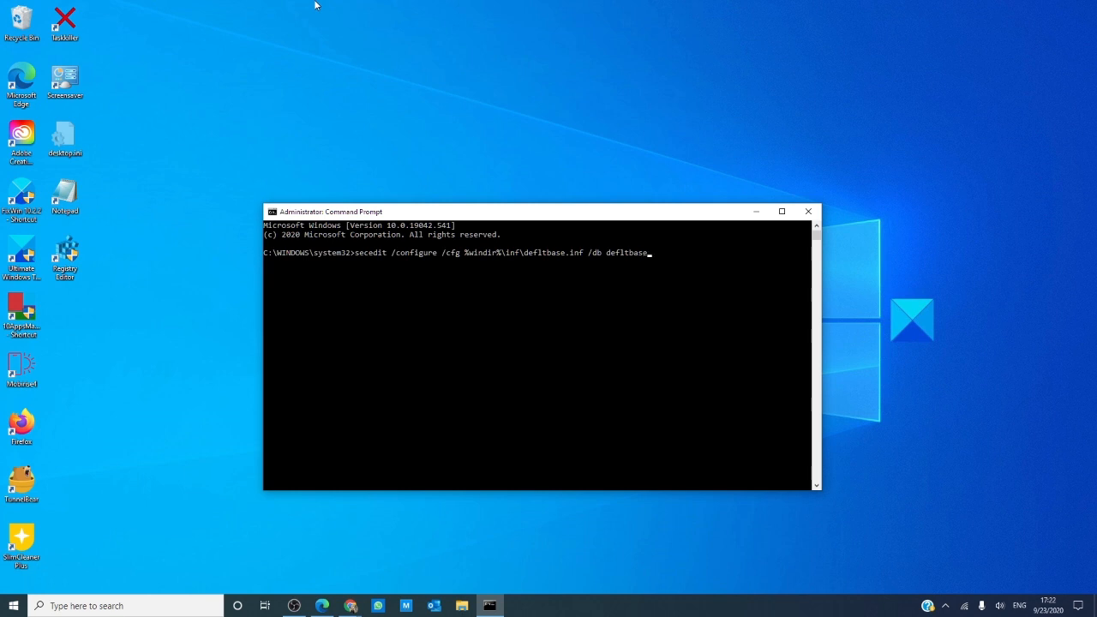
{"action": "type", "text": ".sdb"}
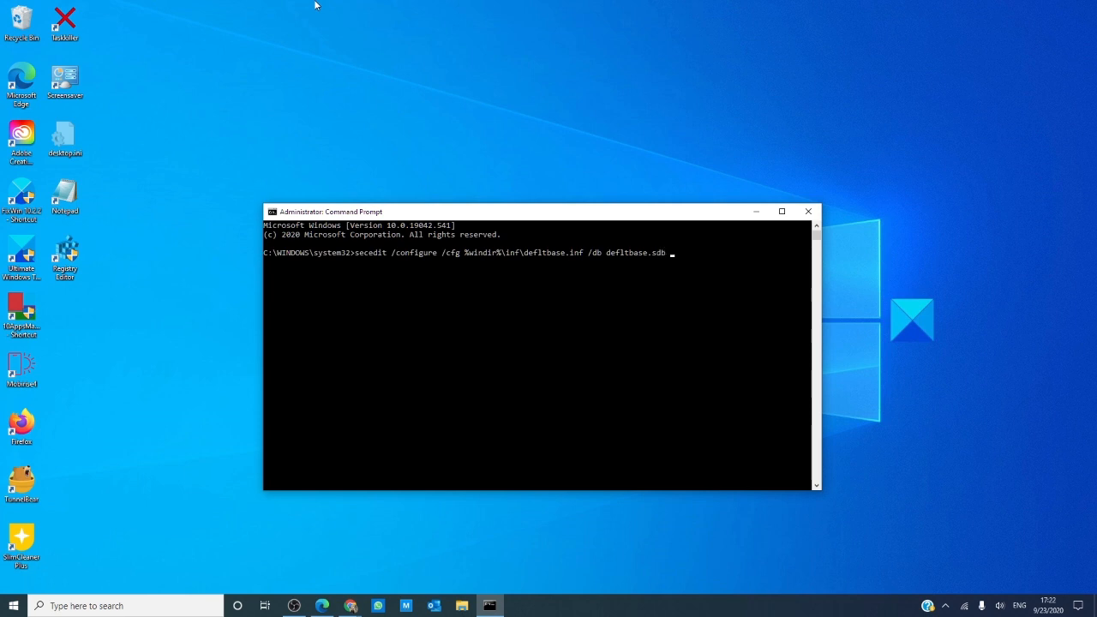
{"action": "type", "text": "/"}
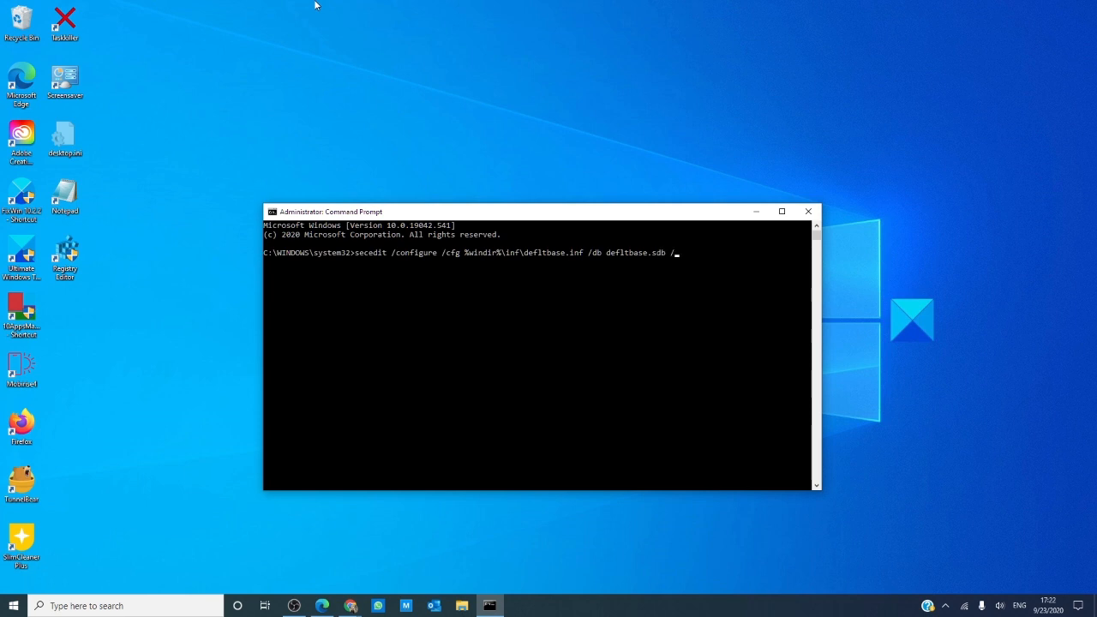
{"action": "type", "text": "verbose"}
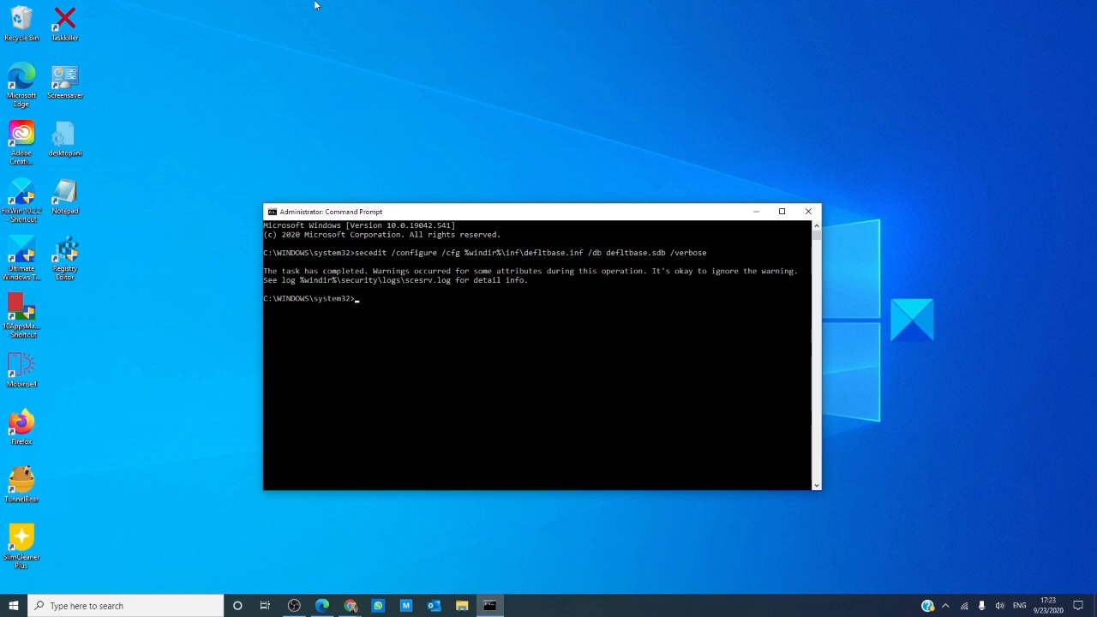
Step: Enter 'net localgroup account name /add' at the admin prompt, leaving it unrun
{"action": "type", "text": "n"}
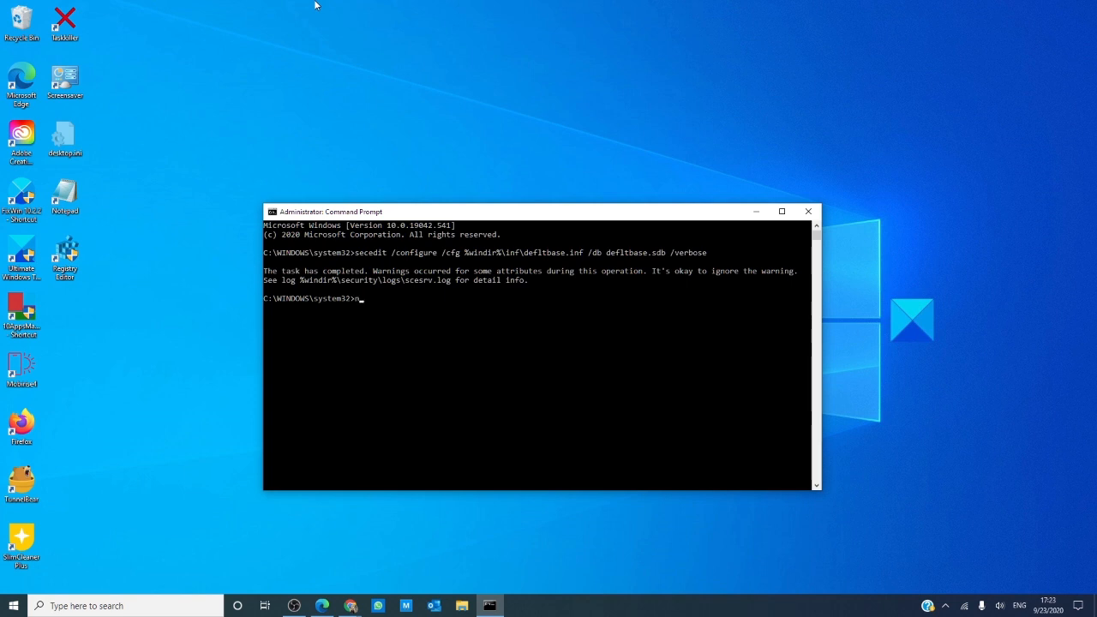
{"action": "type", "text": "net local"}
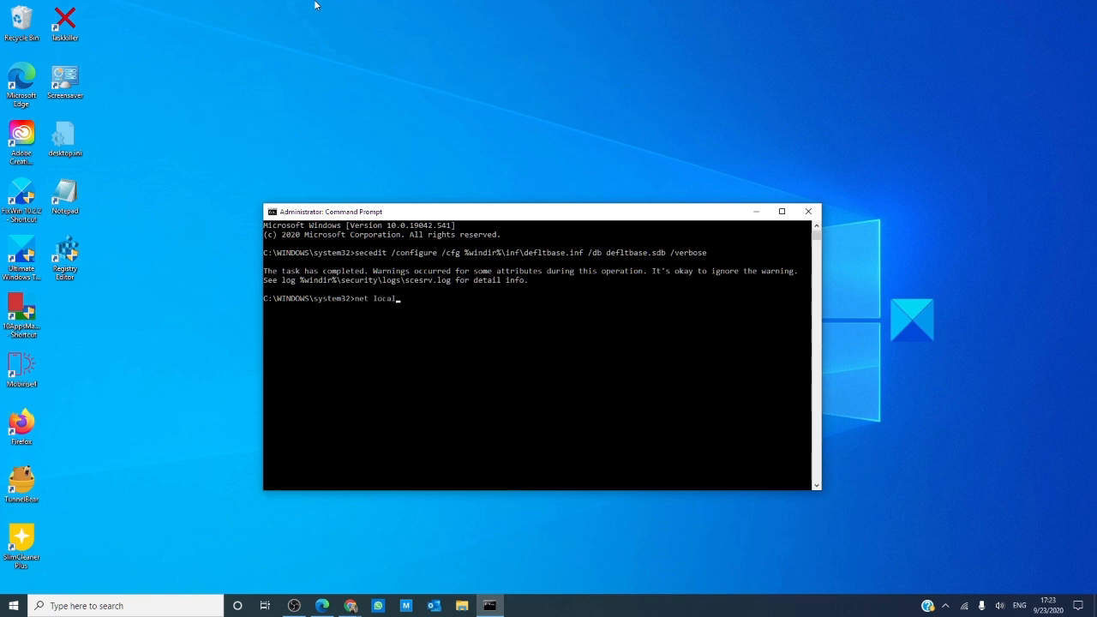
{"action": "type", "text": "grou"}
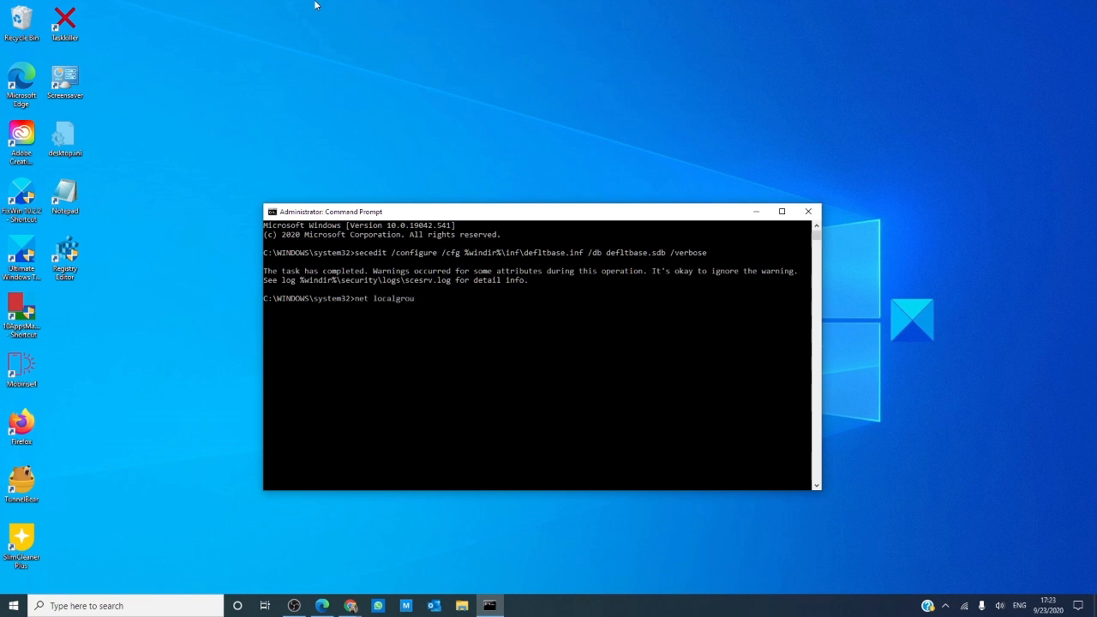
{"action": "type", "text": "p"}
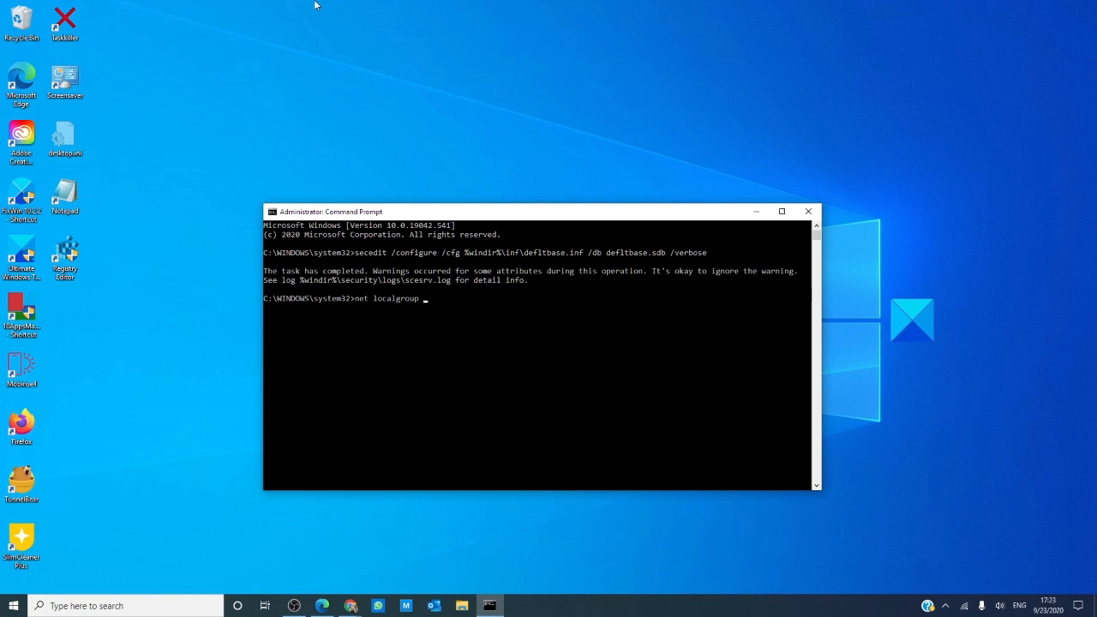
{"action": "type", "text": "account na"}
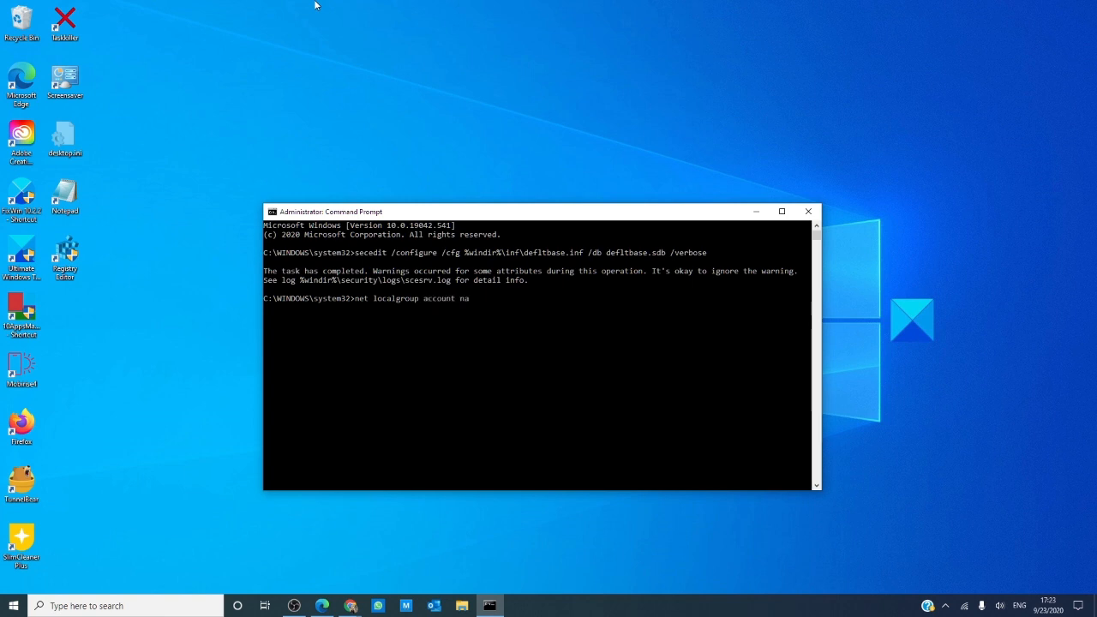
{"action": "type", "text": "me"}
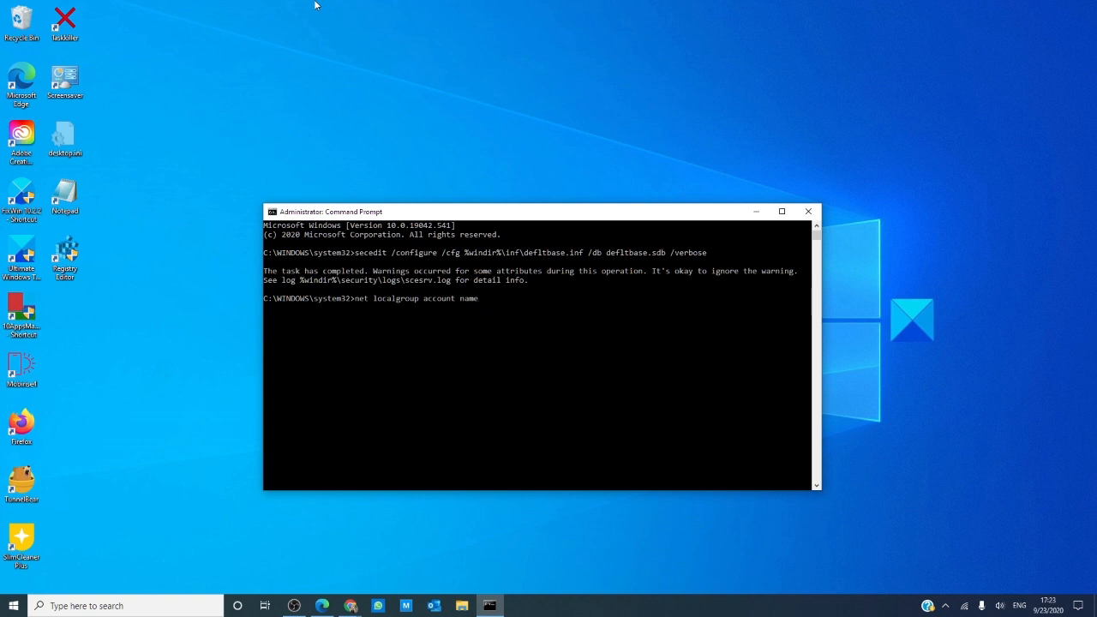
{"action": "type", "text": "/add"}
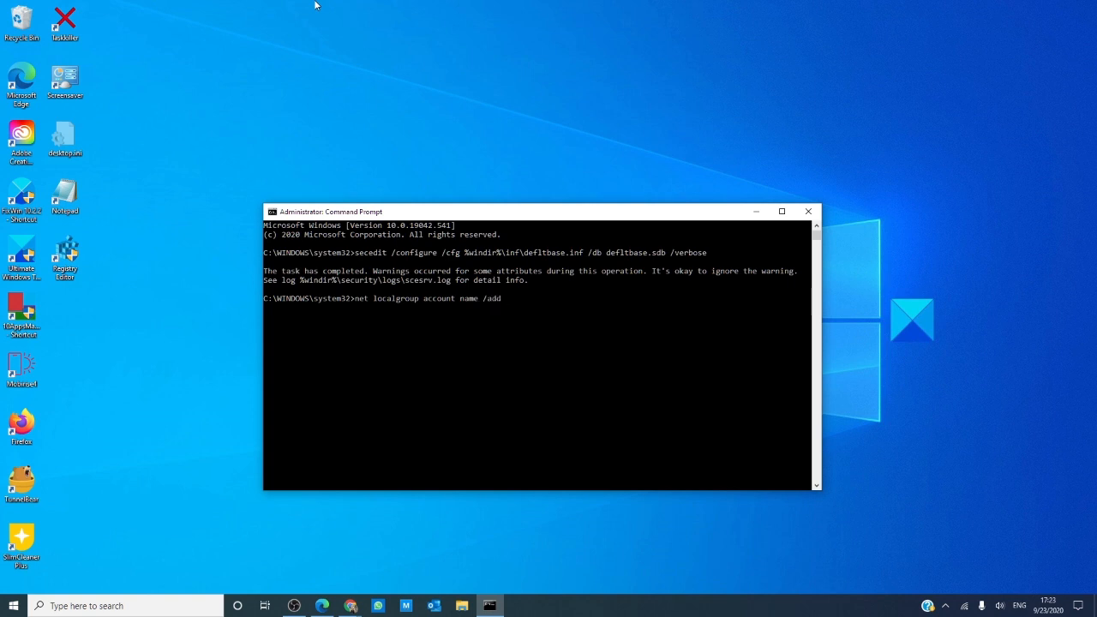
{"action": "mouse_move", "coordinate": [392, 6]}
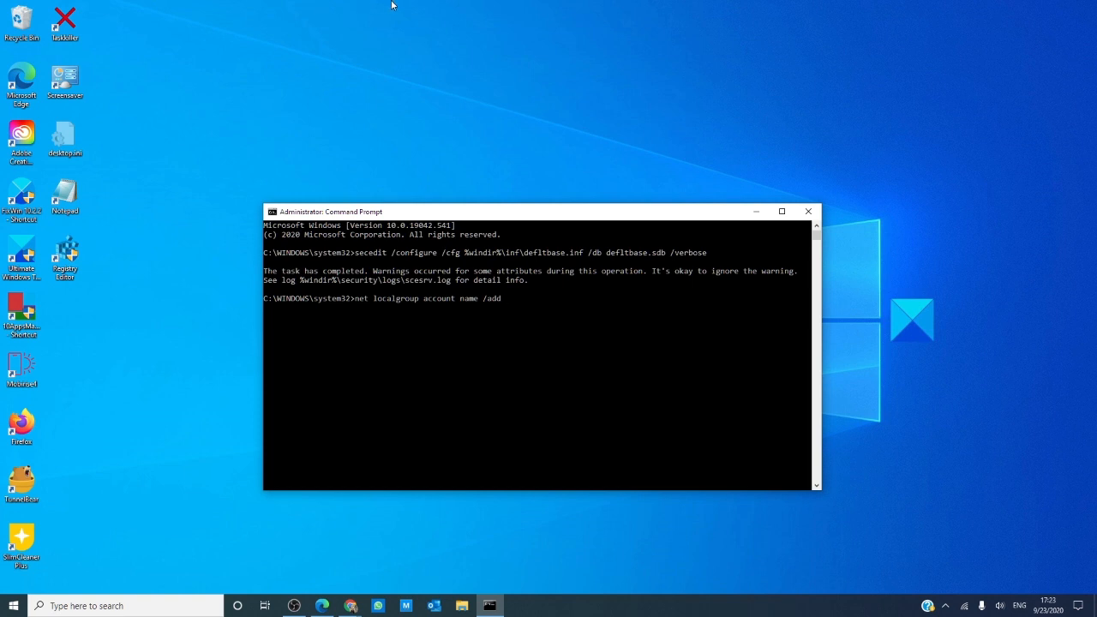
{"action": "mouse_move", "coordinate": [474, 53]}
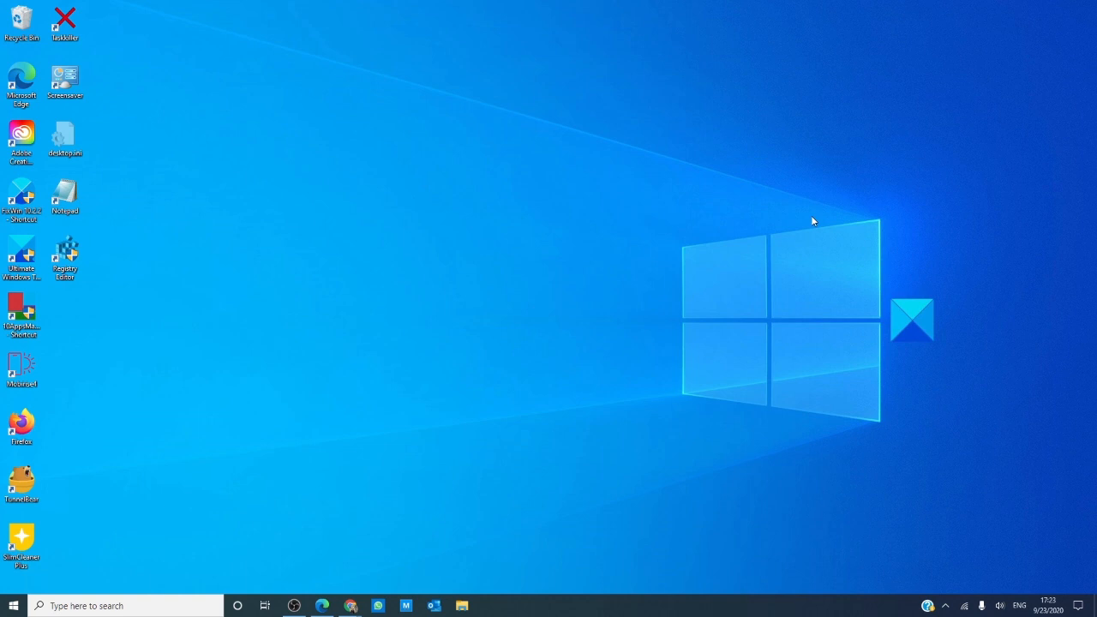
{"action": "mouse_move", "coordinate": [275, 534]}
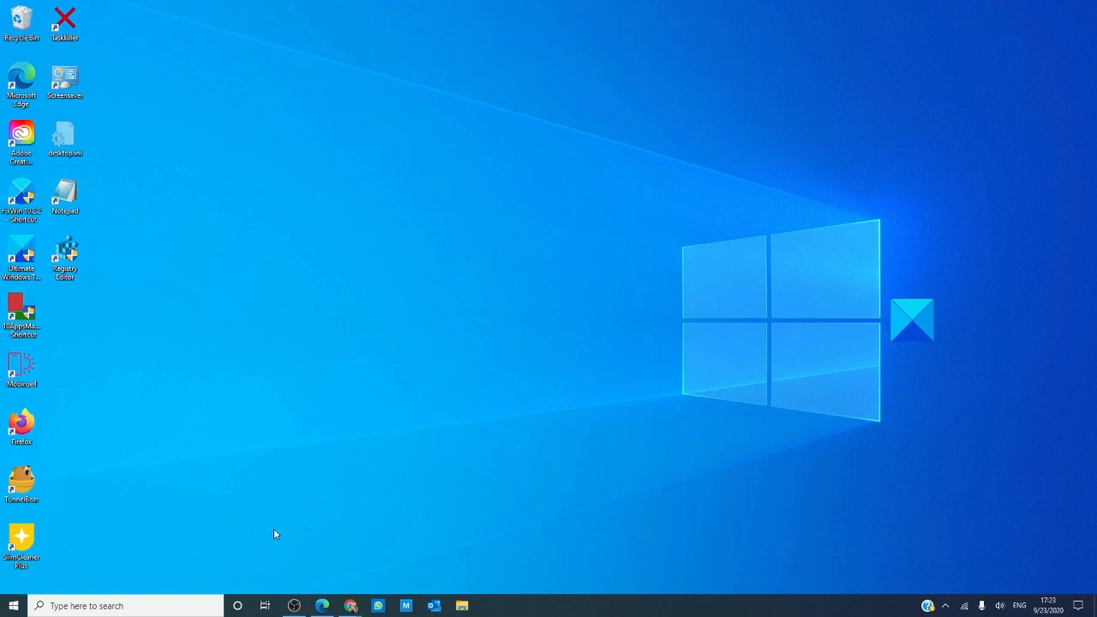
Step: View Windows Security's Restore firewalls to default page, then close it without resetting
{"action": "left_click", "coordinate": [124, 606]}
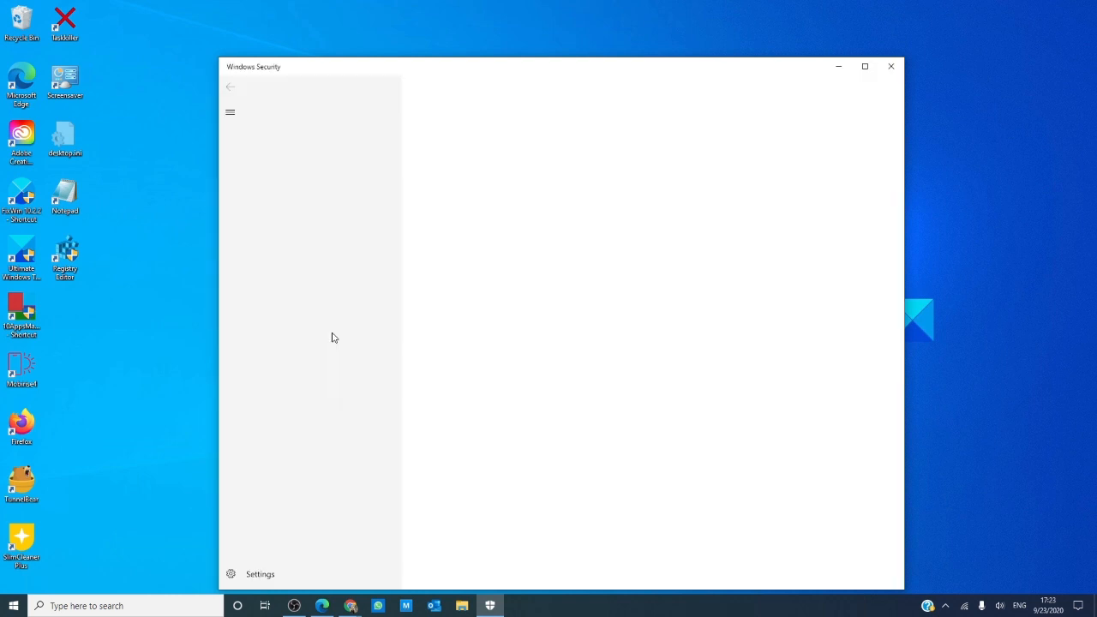
{"action": "left_click", "coordinate": [297, 208]}
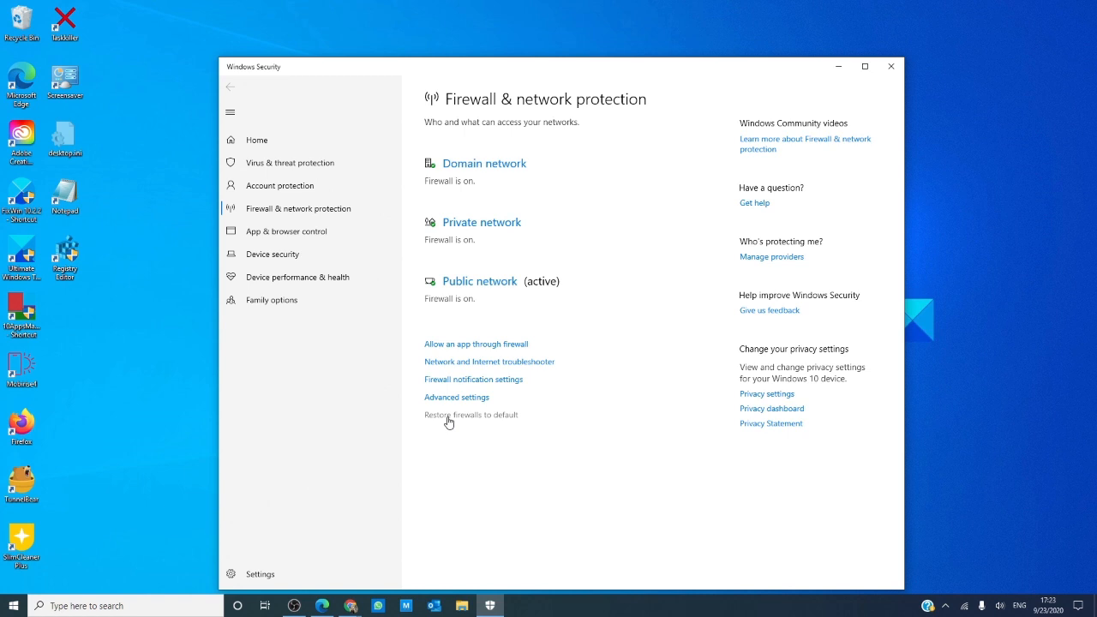
{"action": "mouse_move", "coordinate": [469, 449]}
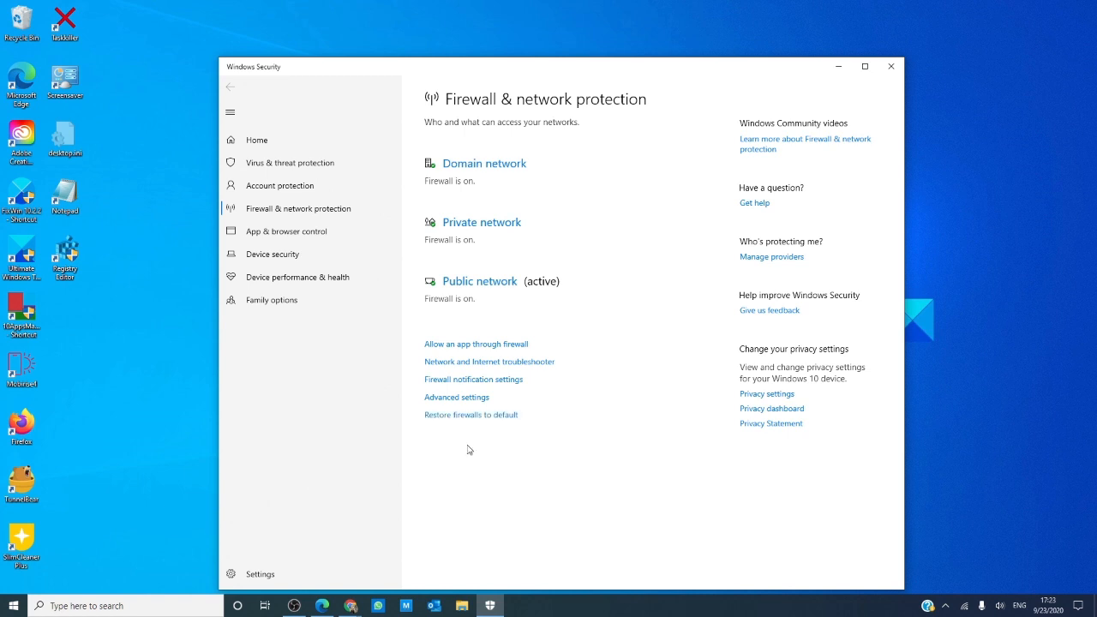
{"action": "left_click", "coordinate": [471, 414]}
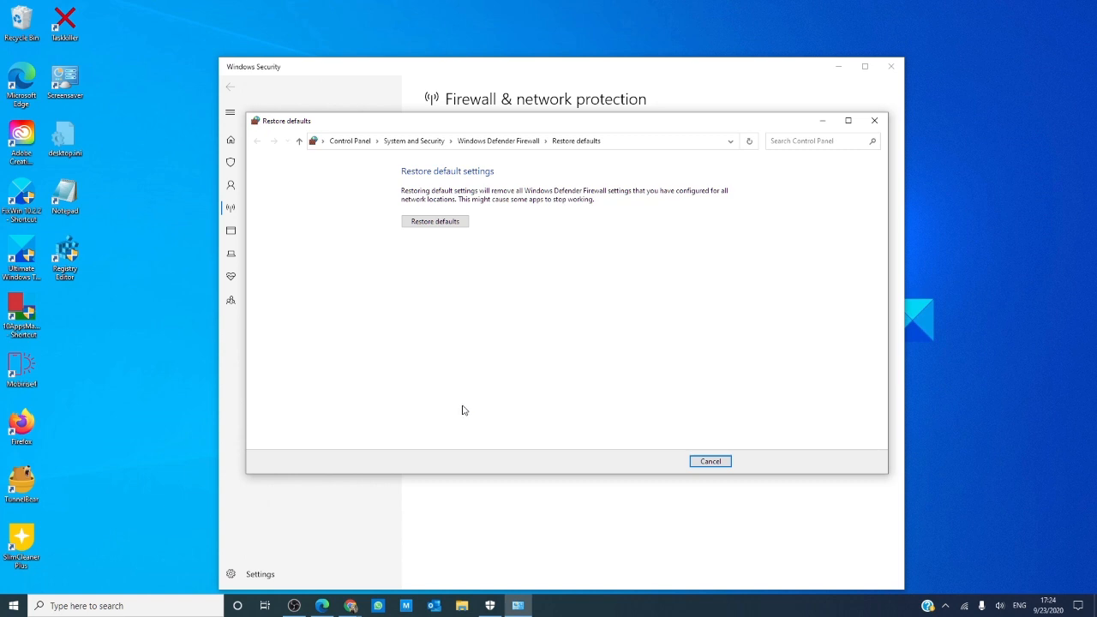
{"action": "mouse_move", "coordinate": [875, 120]}
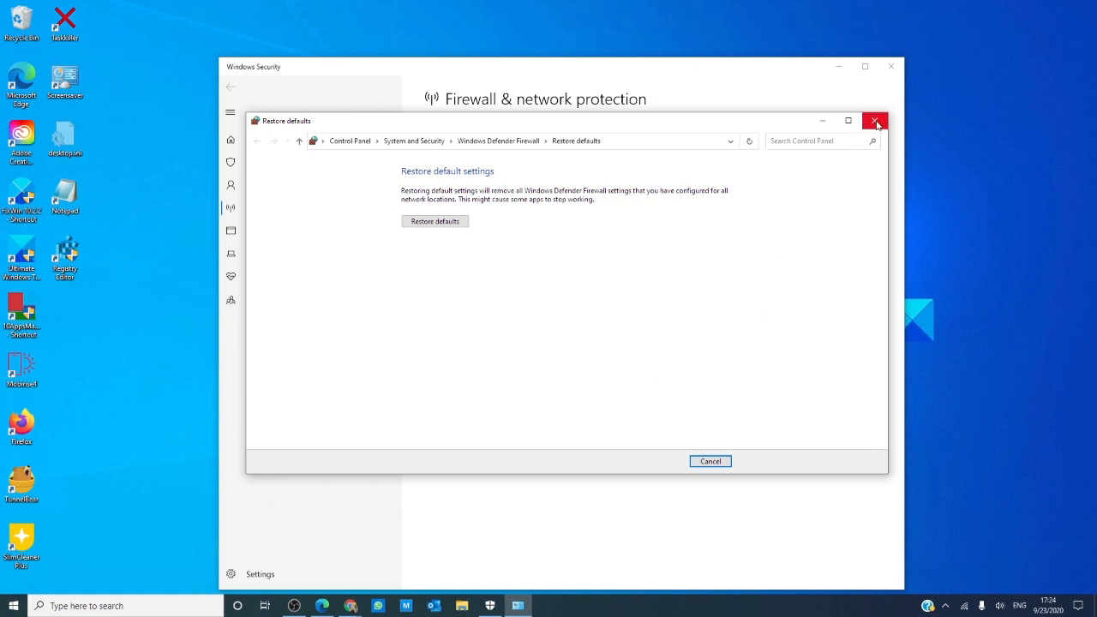
{"action": "left_click", "coordinate": [875, 120]}
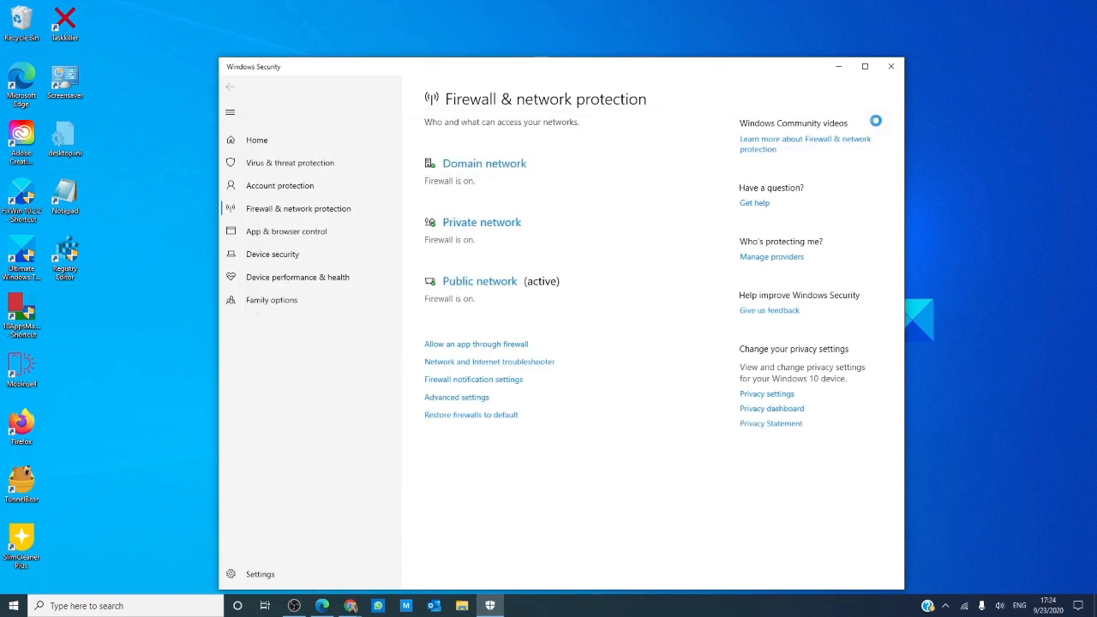
{"action": "left_click", "coordinate": [890, 66]}
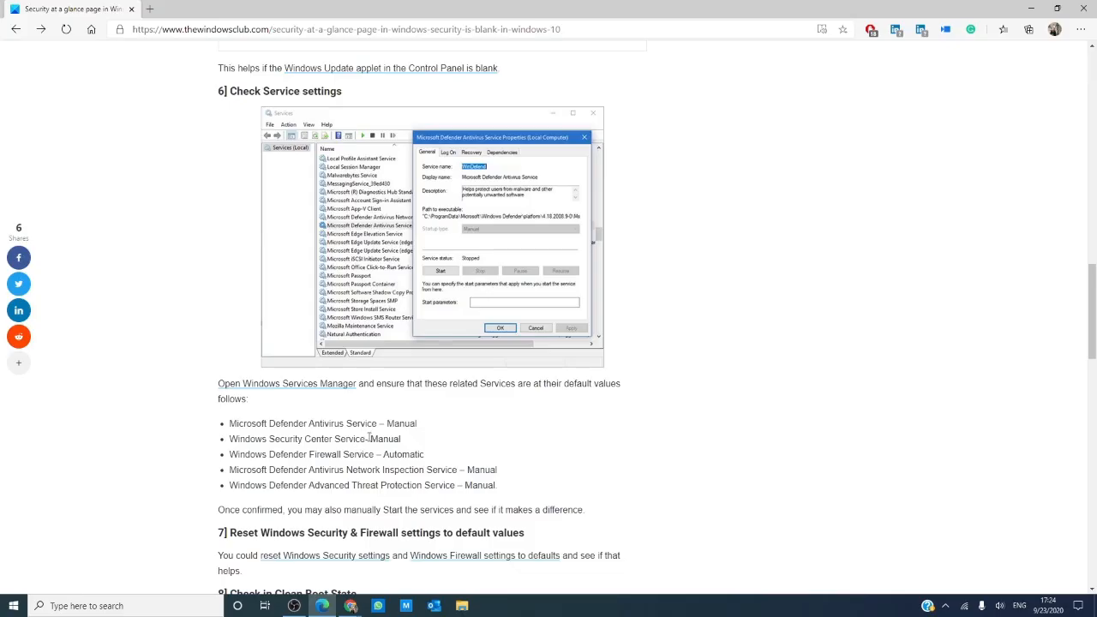
Step: Scroll the guide down to the '9] Use Reset This PC' heading
{"action": "scroll", "scroll_direction": "down", "scroll_amount": 3}
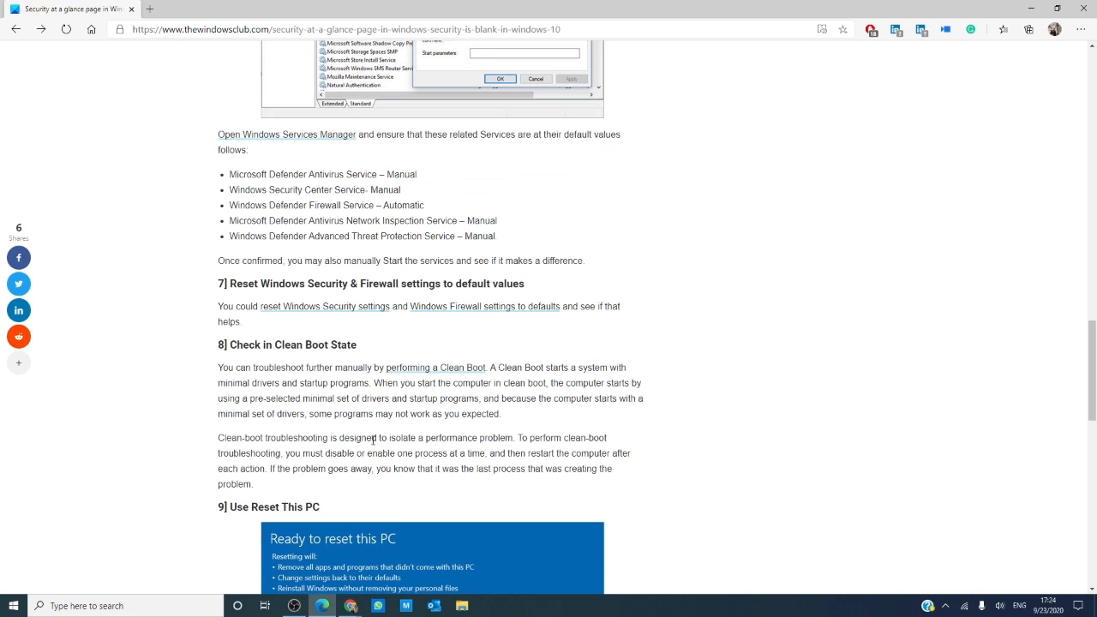
{"action": "scroll", "scroll_direction": "down", "scroll_amount": 3}
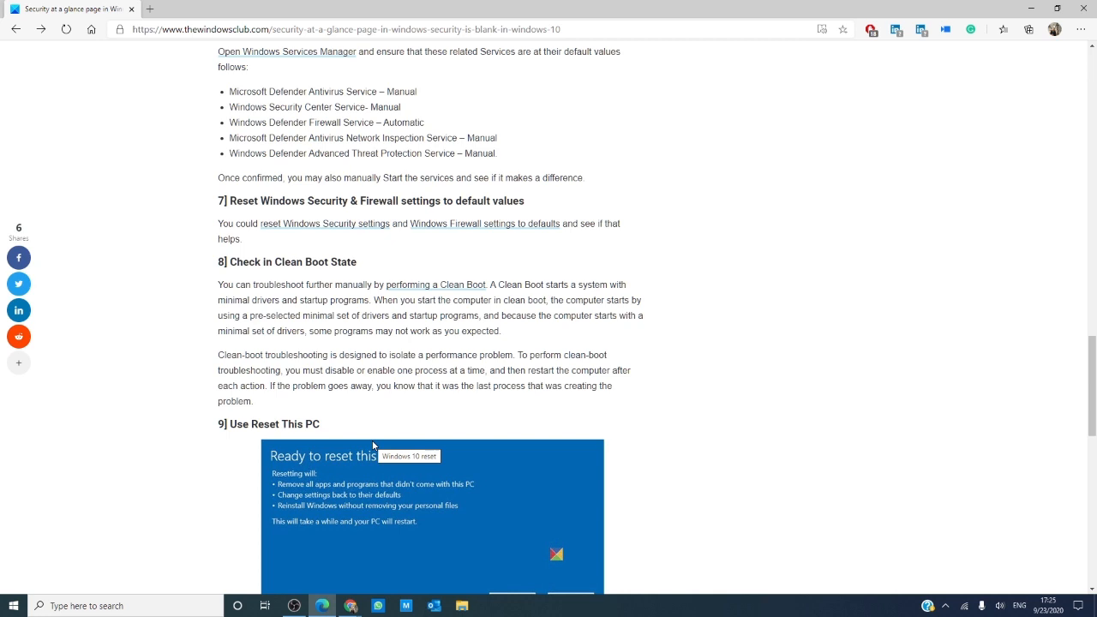
{"action": "mouse_move", "coordinate": [82, 583]}
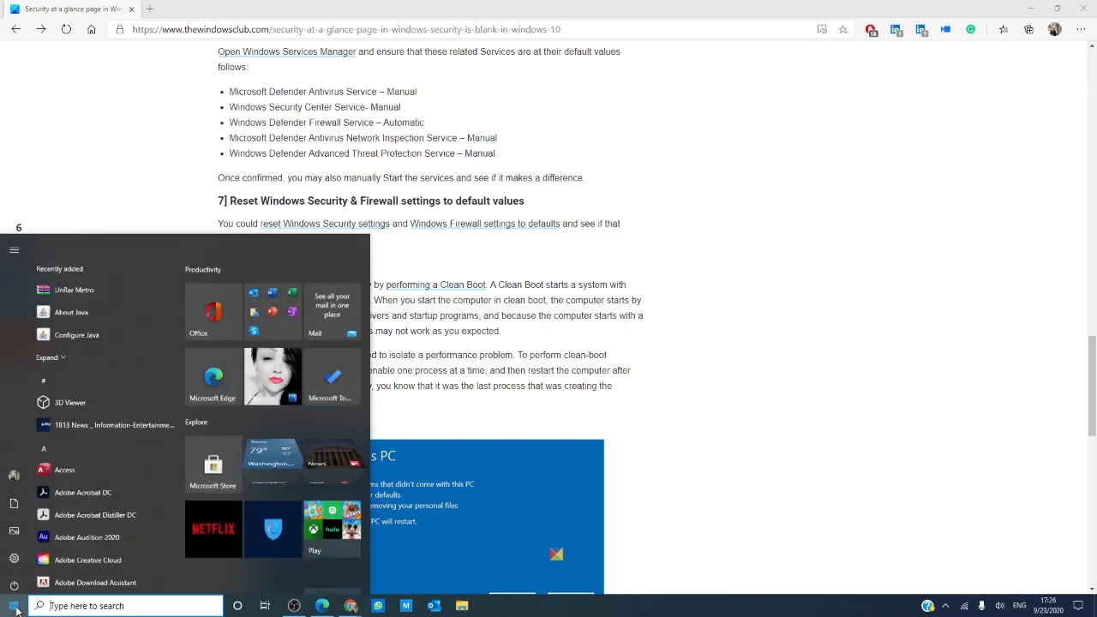
Step: Start Reset this PC from Settings' Update & Security > Recovery page
{"action": "scroll", "scroll_direction": "down", "scroll_amount": 3}
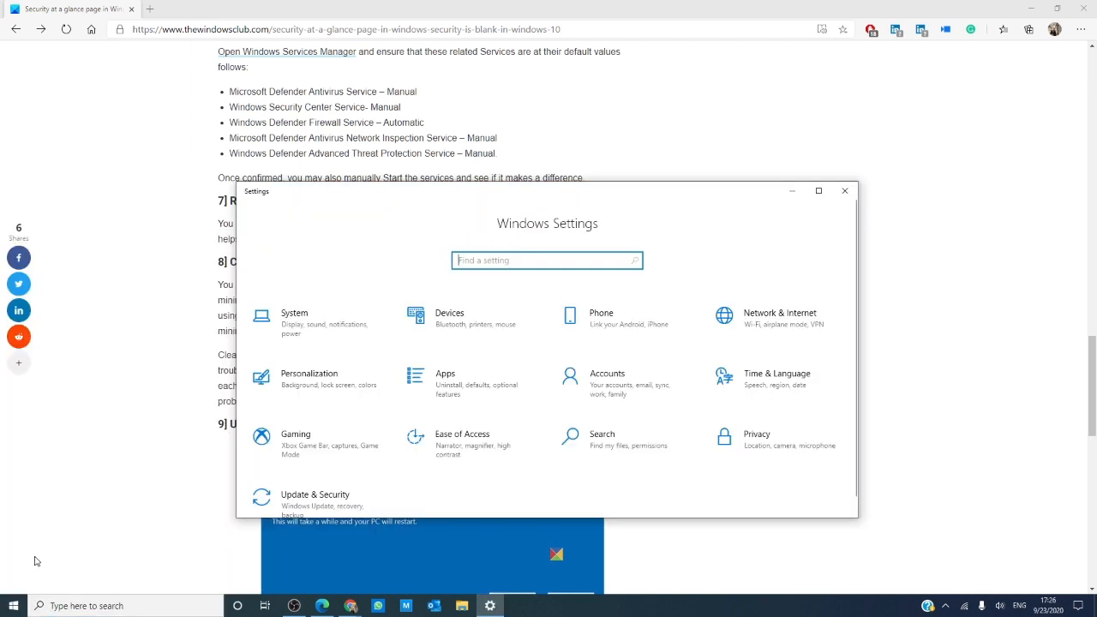
{"action": "left_click", "coordinate": [314, 495]}
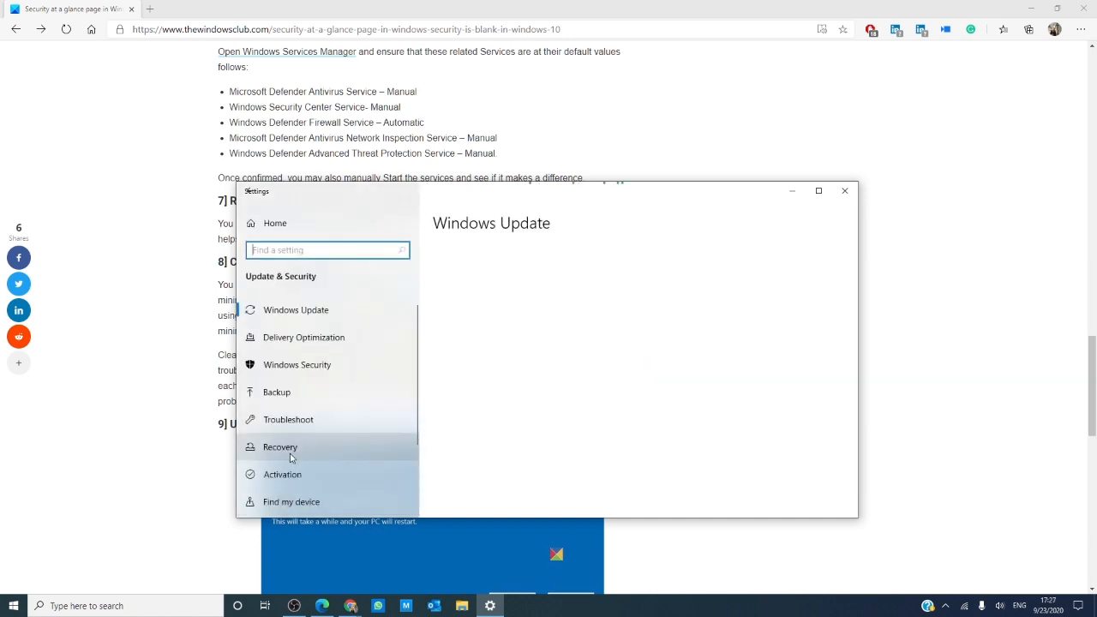
{"action": "left_click", "coordinate": [280, 447]}
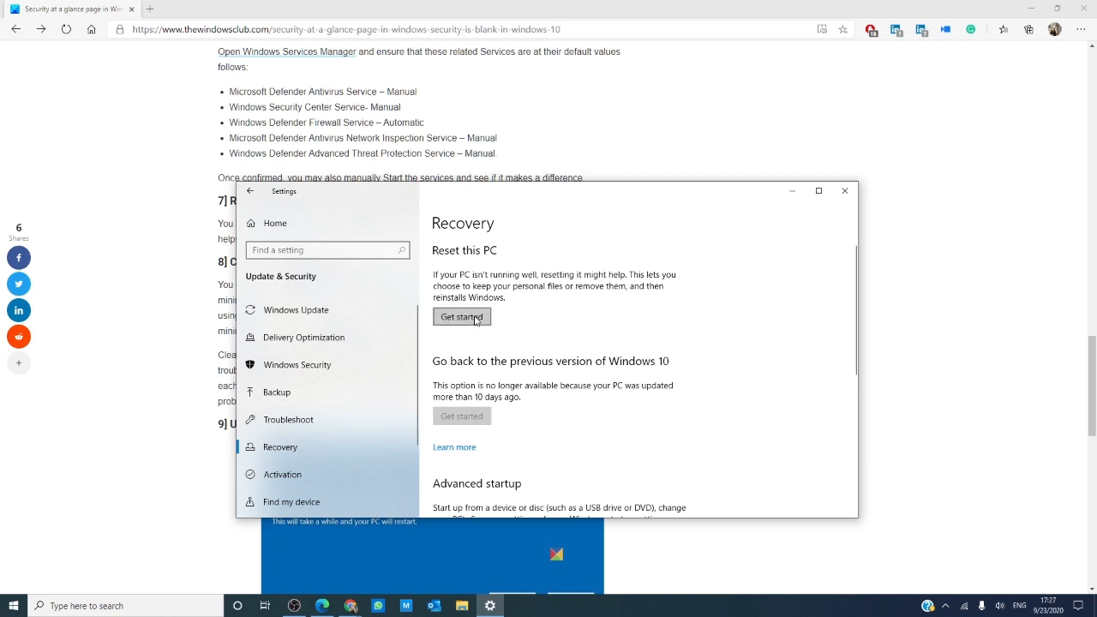
{"action": "left_click", "coordinate": [461, 316]}
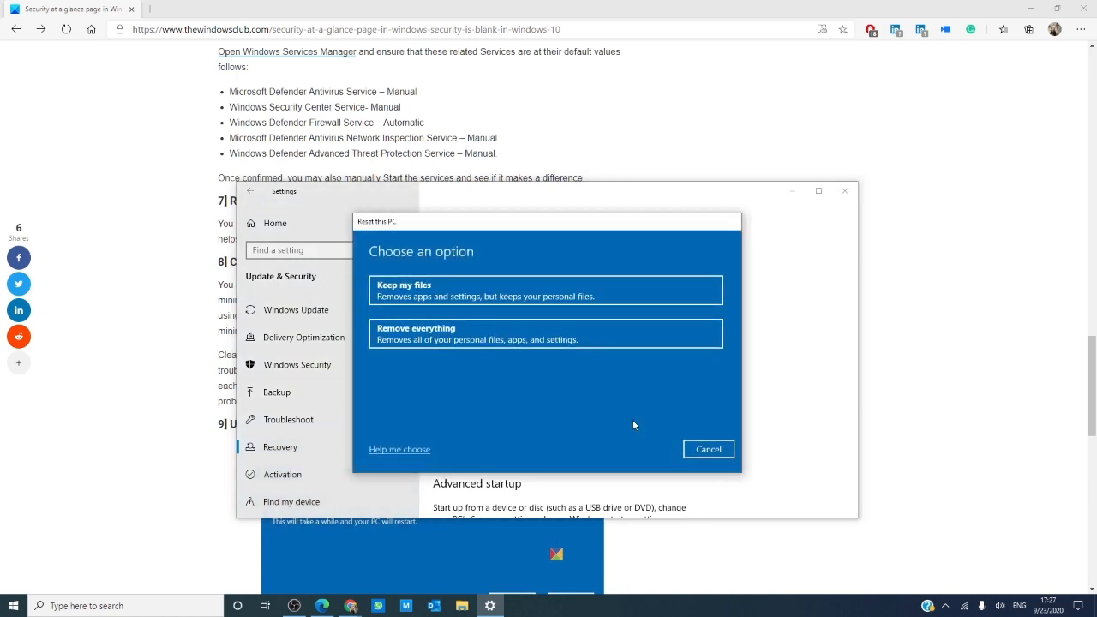
{"action": "mouse_move", "coordinate": [711, 401]}
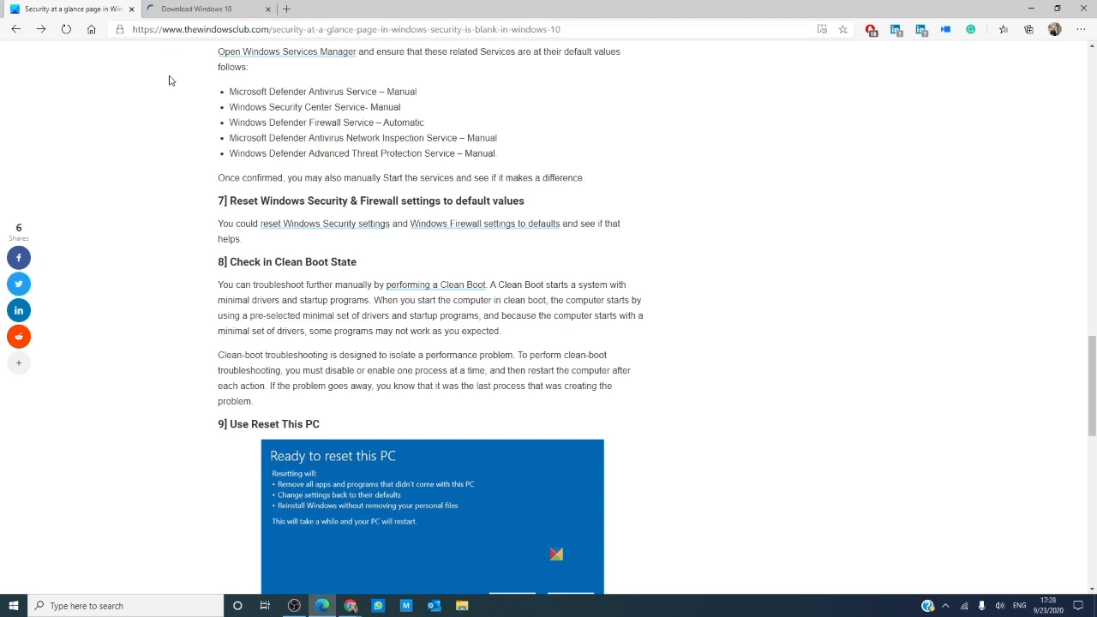
{"action": "mouse_move", "coordinate": [167, 91]}
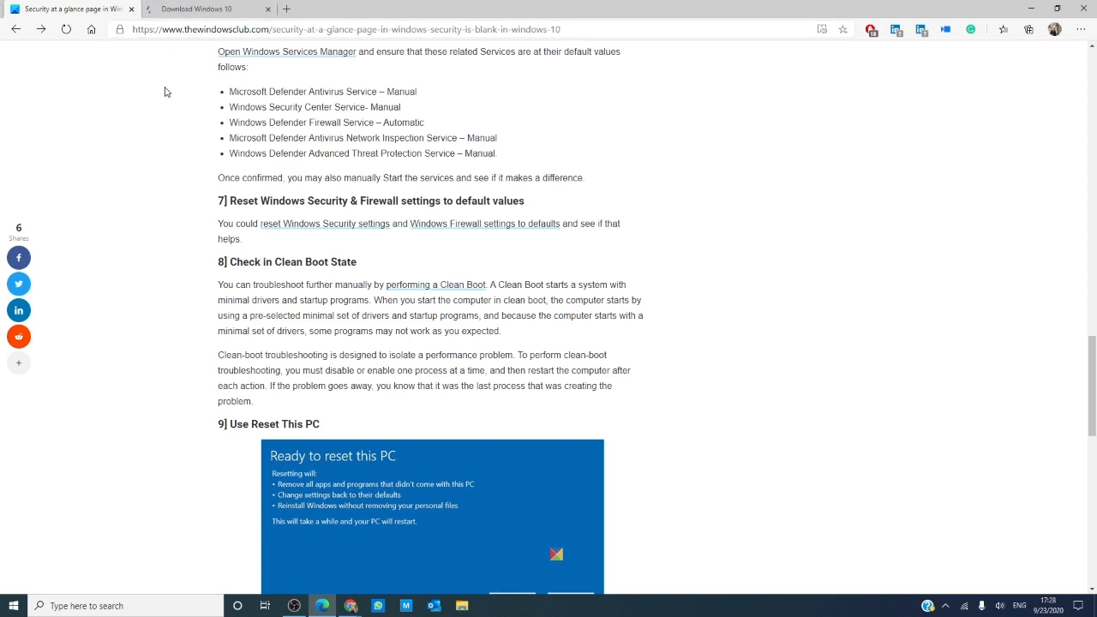
Step: Show the Download Windows 10 tab's Create Windows 10 installation media section
{"action": "left_click", "coordinate": [206, 9]}
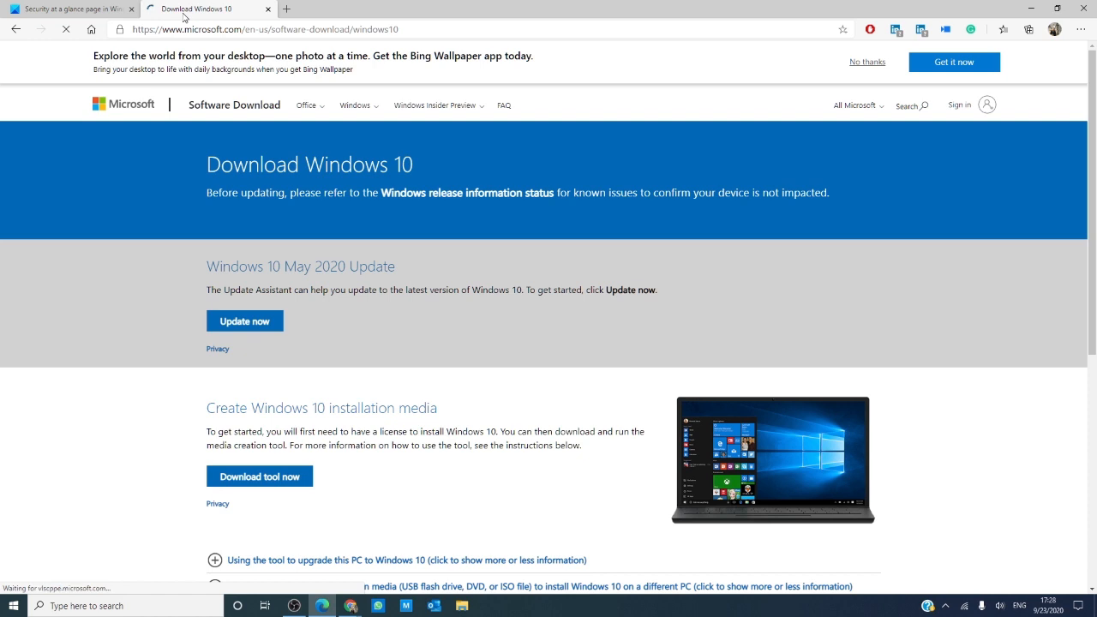
{"action": "scroll", "scroll_direction": "down", "scroll_amount": 3}
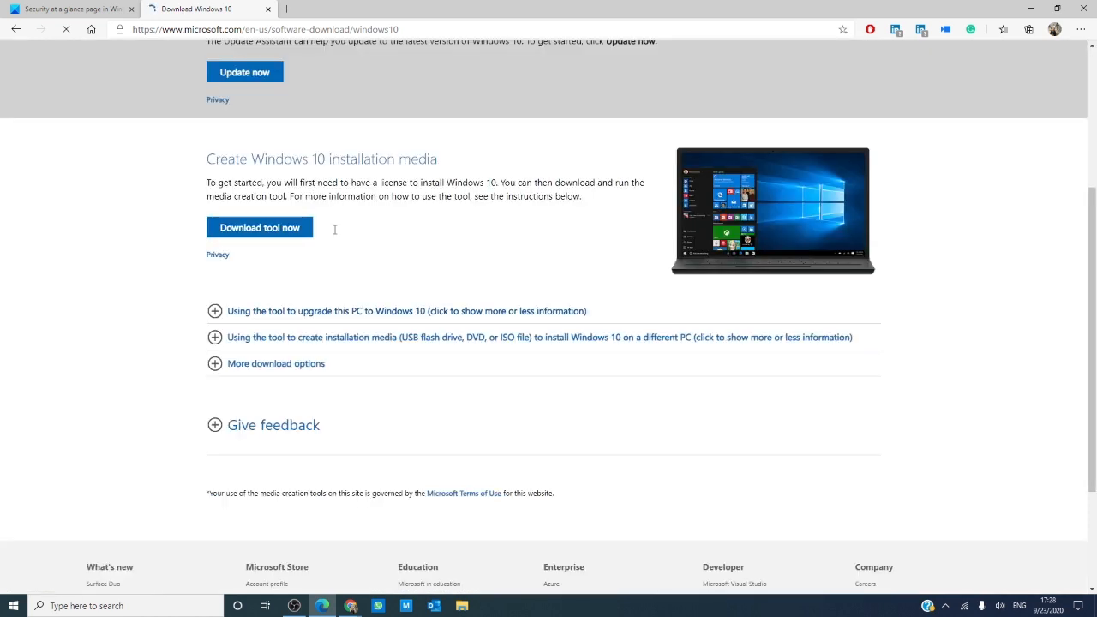
{"action": "left_click", "coordinate": [259, 227]}
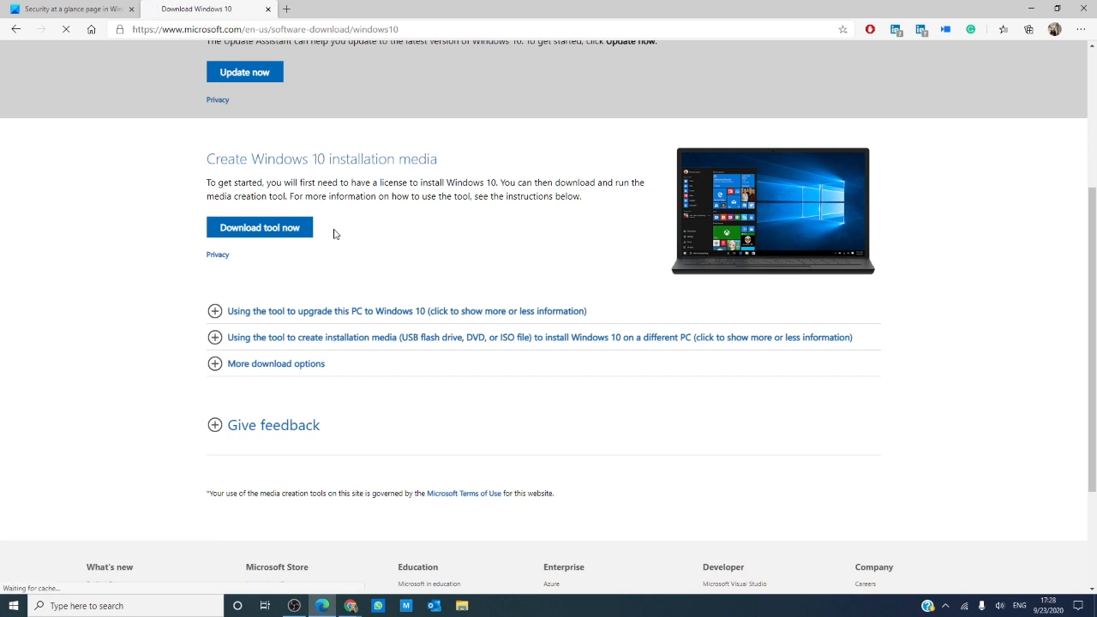